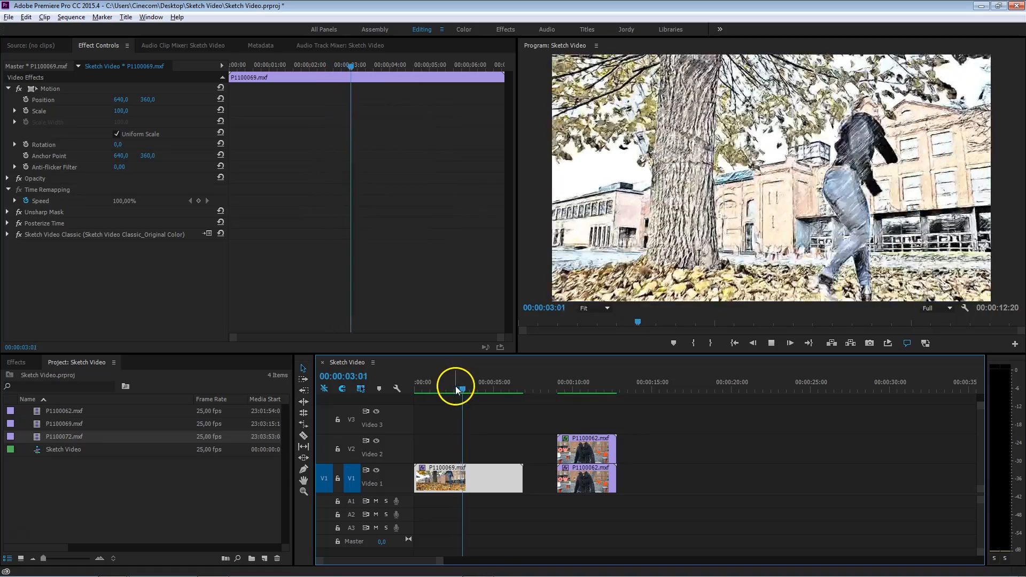
Preview the finished sketched result, then play the raw autumn clip P1100069 and scrub back.
{"action": "left_click", "coordinate": [493, 389]}
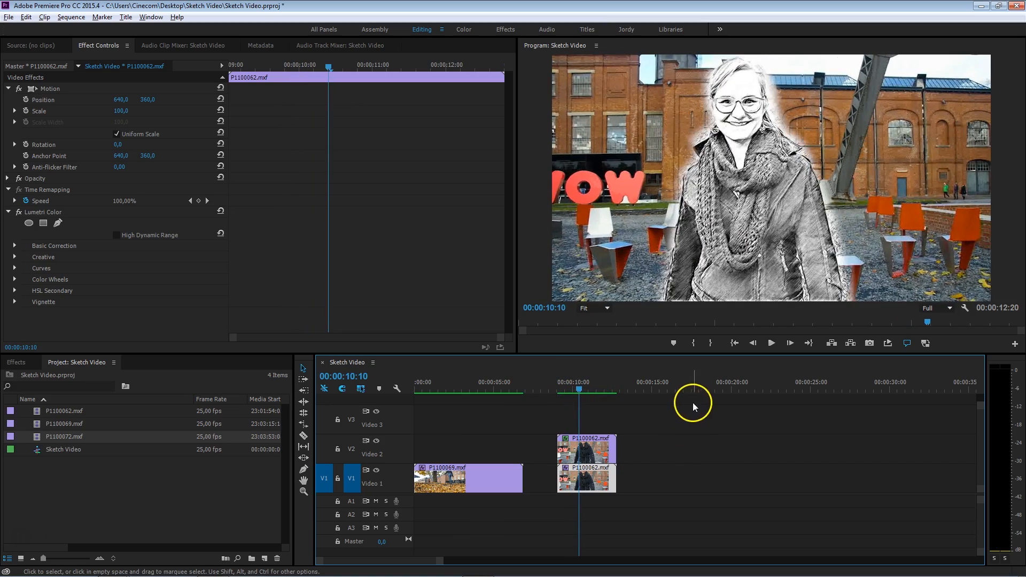
{"action": "left_click", "coordinate": [771, 342]}
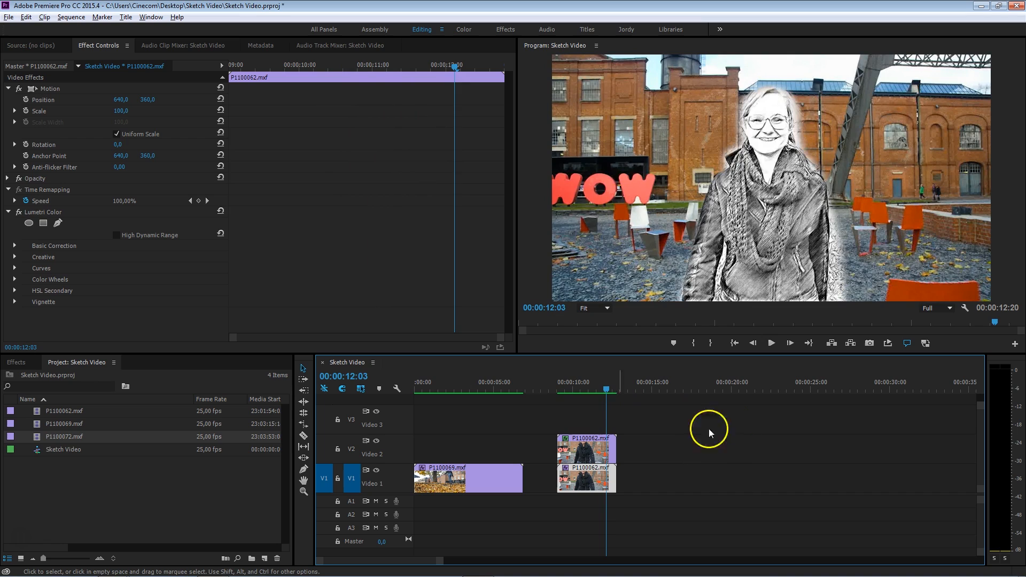
{"action": "left_click", "coordinate": [589, 392]}
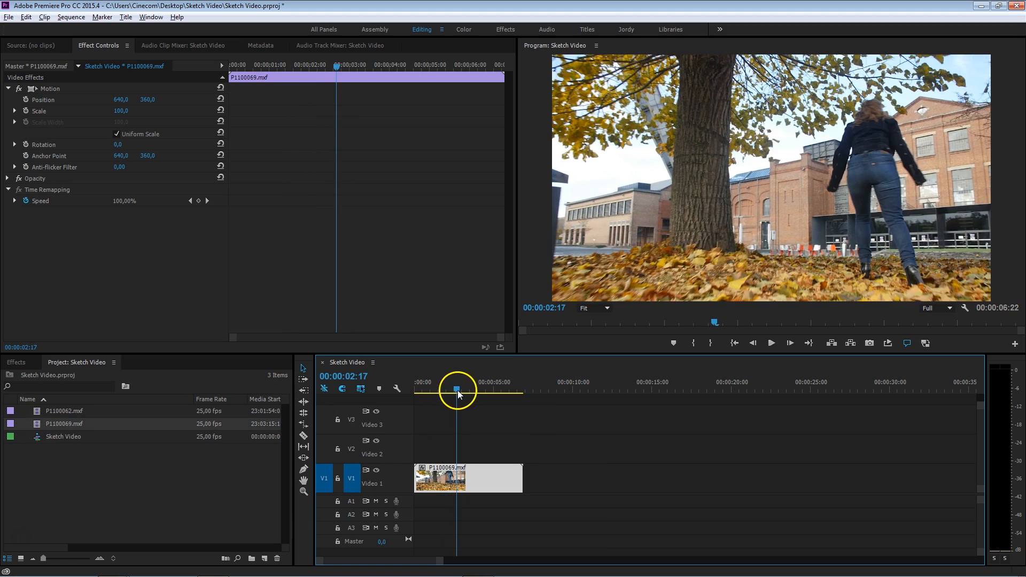
{"action": "key", "text": "Right"}
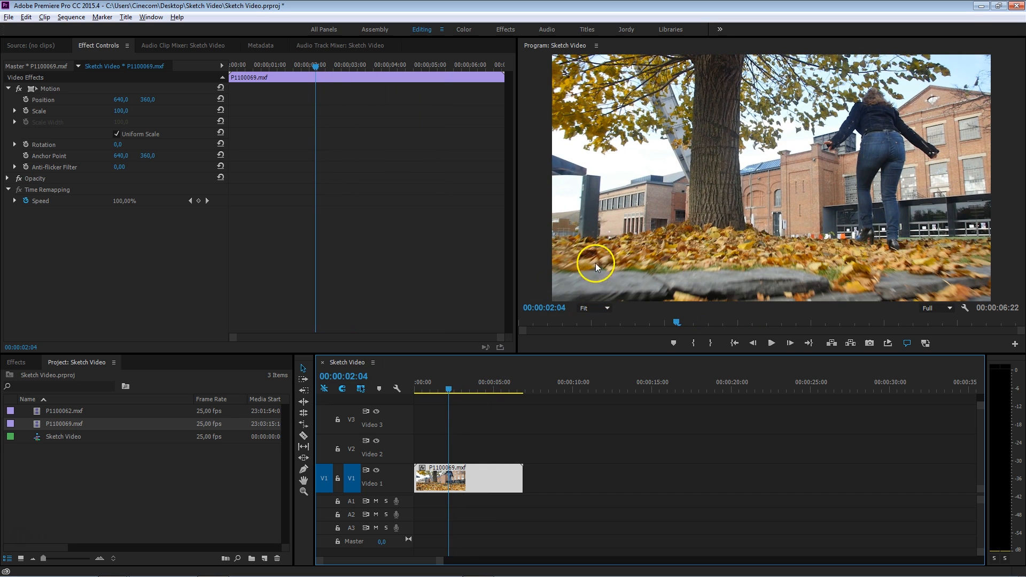
{"action": "mouse_move", "coordinate": [635, 288]}
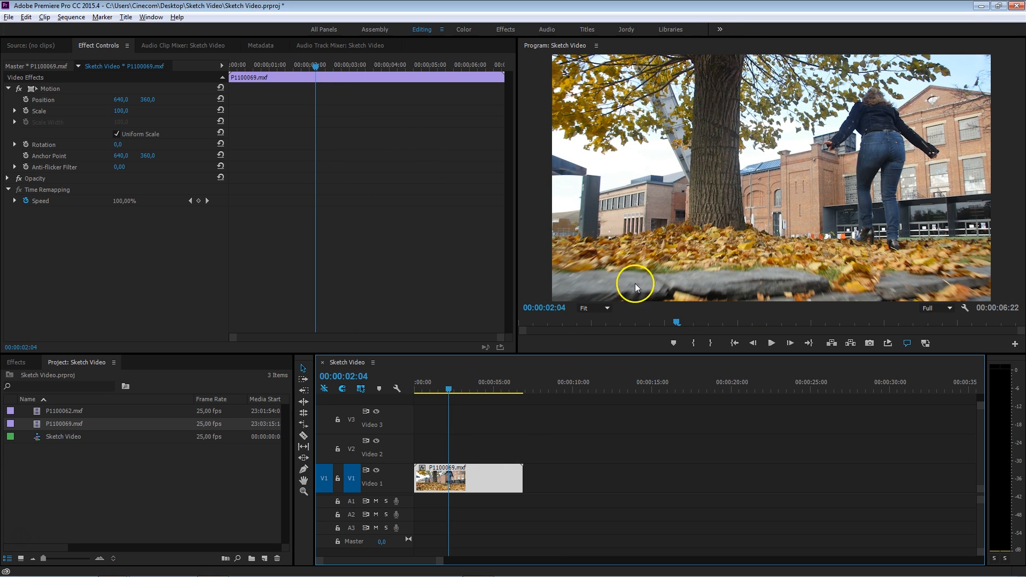
{"action": "left_click", "coordinate": [447, 389]}
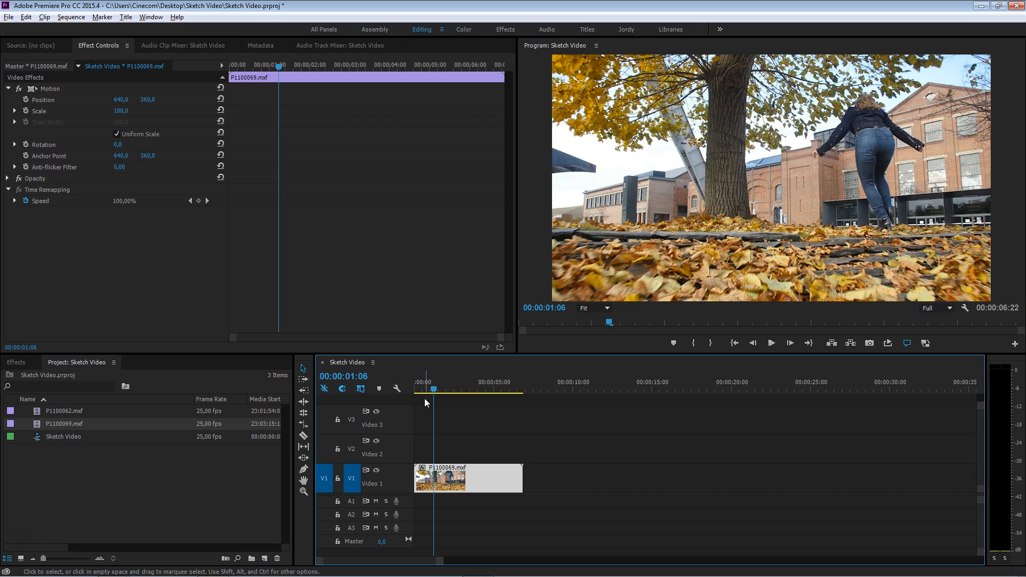
Apply Unsharp Mask to the autumn clip with Amount 75 and Radius 25, then collapse it.
{"action": "left_click", "coordinate": [16, 363]}
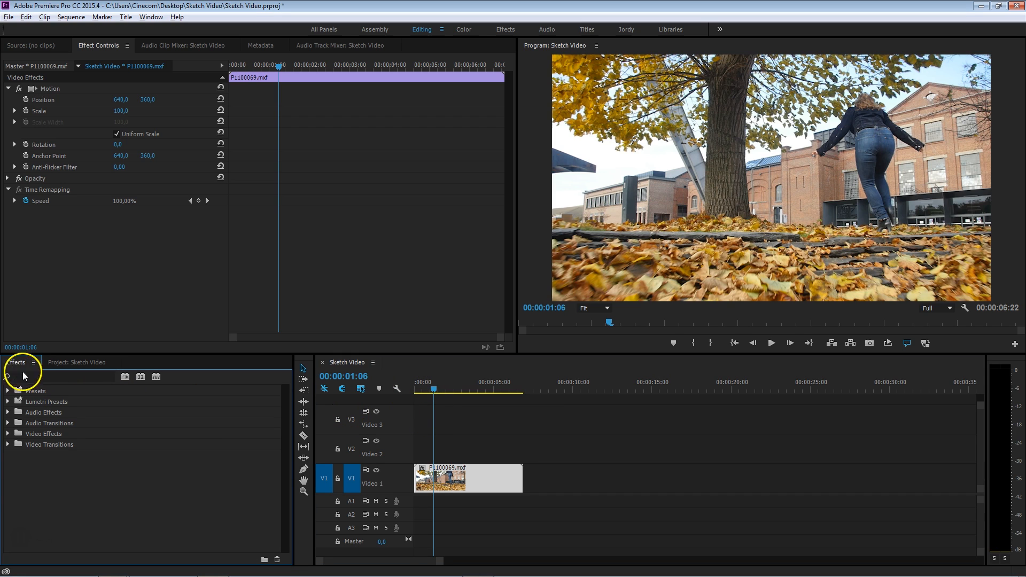
{"action": "type", "text": "unsh"}
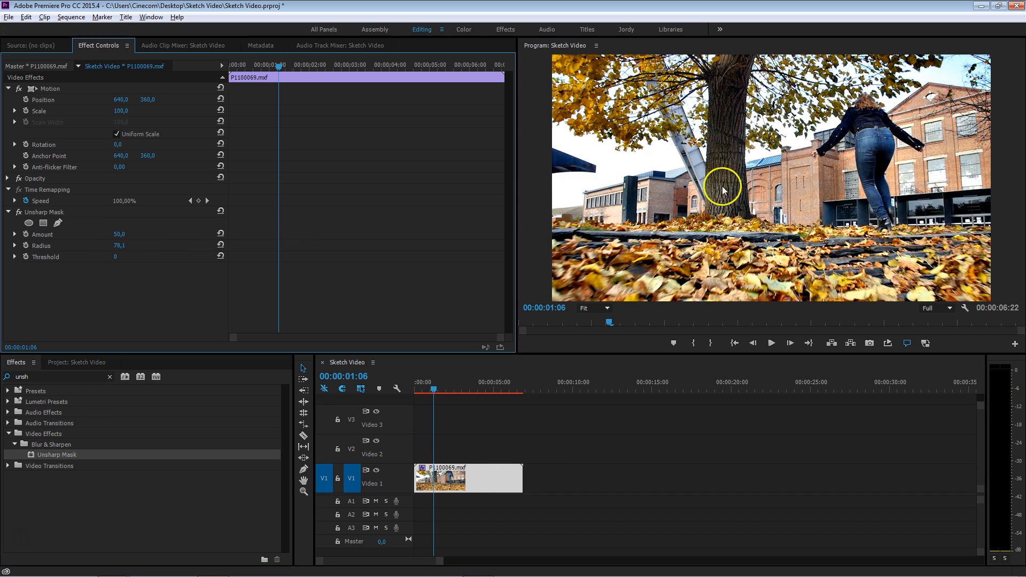
{"action": "double_click", "coordinate": [120, 246]}
{"action": "type", "text": "25"}
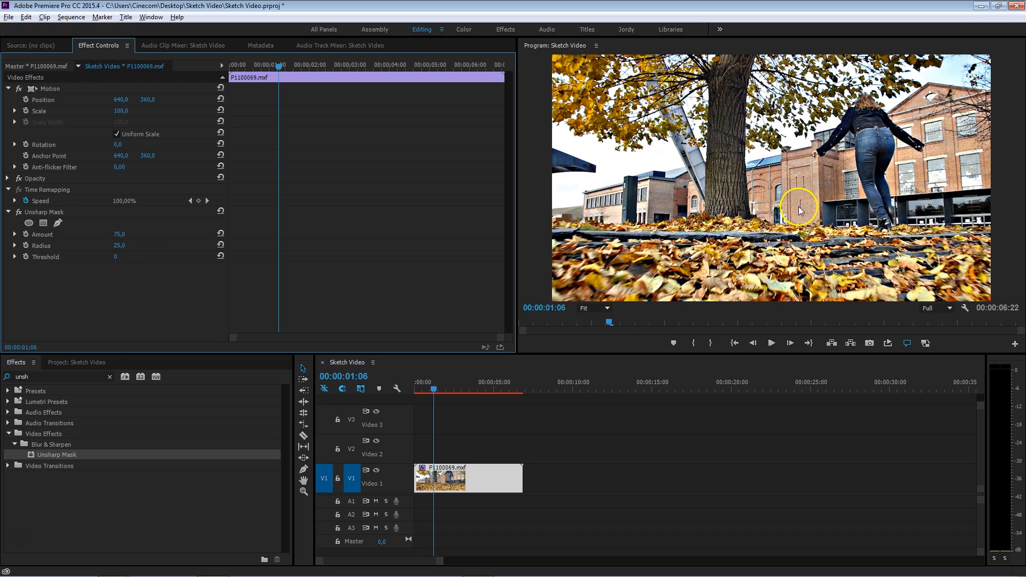
{"action": "left_click", "coordinate": [422, 391]}
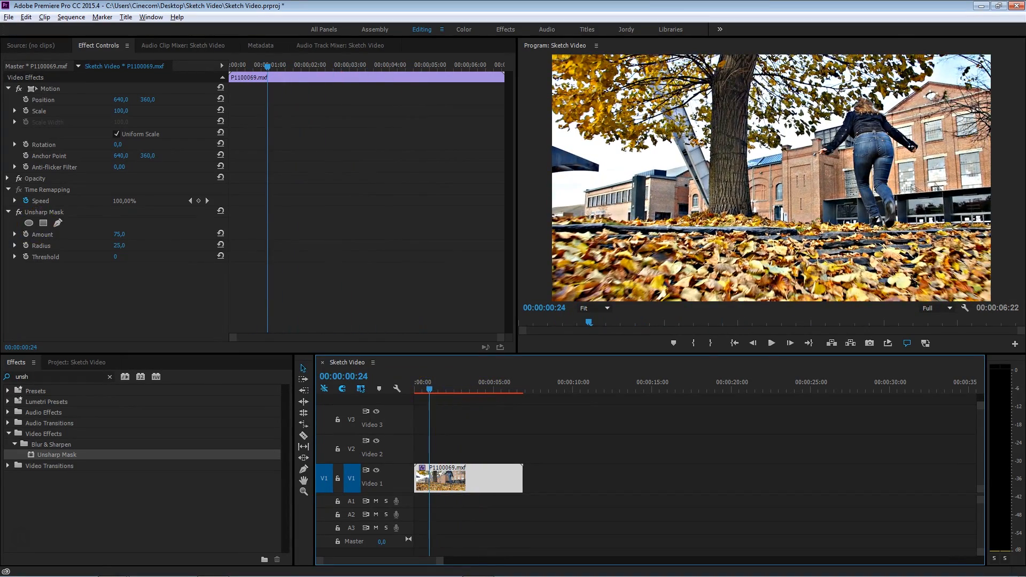
{"action": "left_click", "coordinate": [7, 214]}
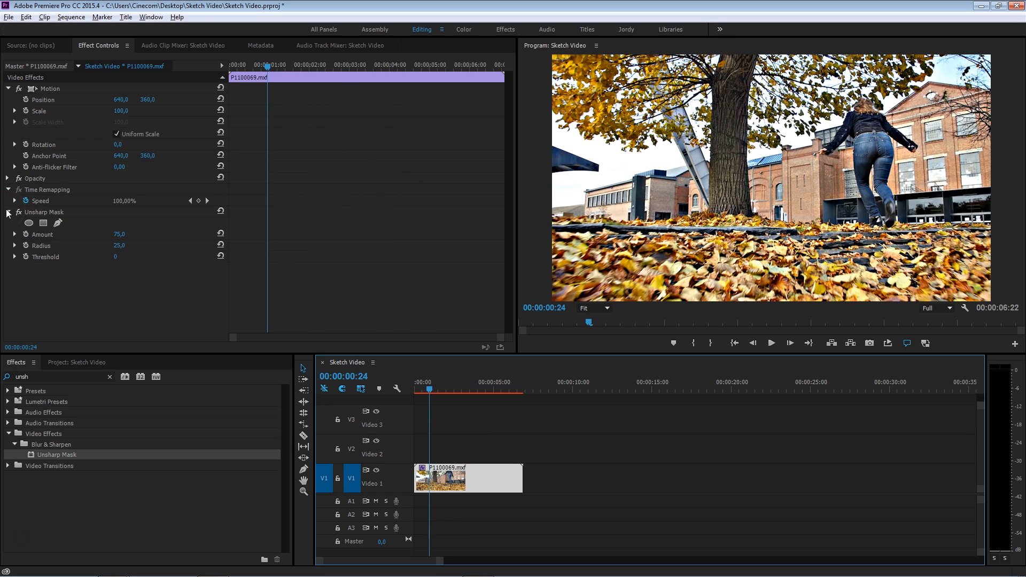
{"action": "left_click", "coordinate": [6, 211]}
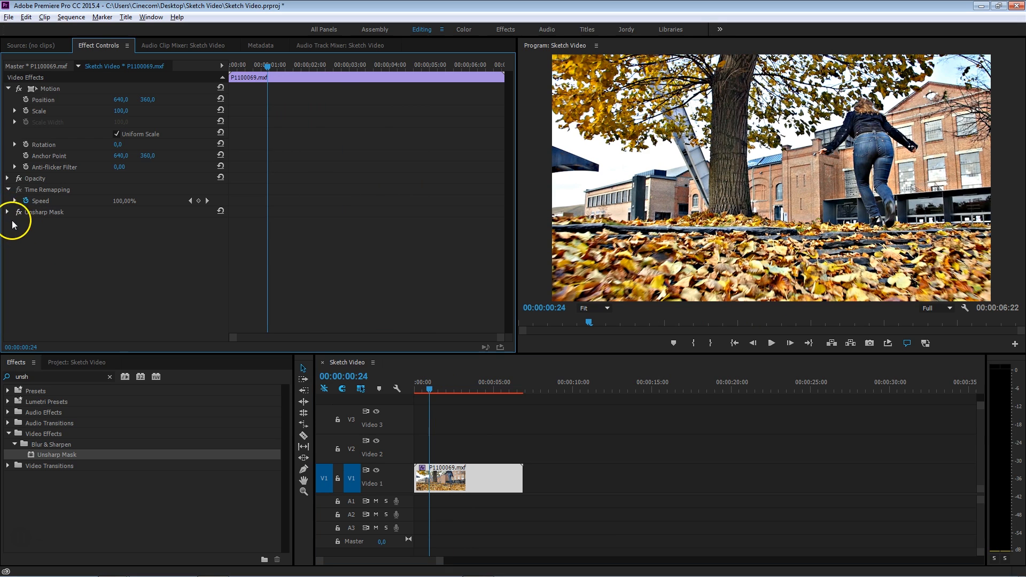
{"action": "mouse_move", "coordinate": [58, 374]}
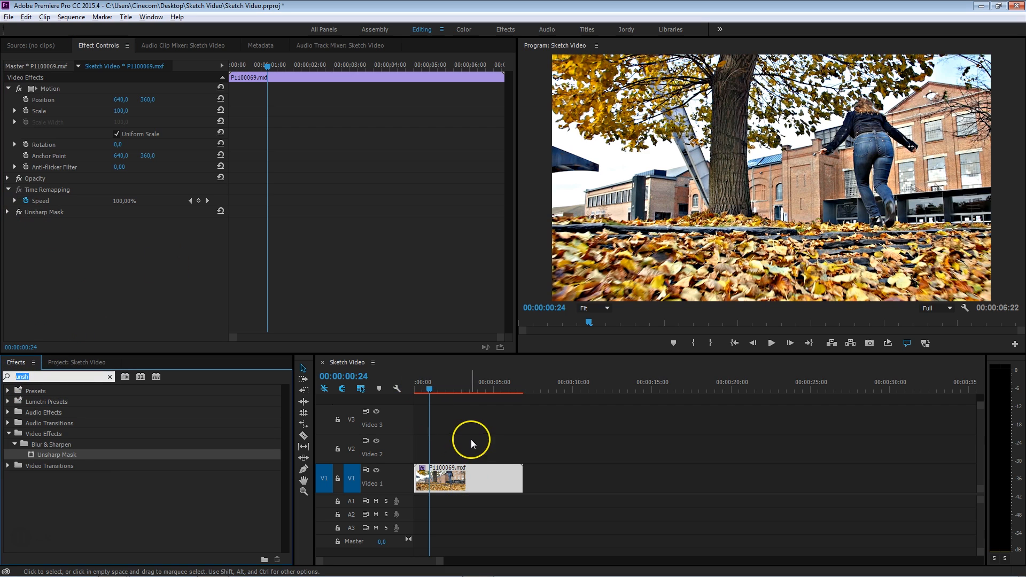
{"action": "mouse_move", "coordinate": [459, 458]}
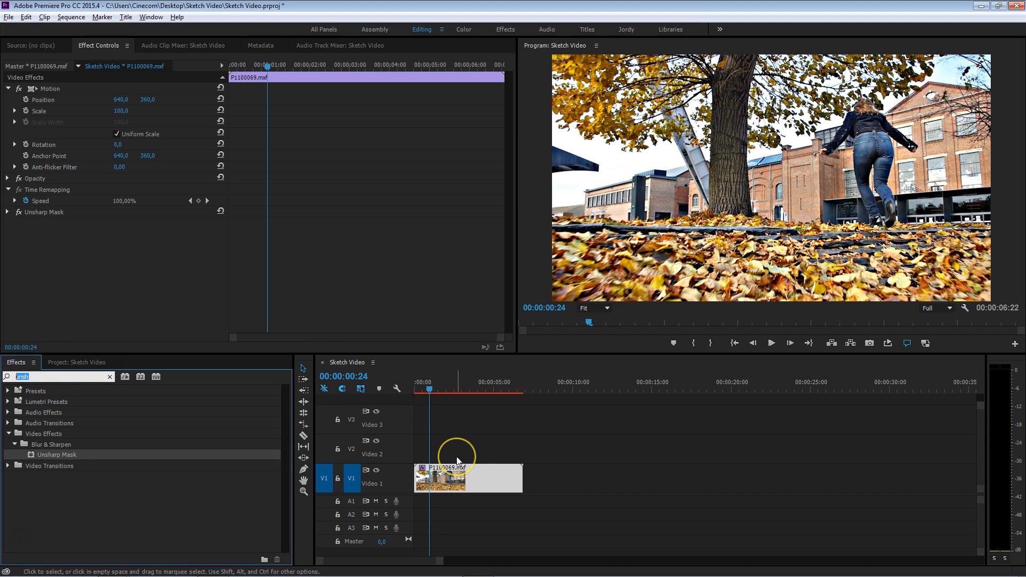
{"action": "mouse_move", "coordinate": [458, 459]}
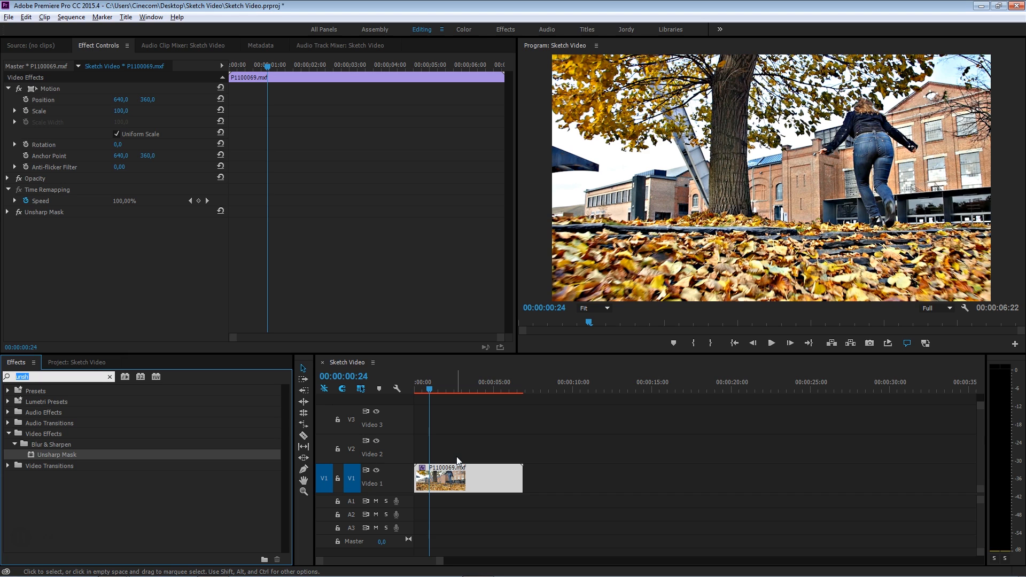
{"action": "mouse_move", "coordinate": [503, 424]}
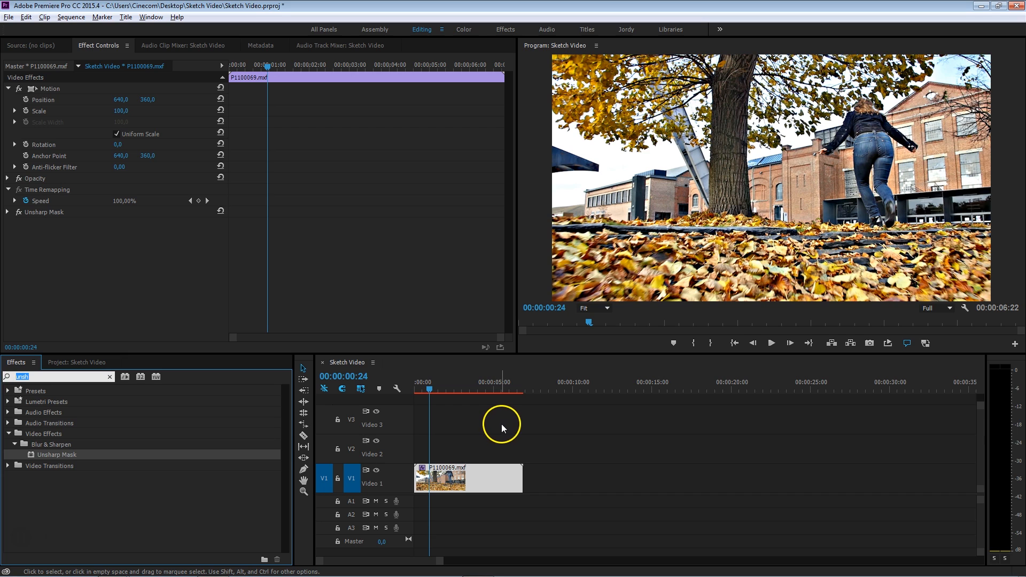
{"action": "mouse_move", "coordinate": [536, 419]}
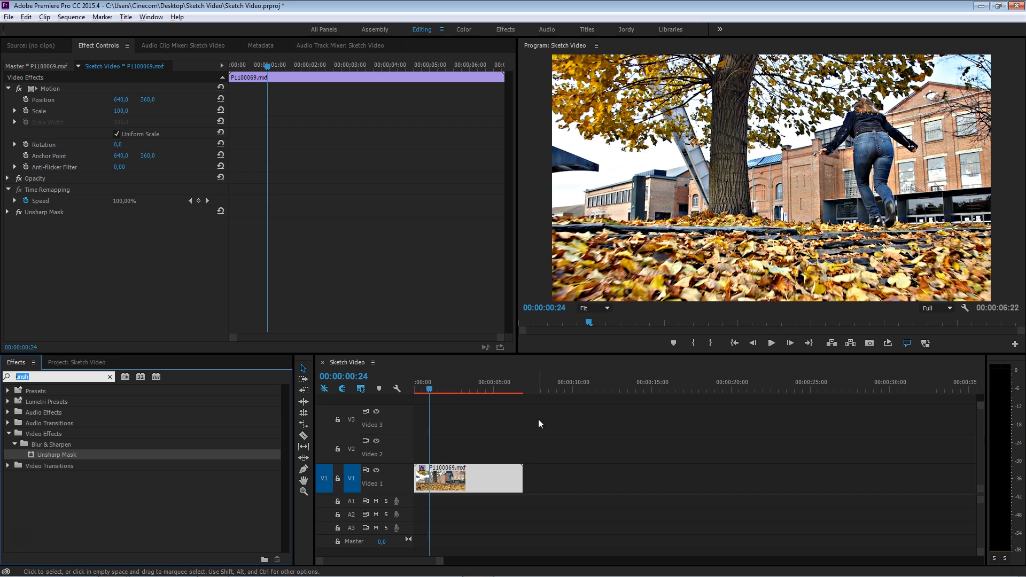
{"action": "mouse_move", "coordinate": [46, 387]}
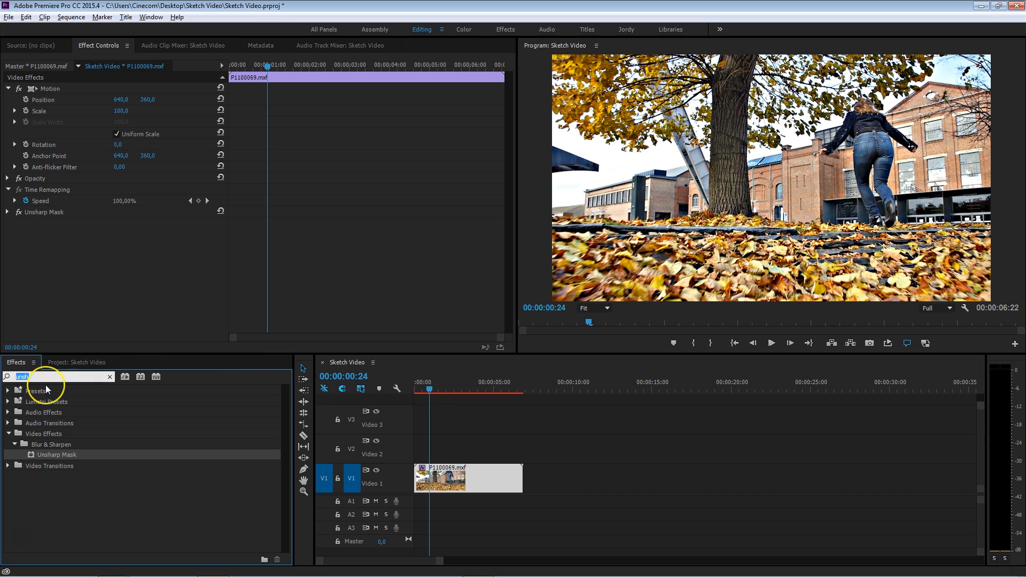
Apply Posterize Time to the clip and set its Frame Rate for a choppier look.
{"action": "type", "text": "post"}
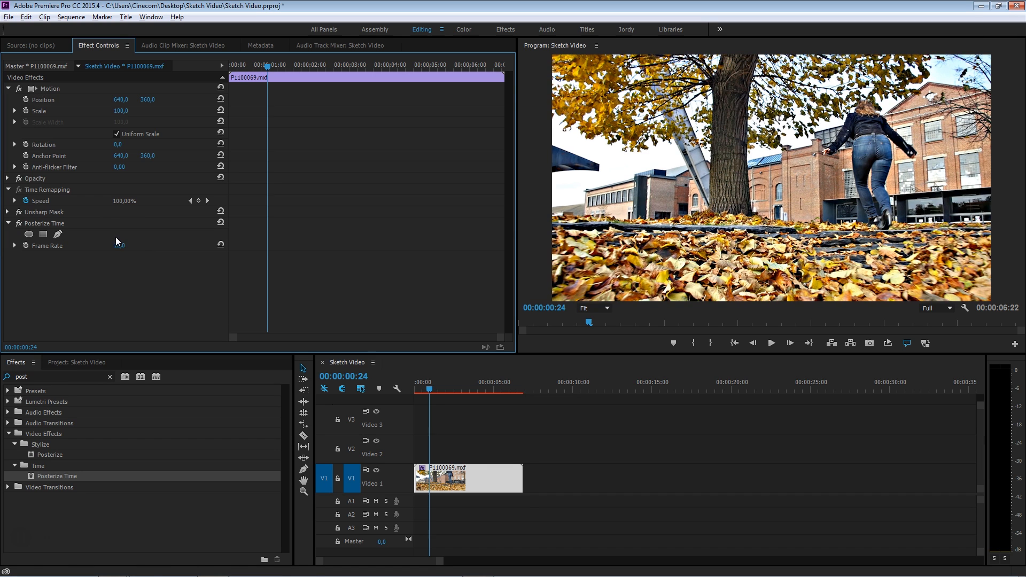
{"action": "left_click", "coordinate": [7, 224]}
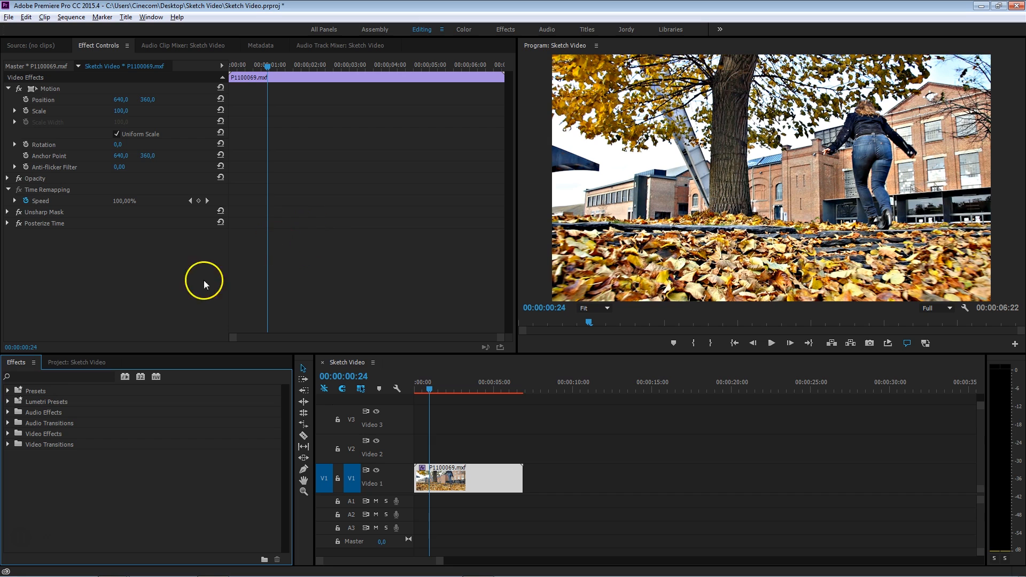
Apply AKVIS Sketch Video Classic to the V1 clip for a black-and-white pencil sketch.
{"action": "left_click", "coordinate": [7, 433]}
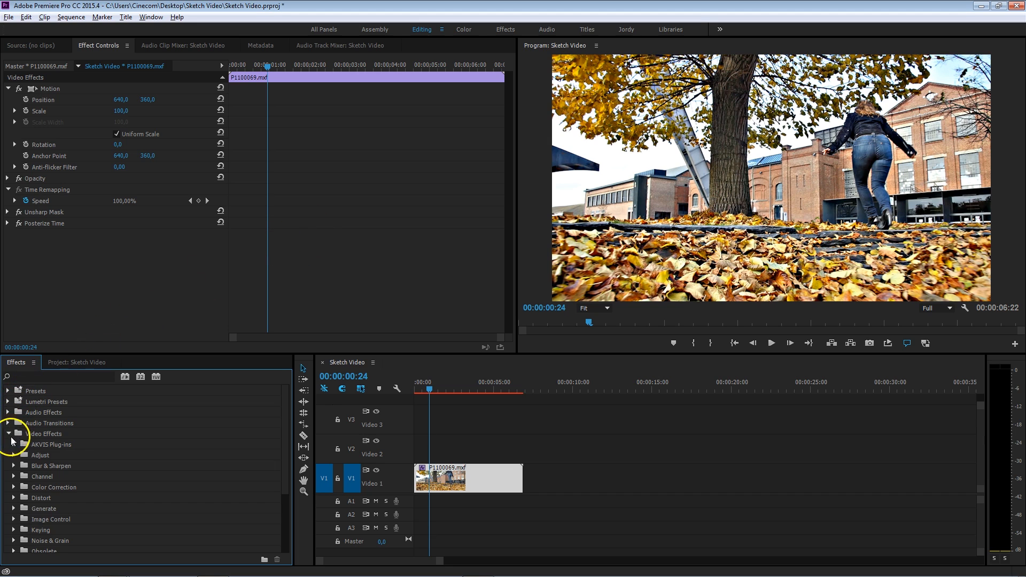
{"action": "left_click", "coordinate": [13, 434]}
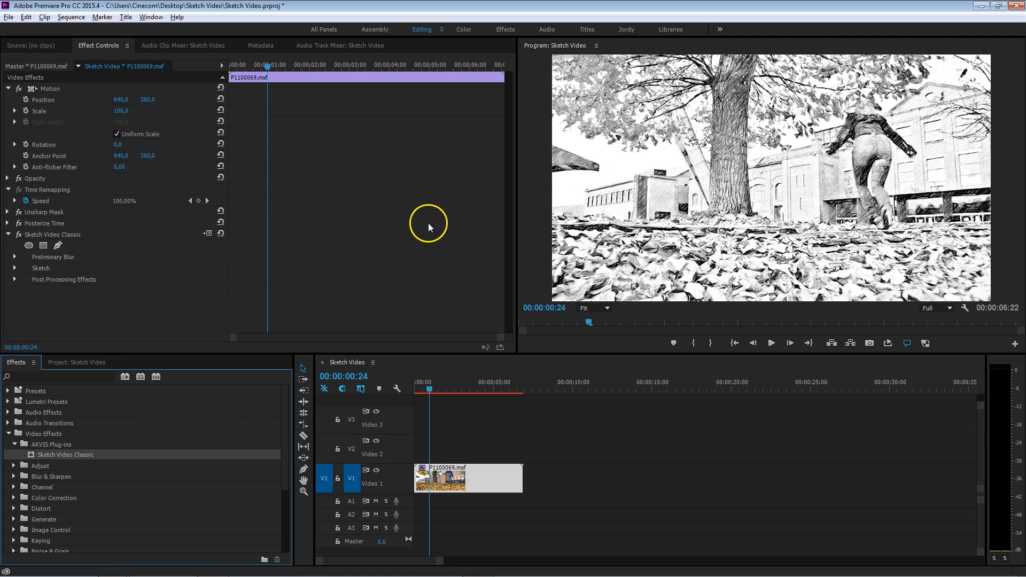
{"action": "mouse_move", "coordinate": [346, 225]}
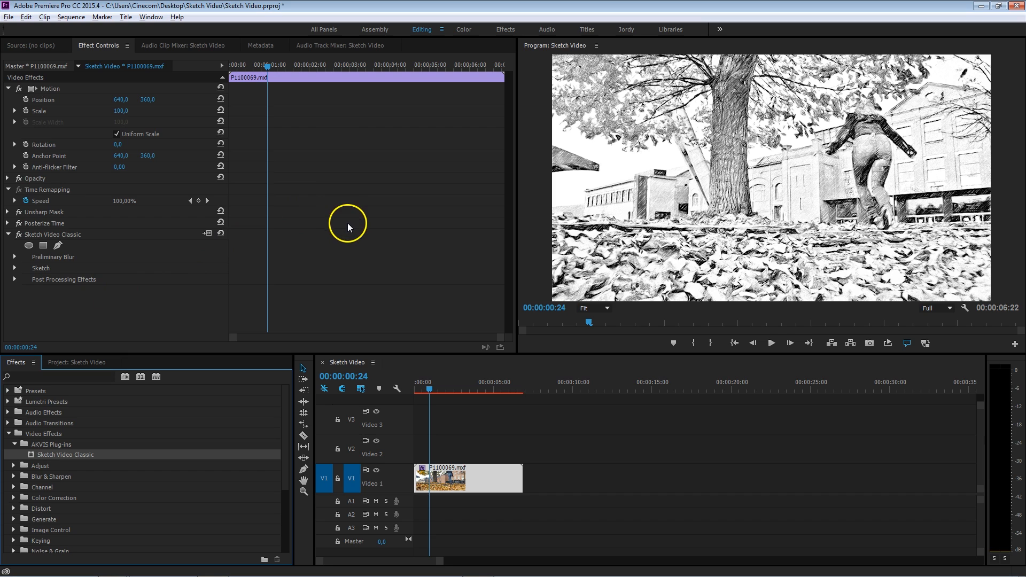
{"action": "mouse_move", "coordinate": [37, 237]}
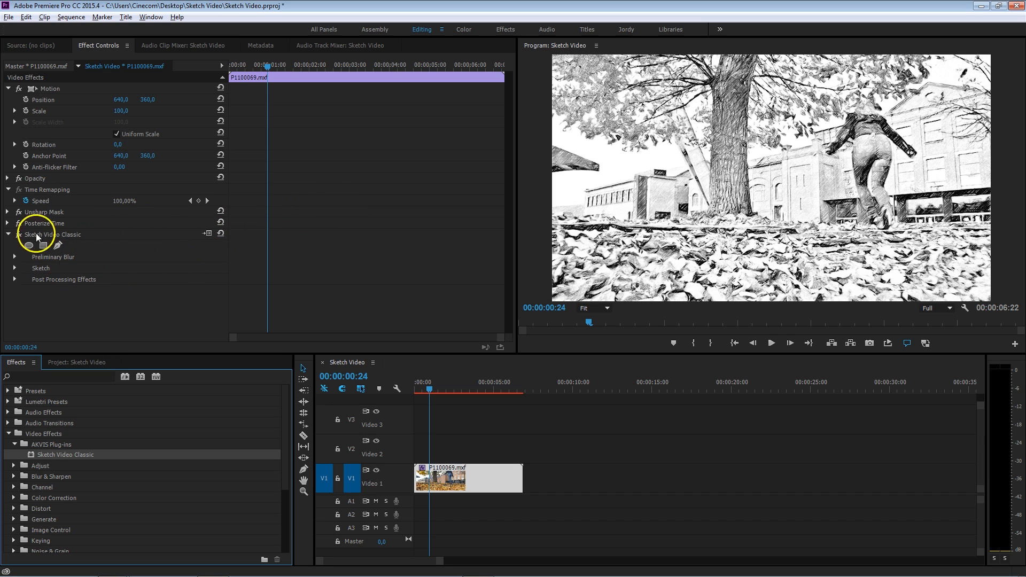
{"action": "mouse_move", "coordinate": [18, 212]}
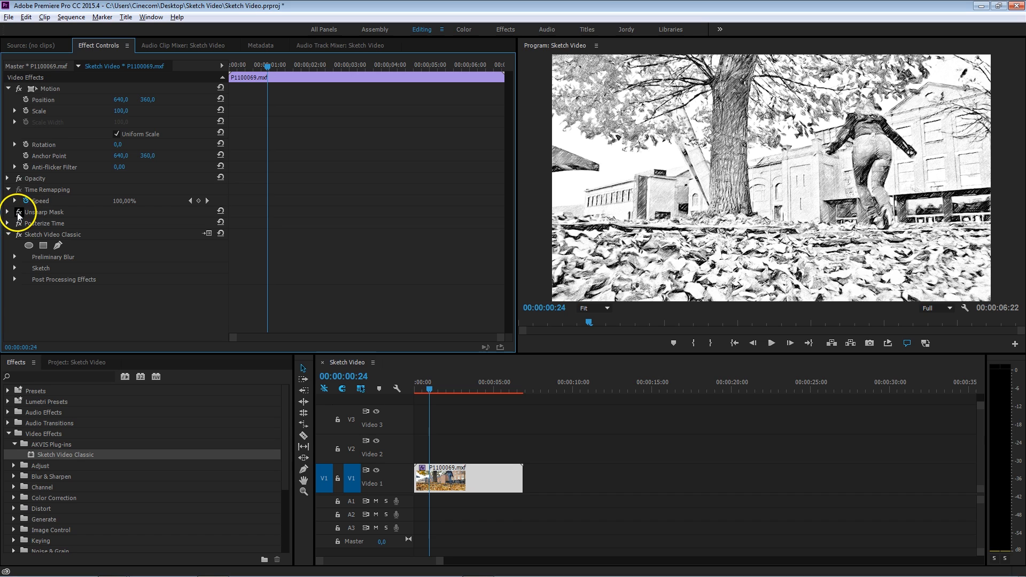
{"action": "mouse_move", "coordinate": [19, 212]}
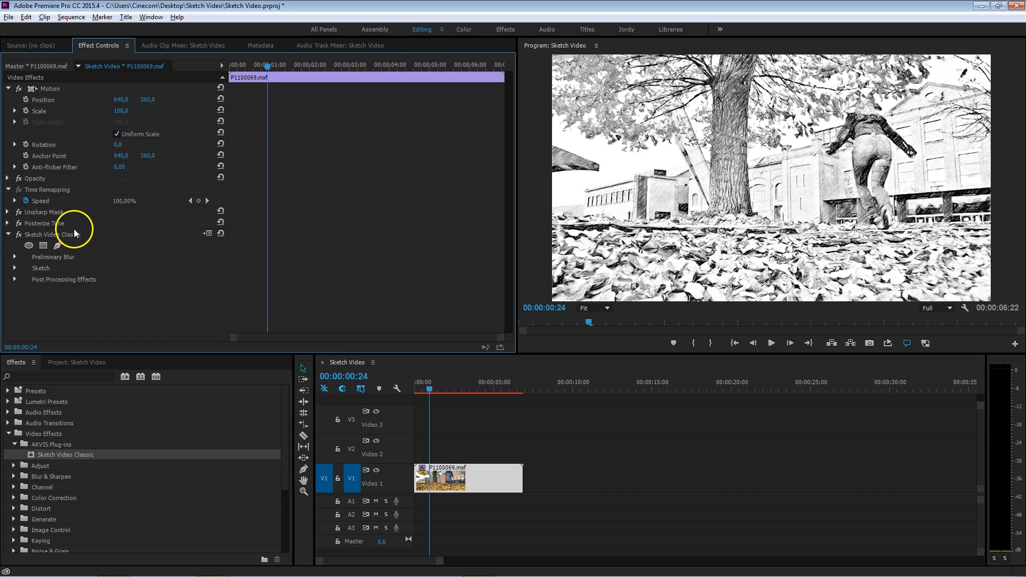
{"action": "mouse_move", "coordinate": [46, 256]}
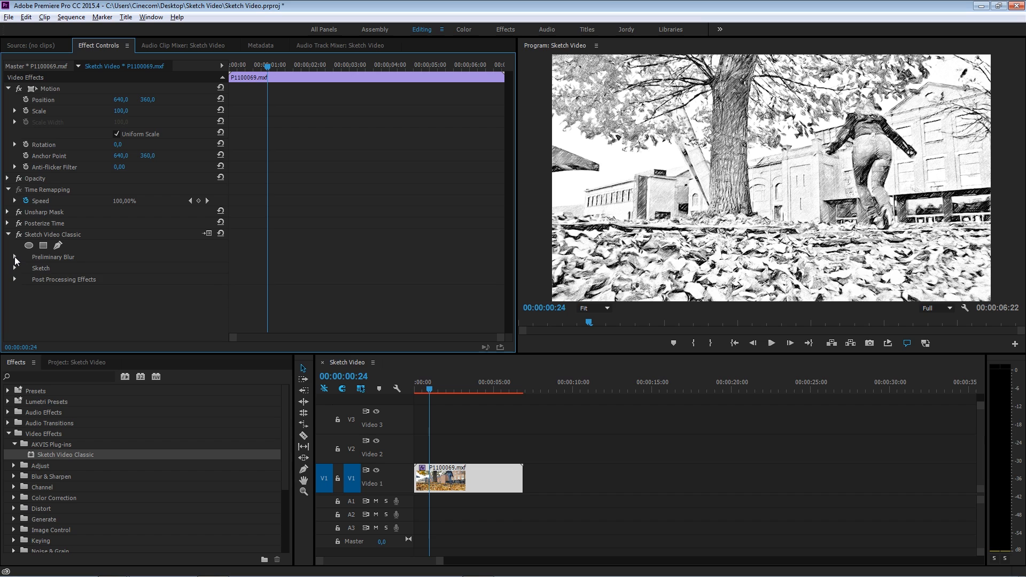
Review the Preliminary Blur settings of Sketch Video Classic and fold the group away.
{"action": "left_click", "coordinate": [13, 257]}
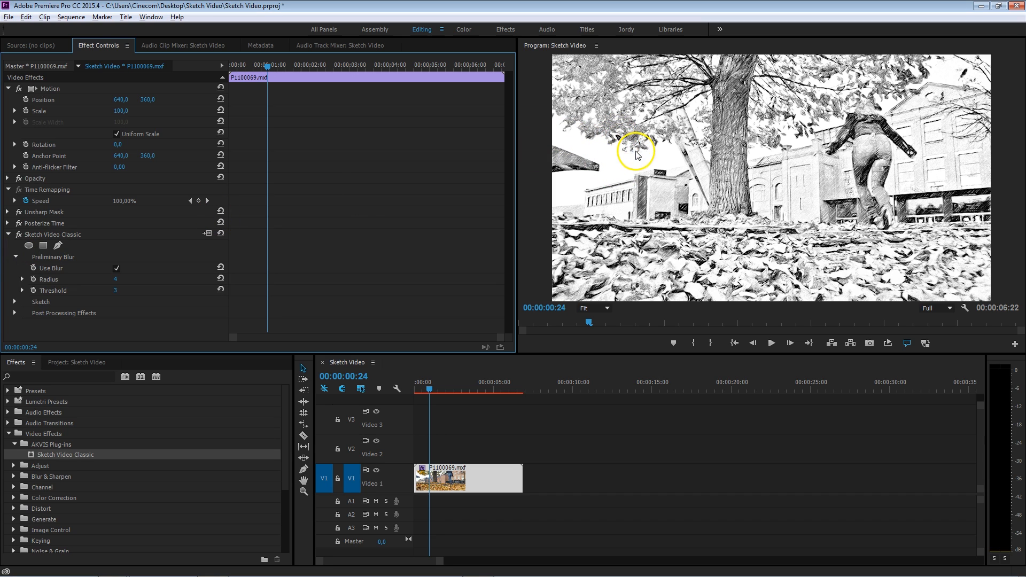
{"action": "mouse_move", "coordinate": [625, 135]}
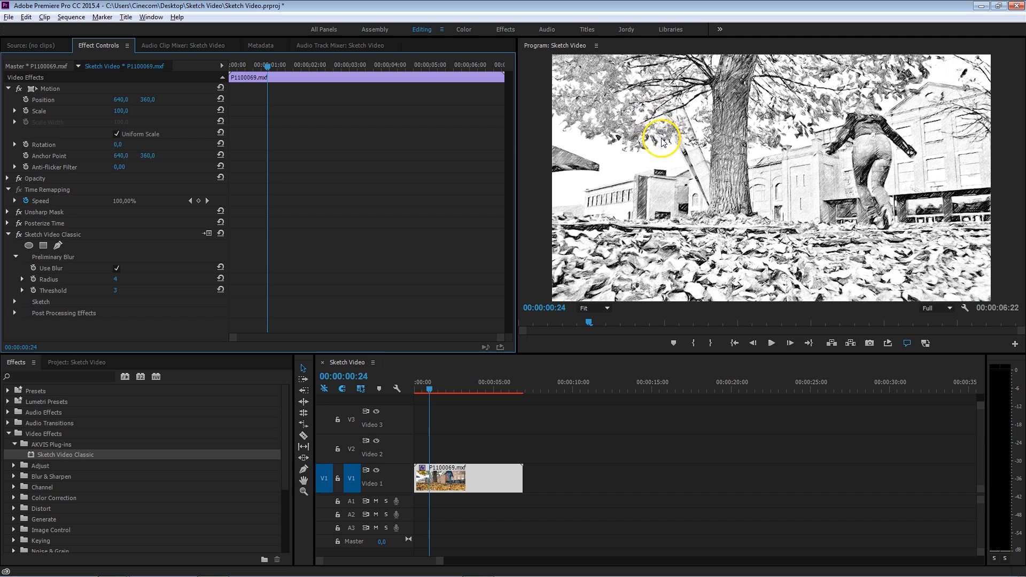
{"action": "mouse_move", "coordinate": [696, 254]}
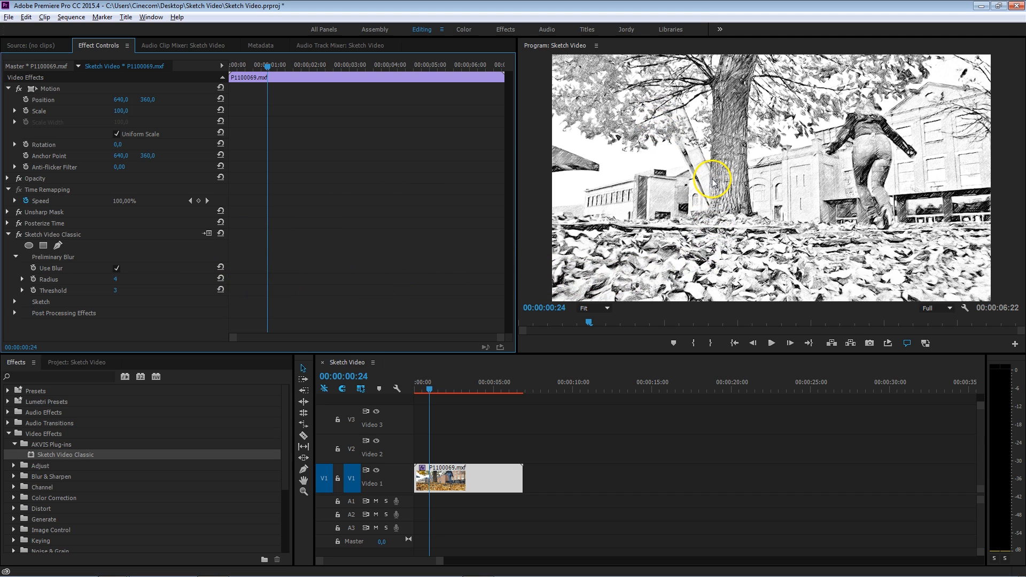
{"action": "mouse_move", "coordinate": [738, 104]}
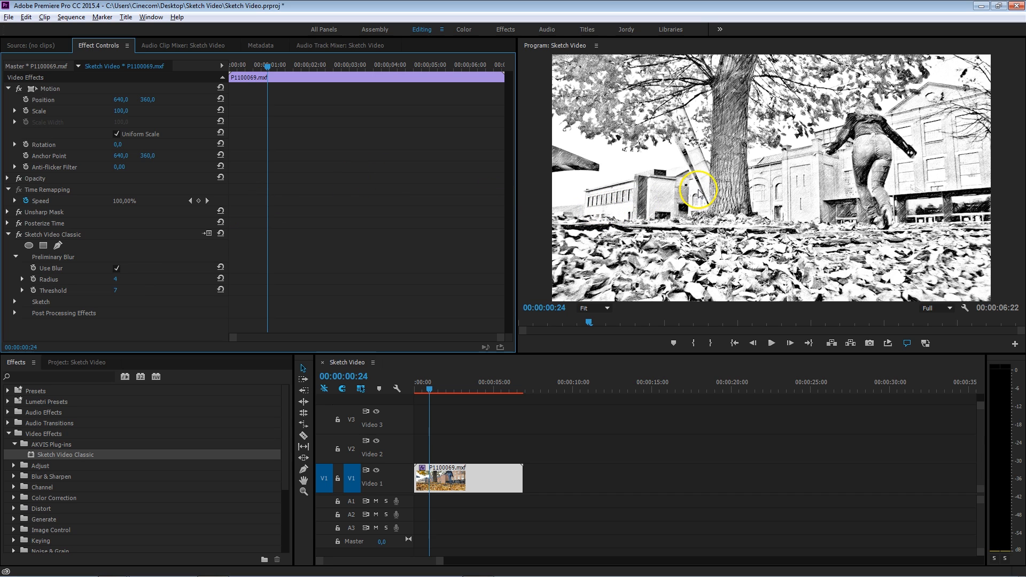
{"action": "mouse_move", "coordinate": [681, 105]}
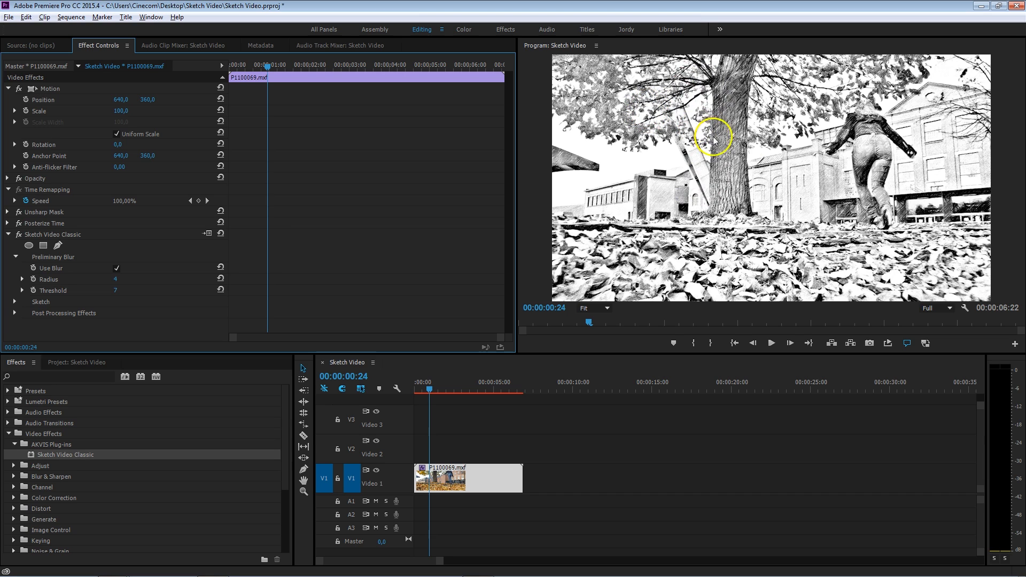
{"action": "mouse_move", "coordinate": [744, 190]}
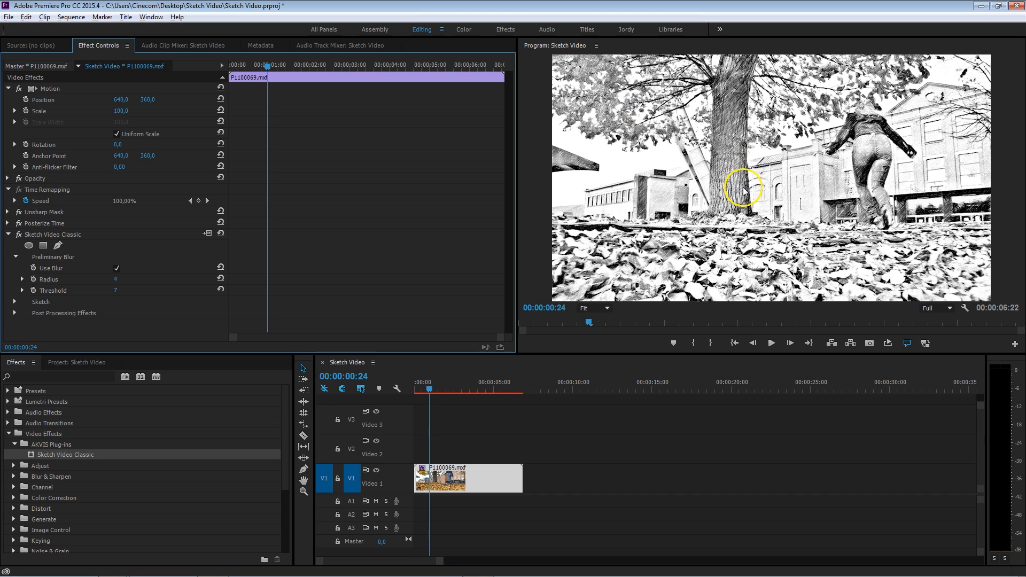
{"action": "mouse_move", "coordinate": [68, 267]}
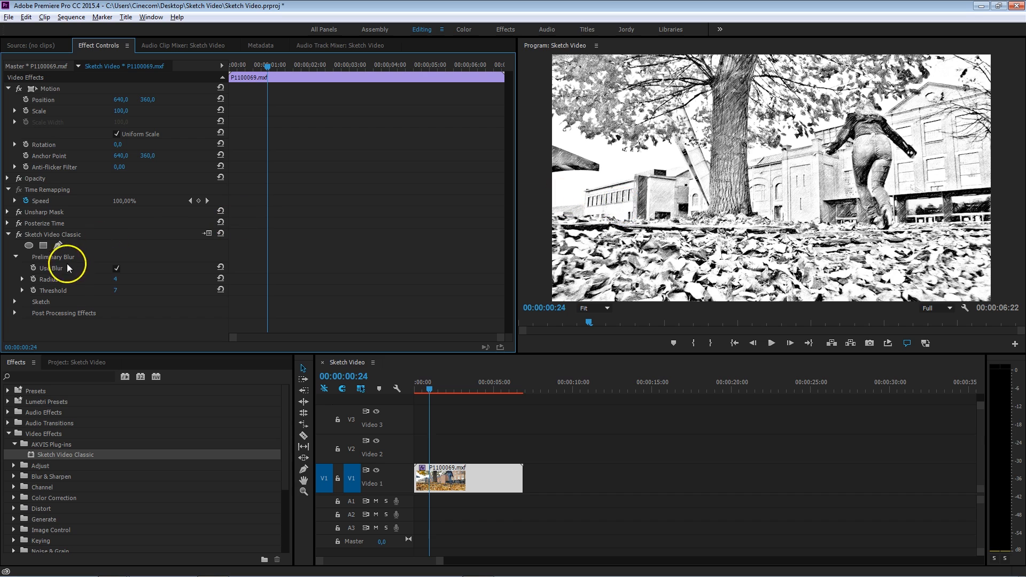
{"action": "left_click", "coordinate": [14, 256]}
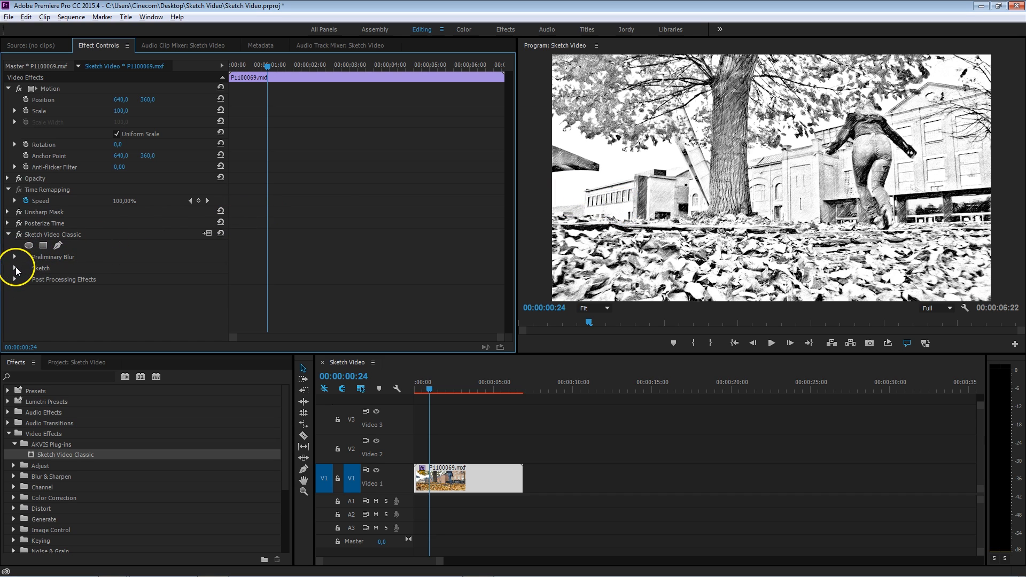
Reveal the Sketch stroke settings (angle 45°, length 40, charcoal 20) and browse AKVIS presets from B&W to Color.
{"action": "left_click", "coordinate": [14, 268]}
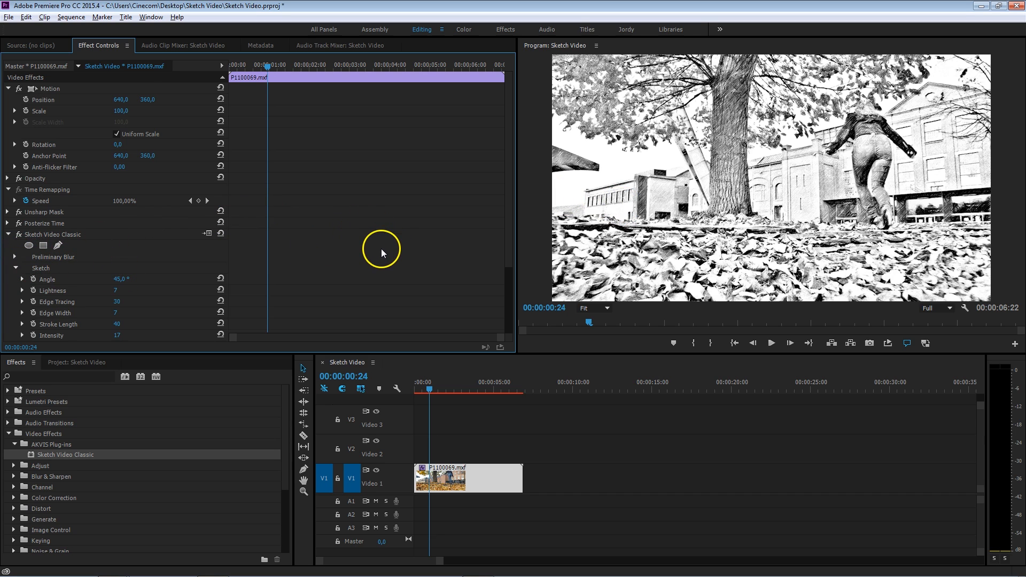
{"action": "scroll", "scroll_direction": "down", "scroll_amount": 3}
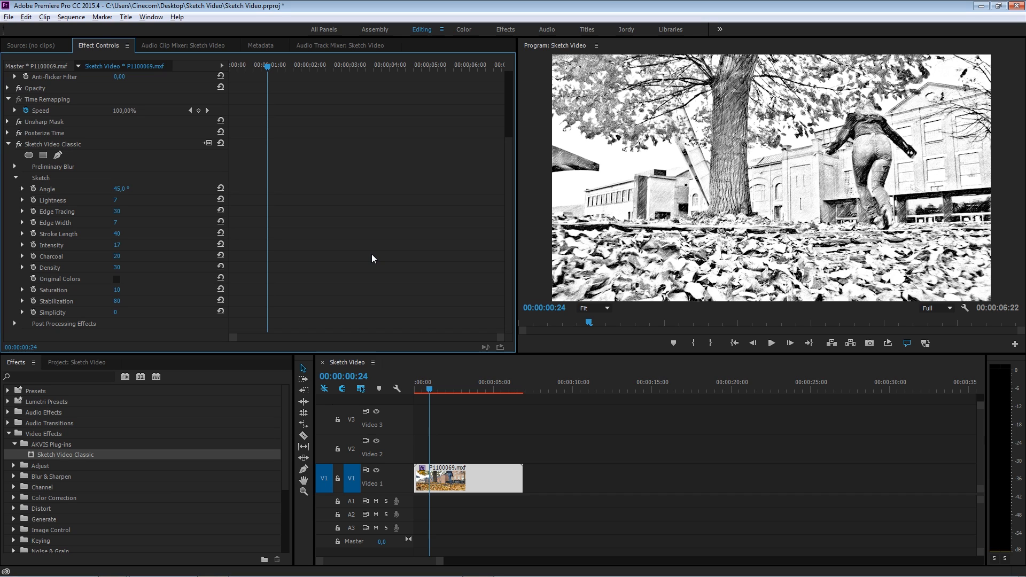
{"action": "mouse_move", "coordinate": [343, 254]}
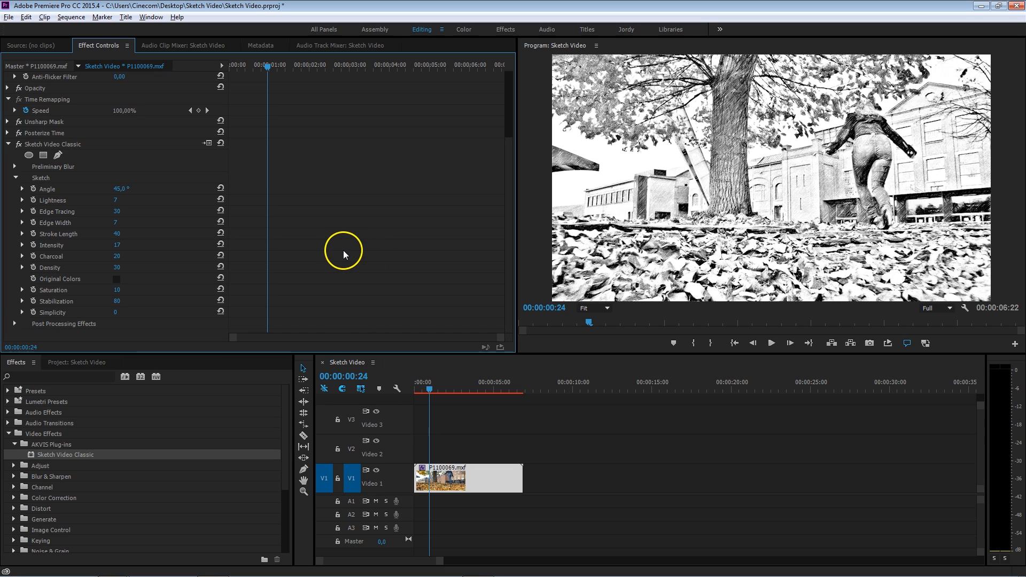
{"action": "mouse_move", "coordinate": [385, 220]}
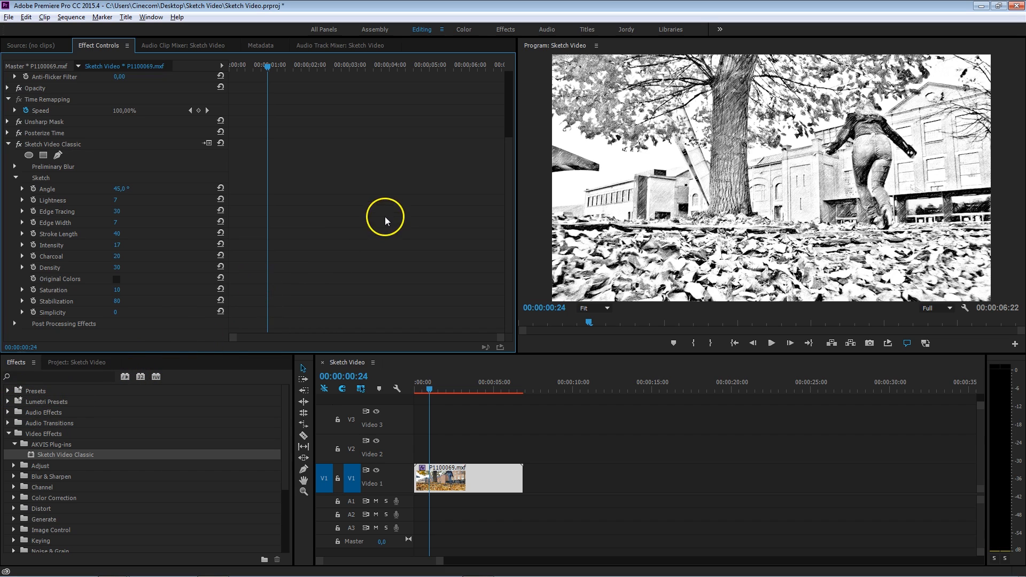
{"action": "left_click", "coordinate": [14, 391]}
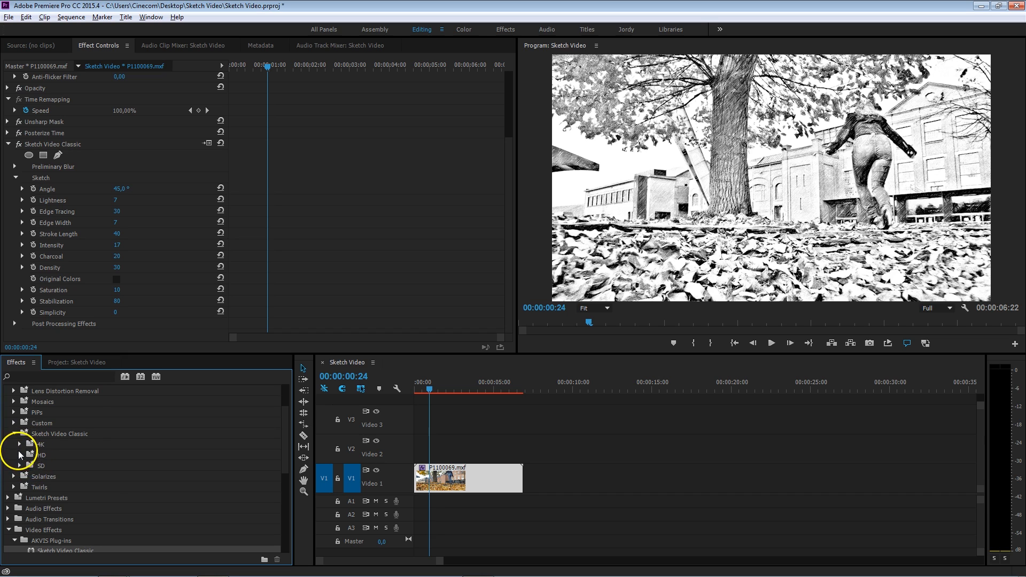
{"action": "scroll", "scroll_direction": "down", "scroll_amount": 3}
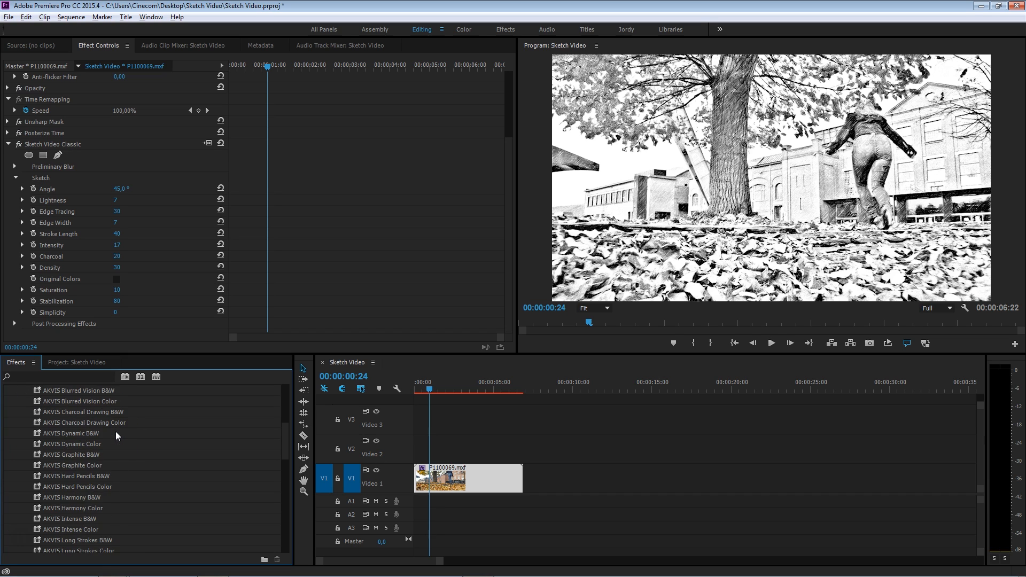
{"action": "scroll", "scroll_direction": "down", "scroll_amount": 3}
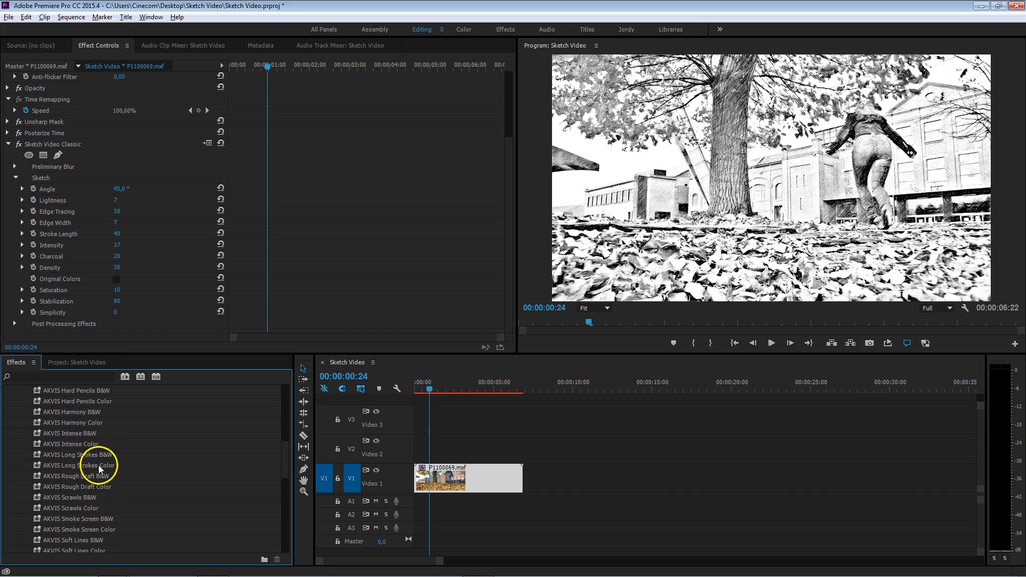
{"action": "mouse_move", "coordinate": [144, 246]}
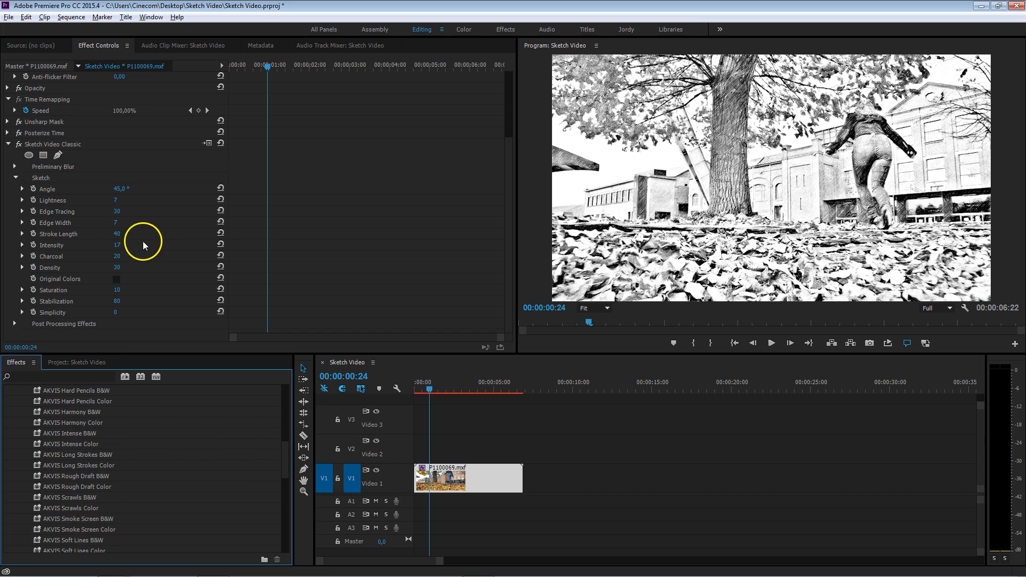
{"action": "mouse_move", "coordinate": [92, 231]}
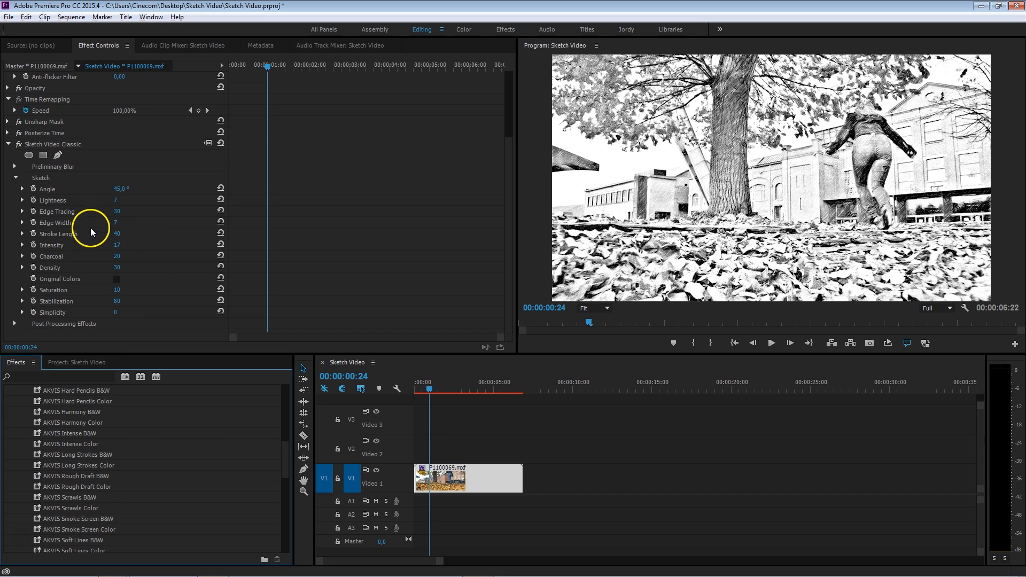
{"action": "scroll", "scroll_direction": "down", "scroll_amount": 3}
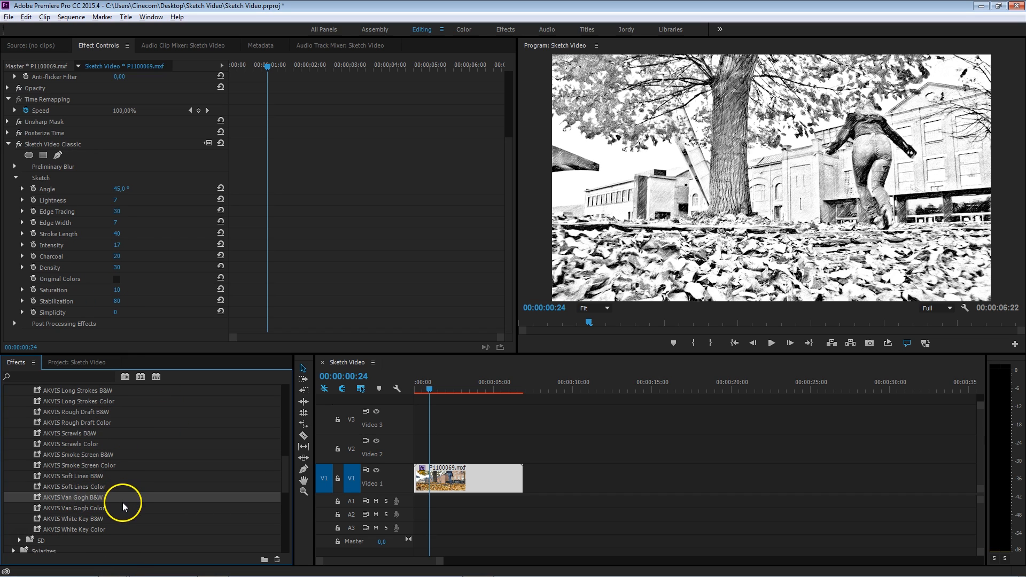
{"action": "mouse_move", "coordinate": [124, 507]}
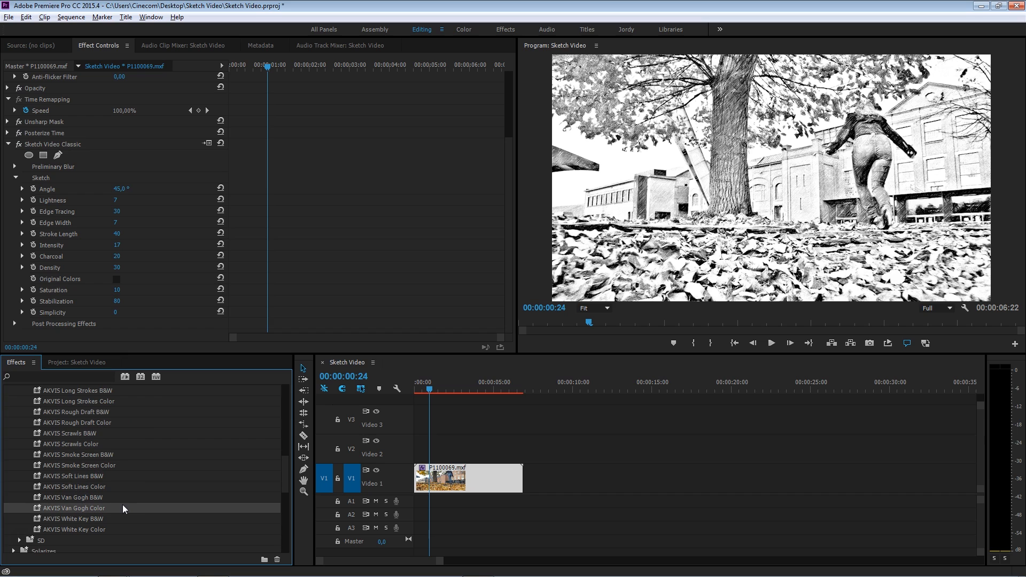
{"action": "mouse_move", "coordinate": [127, 504]}
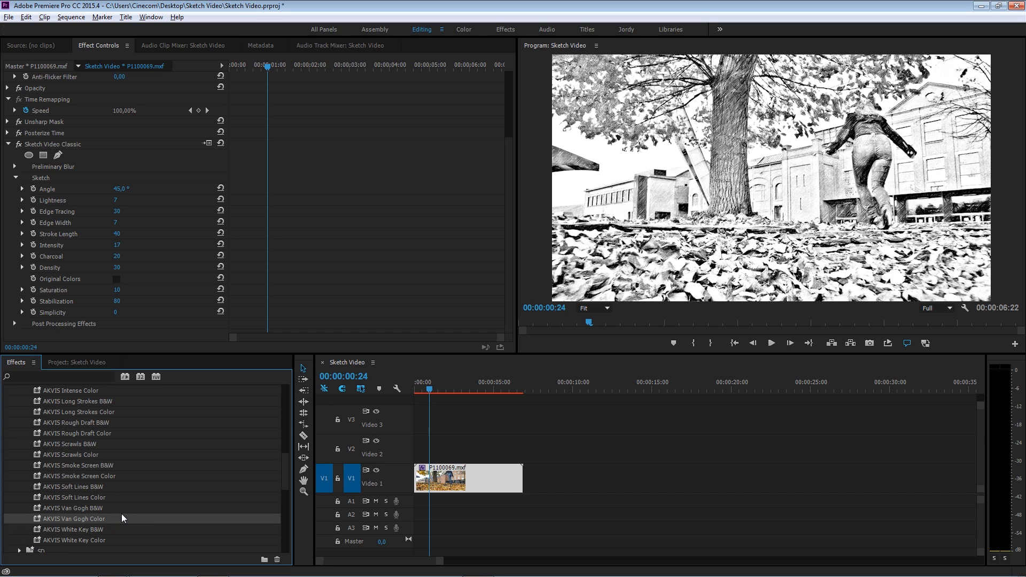
{"action": "scroll", "scroll_direction": "down", "scroll_amount": 3}
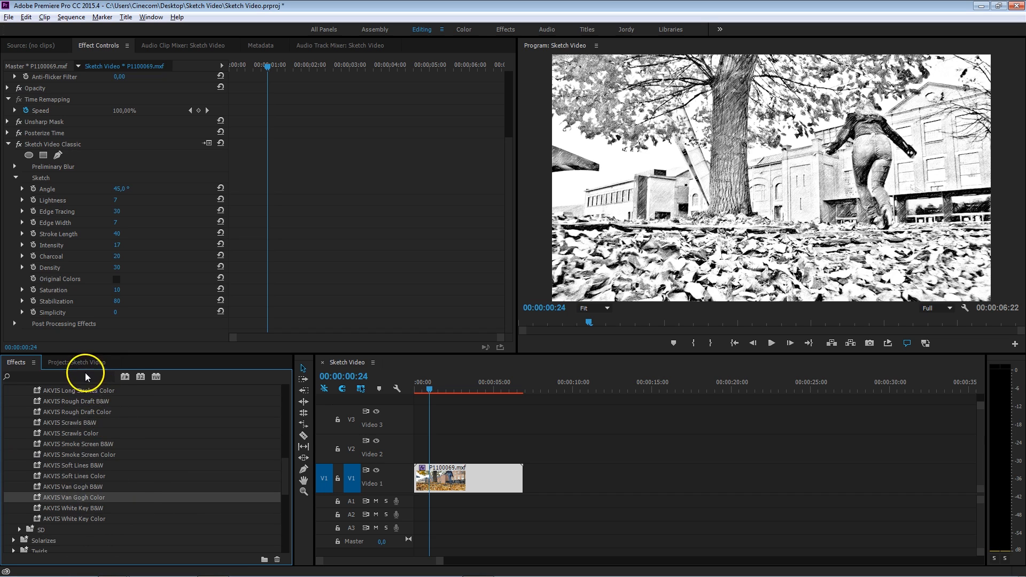
Show the Project: Sketch Video media list with its two clips and sequence.
{"action": "left_click", "coordinate": [58, 362]}
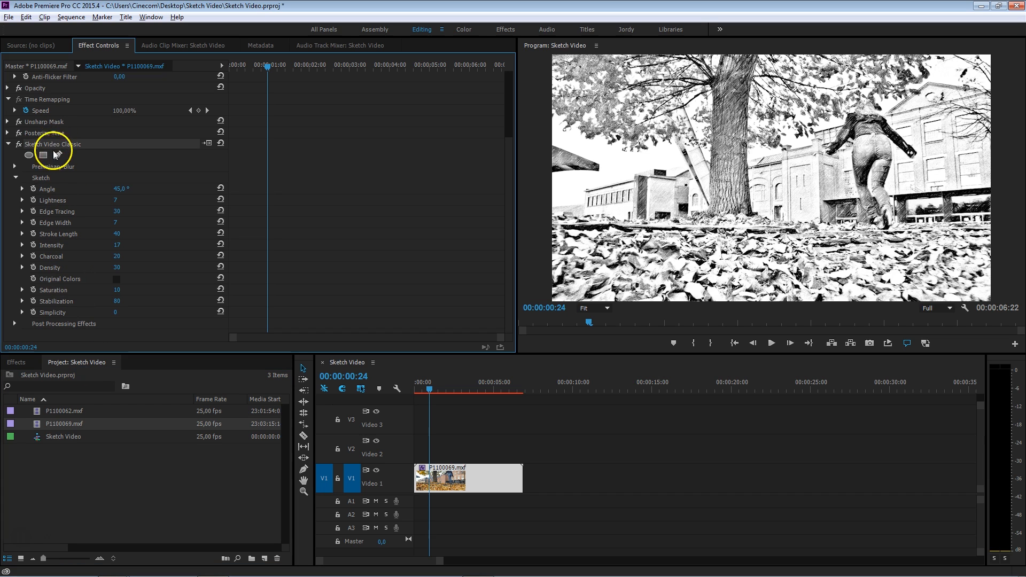
{"action": "mouse_move", "coordinate": [149, 296]}
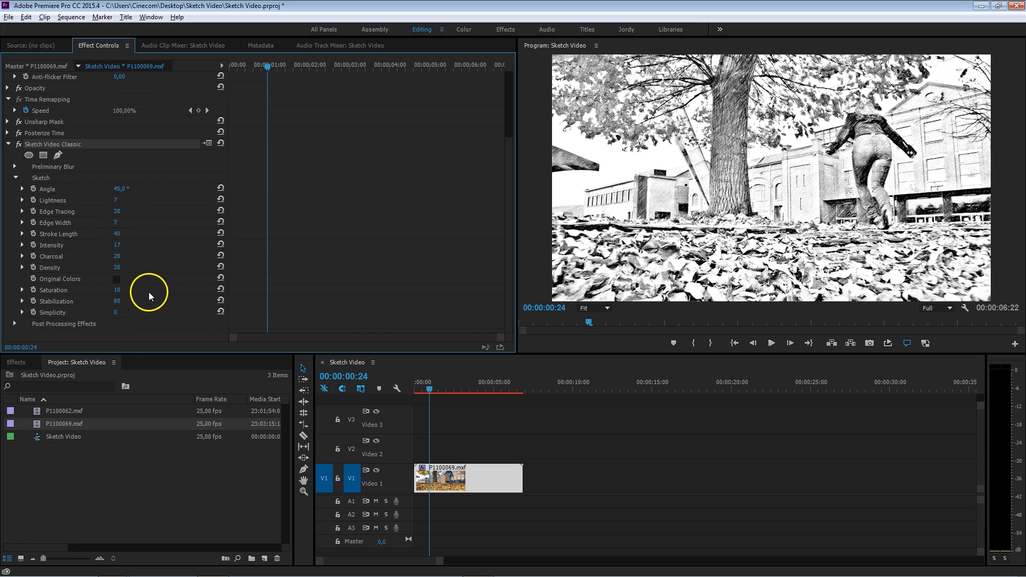
{"action": "mouse_move", "coordinate": [146, 307]}
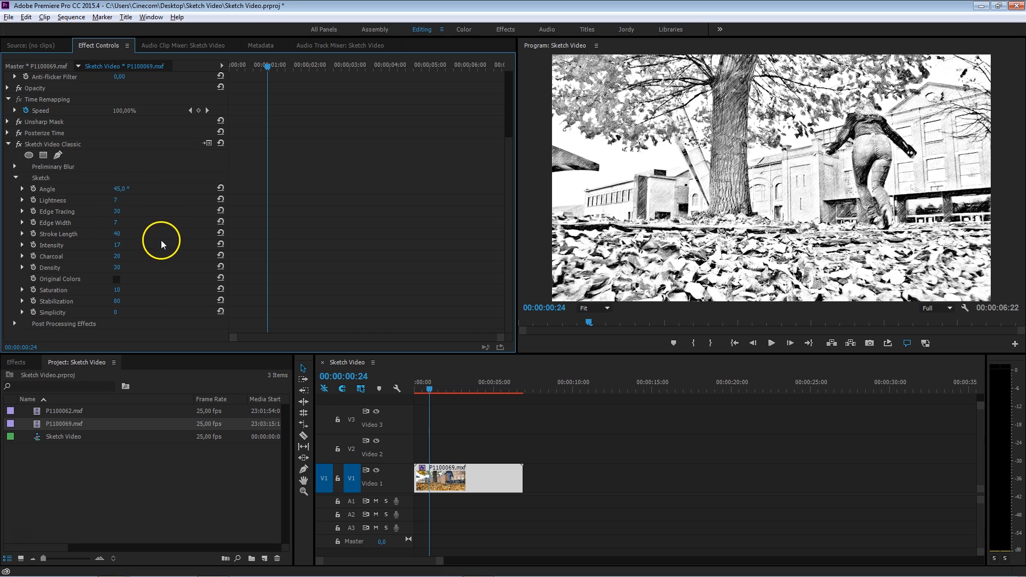
{"action": "mouse_move", "coordinate": [116, 246]}
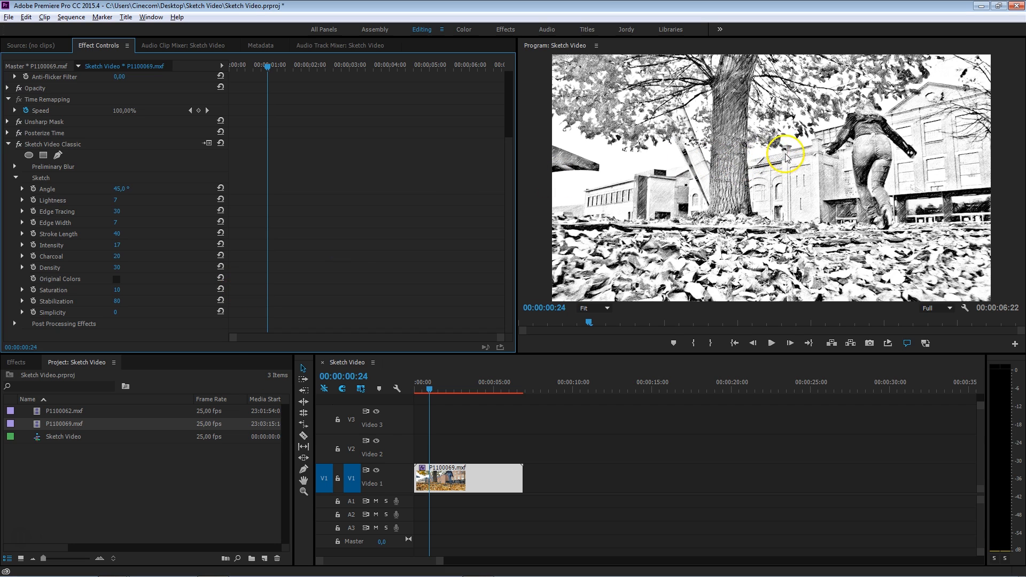
{"action": "mouse_move", "coordinate": [788, 150]}
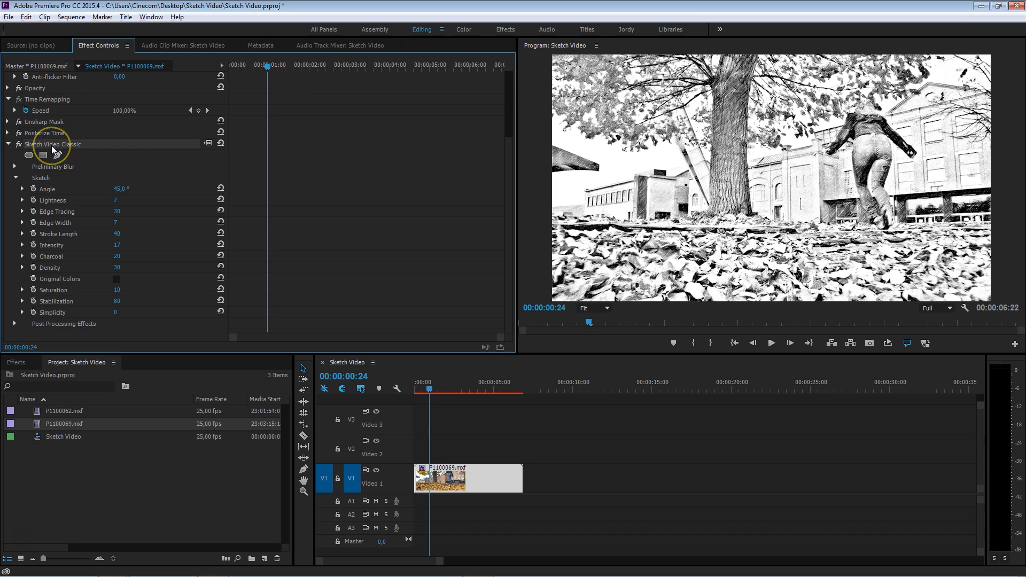
Remove Sketch Video Classic and apply the custom Sketch Video Classic_Original Color preset instead.
{"action": "left_click", "coordinate": [20, 145]}
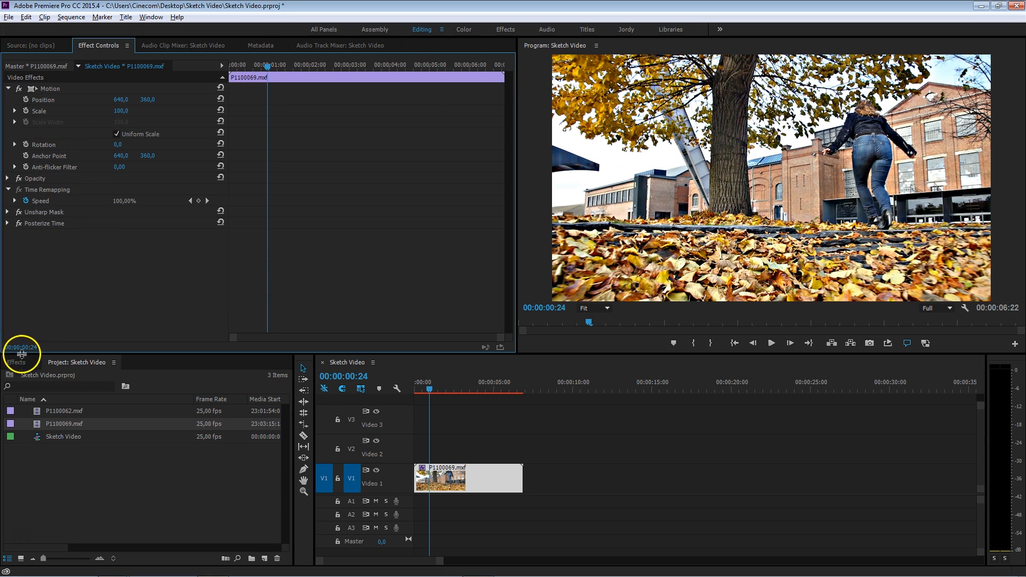
{"action": "left_click", "coordinate": [16, 362]}
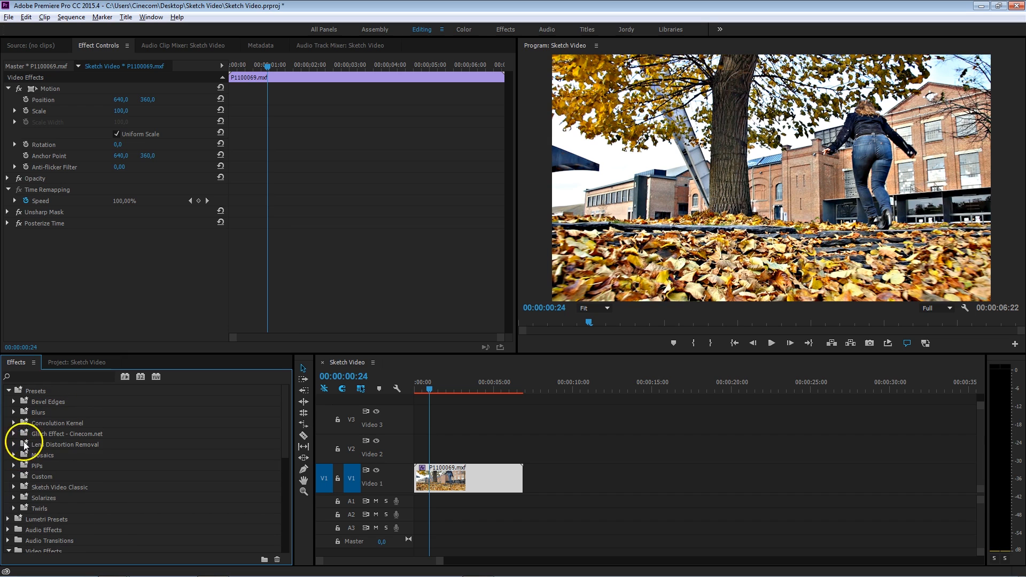
{"action": "mouse_move", "coordinate": [14, 473]}
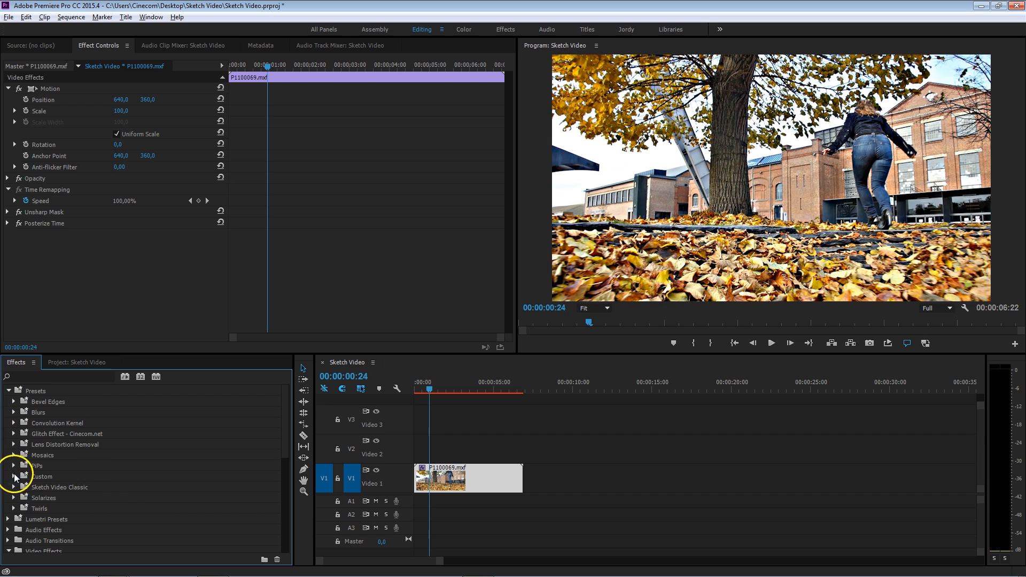
{"action": "left_click", "coordinate": [13, 476]}
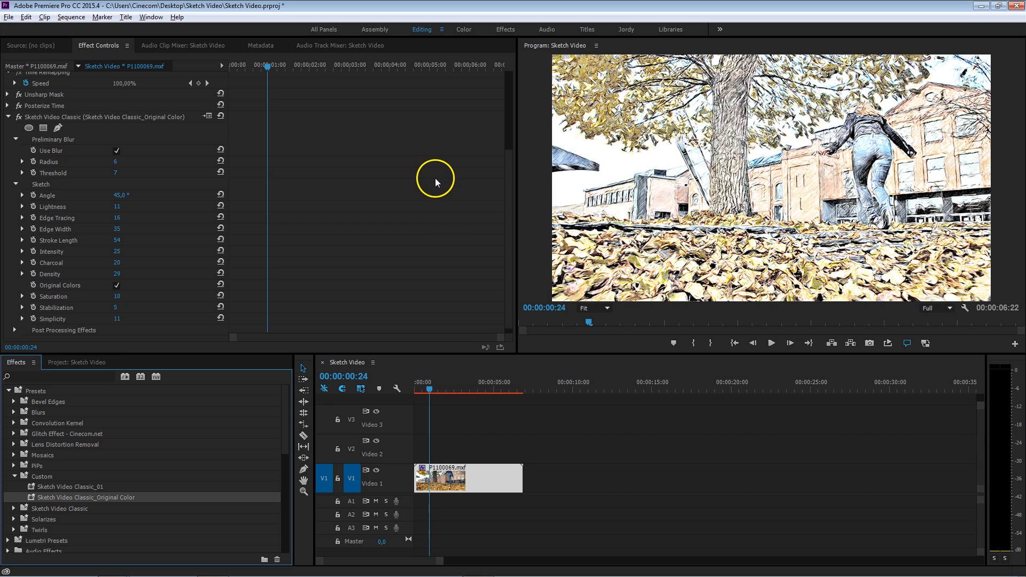
{"action": "mouse_move", "coordinate": [436, 190]}
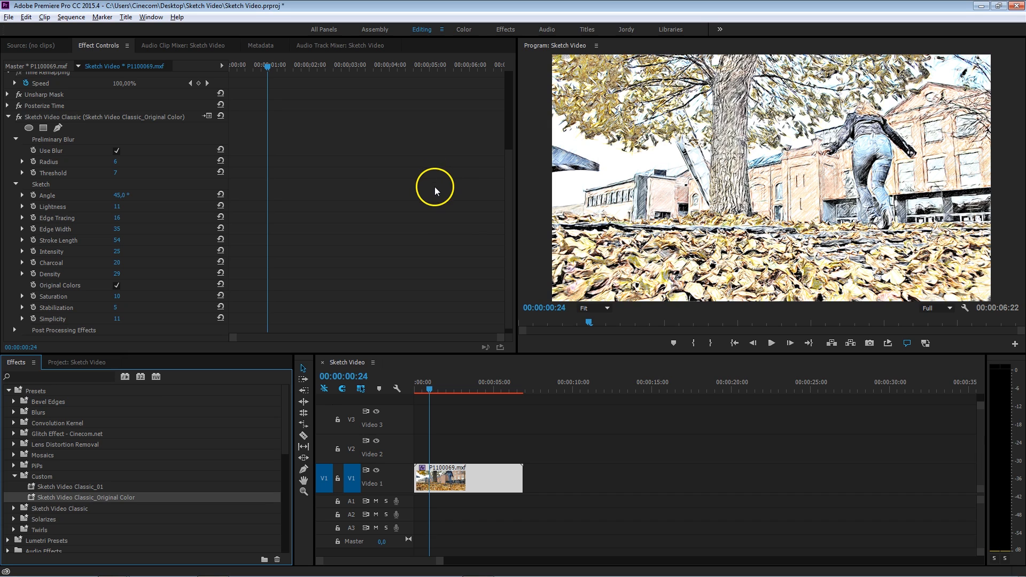
{"action": "mouse_move", "coordinate": [29, 321]}
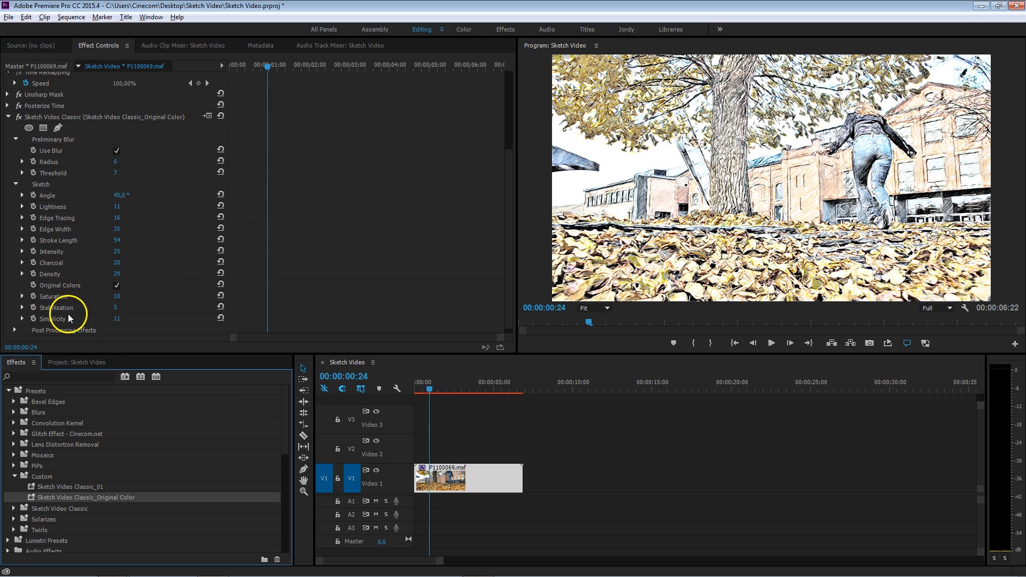
{"action": "mouse_move", "coordinate": [80, 318]}
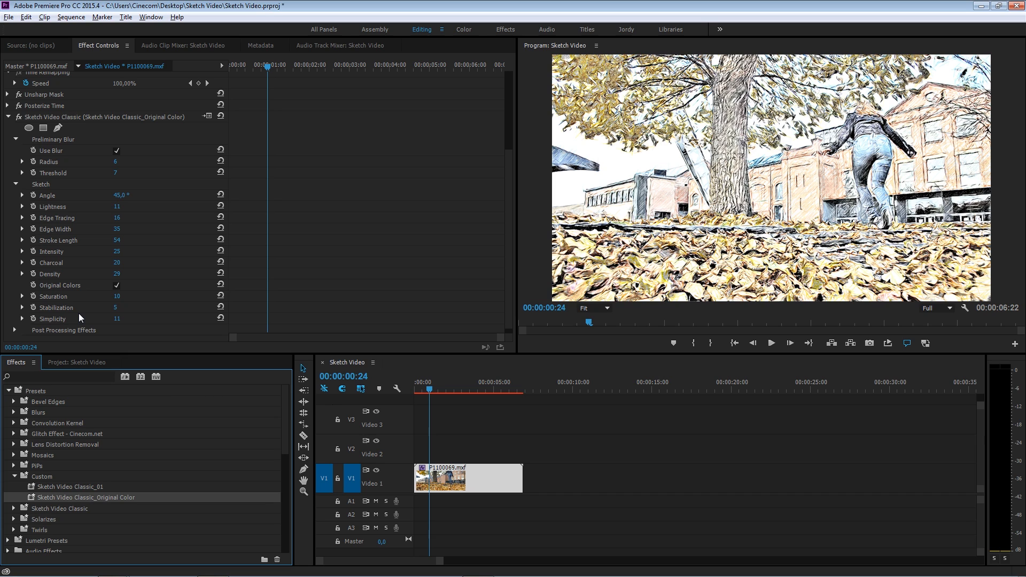
Adjust preview magnification and raise the sketch Stabilization from 5 to 100.
{"action": "left_click", "coordinate": [592, 308]}
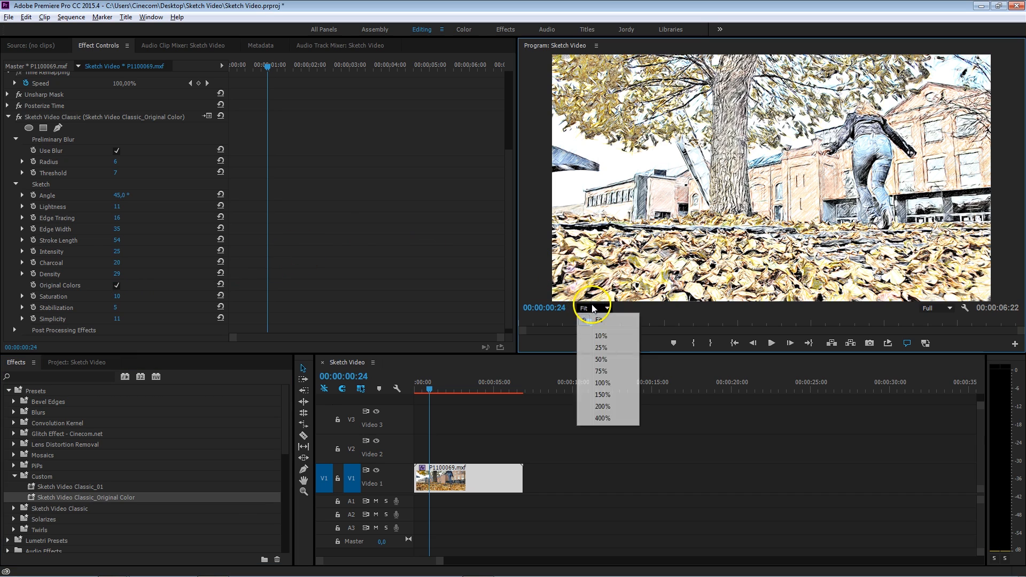
{"action": "left_click", "coordinate": [600, 383]}
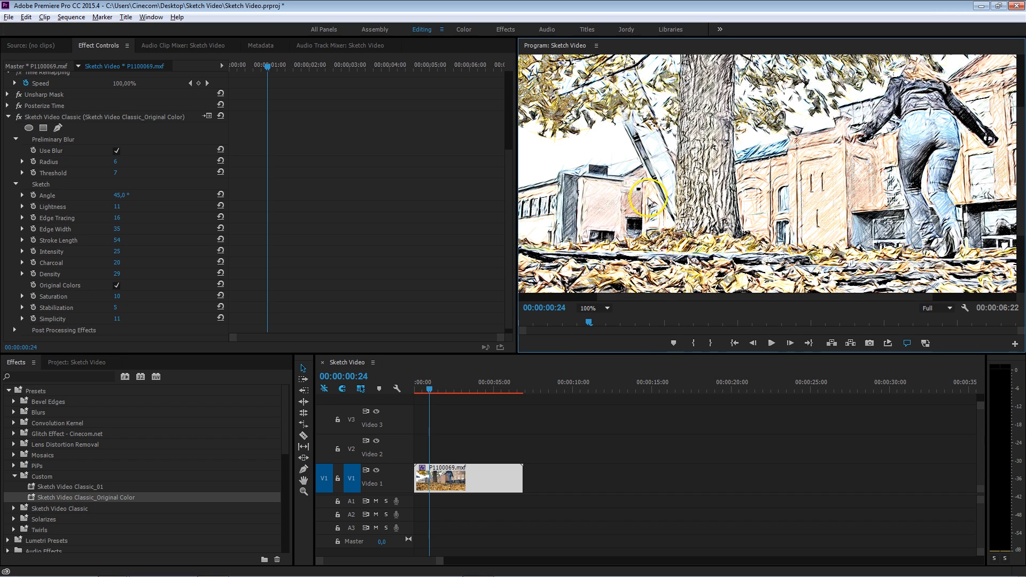
{"action": "mouse_move", "coordinate": [584, 189]}
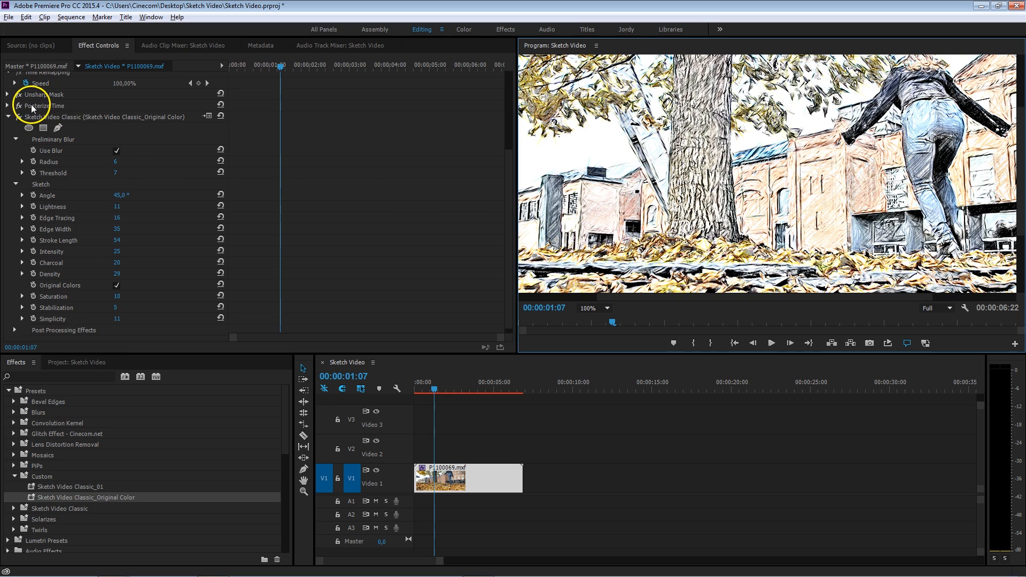
{"action": "mouse_move", "coordinate": [602, 226]}
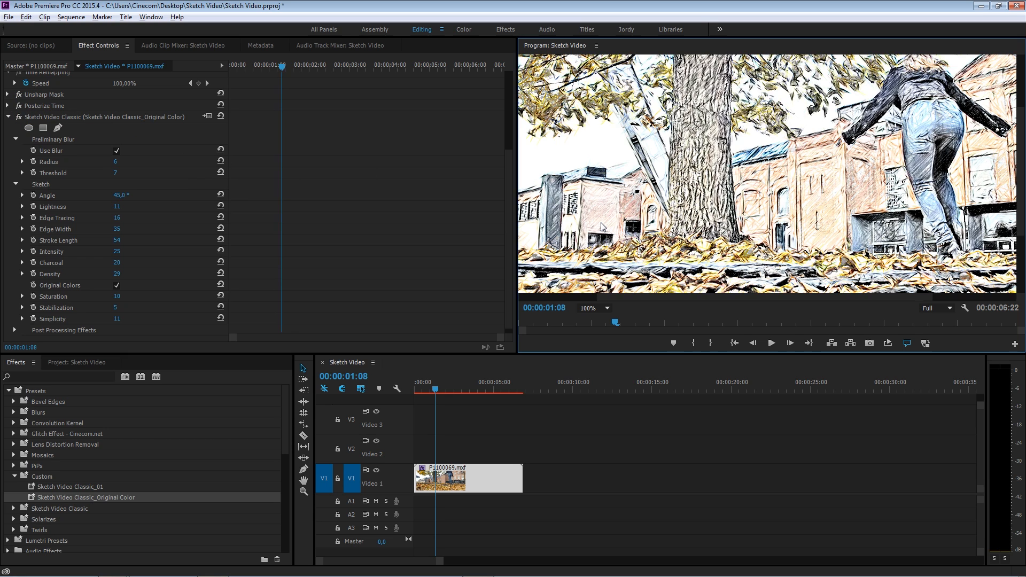
{"action": "left_click", "coordinate": [770, 342]}
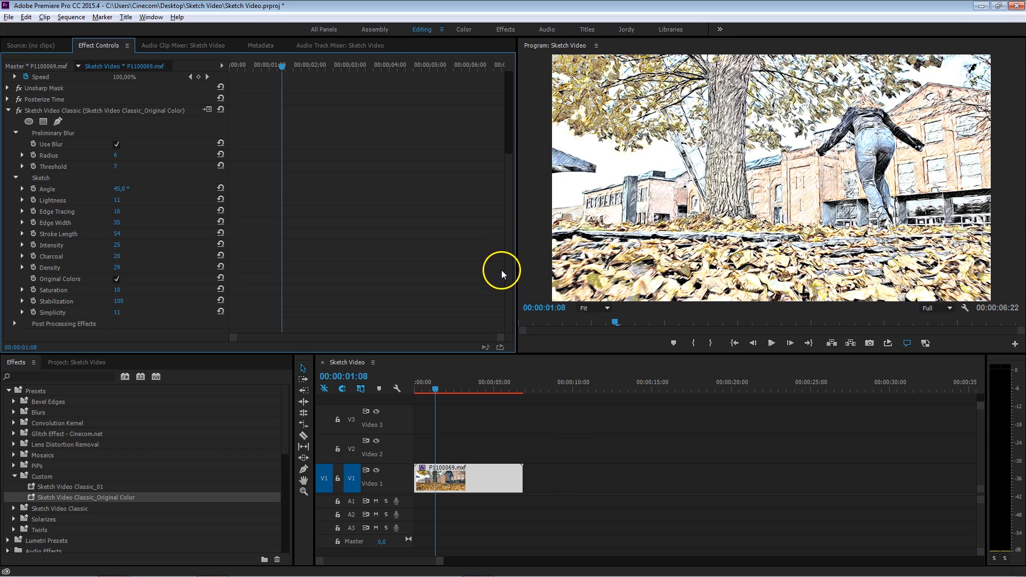
{"action": "mouse_move", "coordinate": [18, 325]}
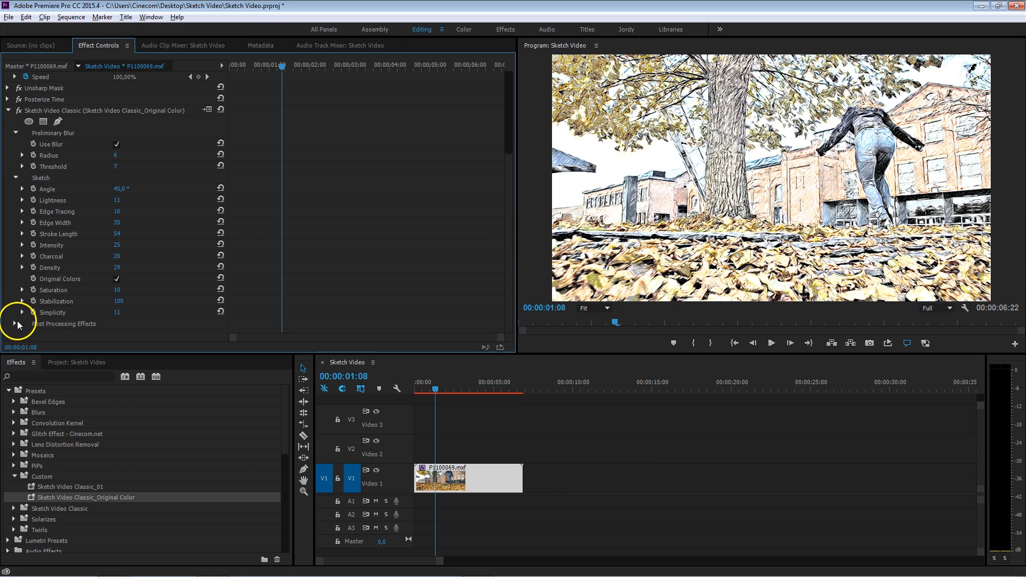
Compare post-processing on and off, then set Shadows to 47 and Contrast to 5.
{"action": "left_click", "coordinate": [20, 322]}
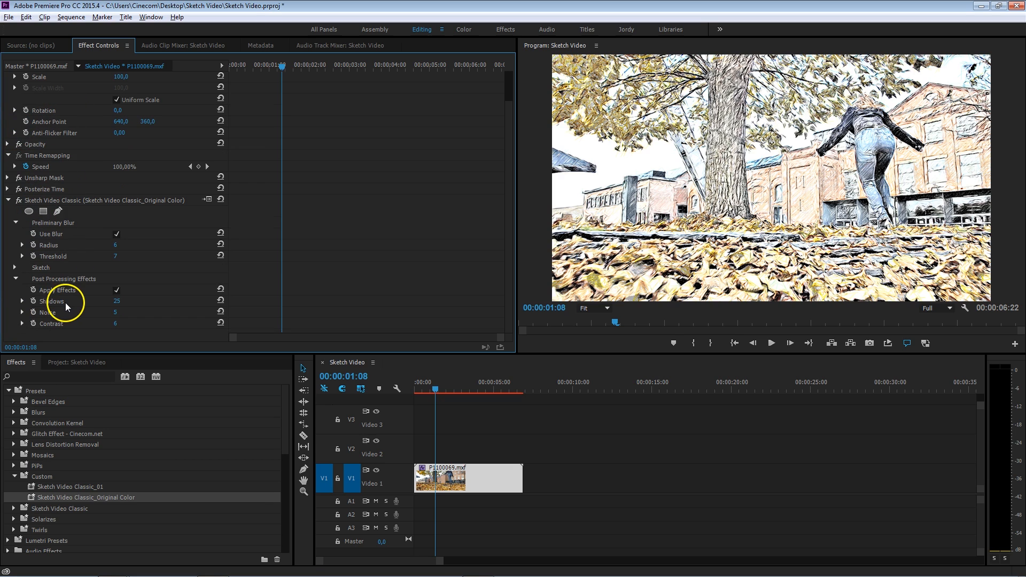
{"action": "mouse_move", "coordinate": [109, 302]}
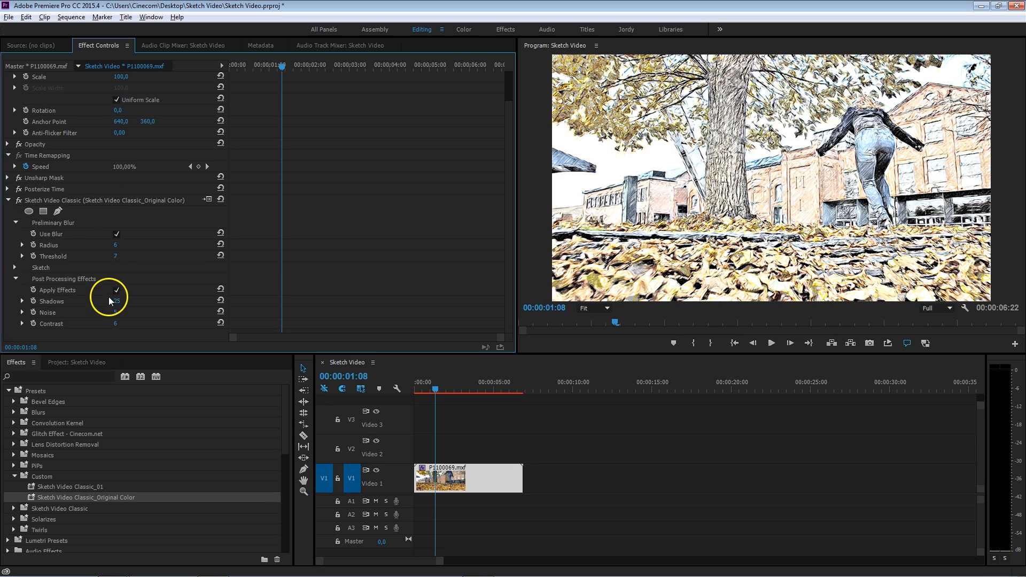
{"action": "left_click", "coordinate": [115, 290]}
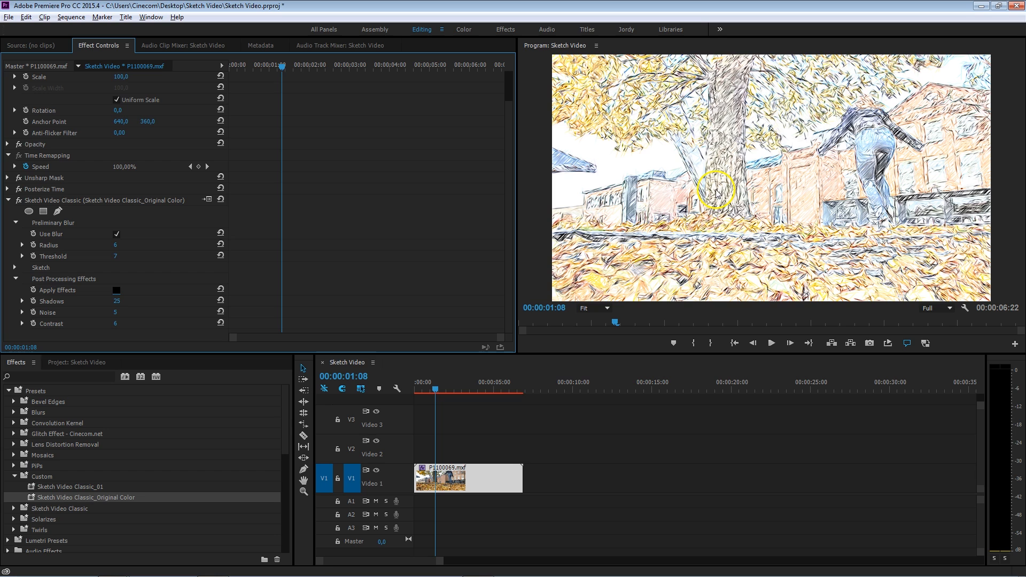
{"action": "mouse_move", "coordinate": [387, 273]}
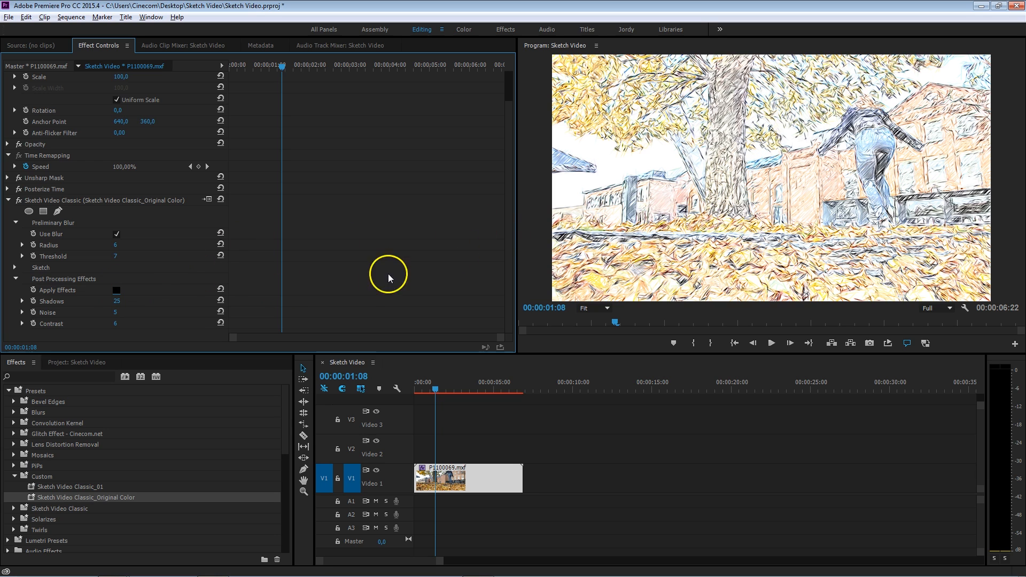
{"action": "left_click", "coordinate": [115, 289]}
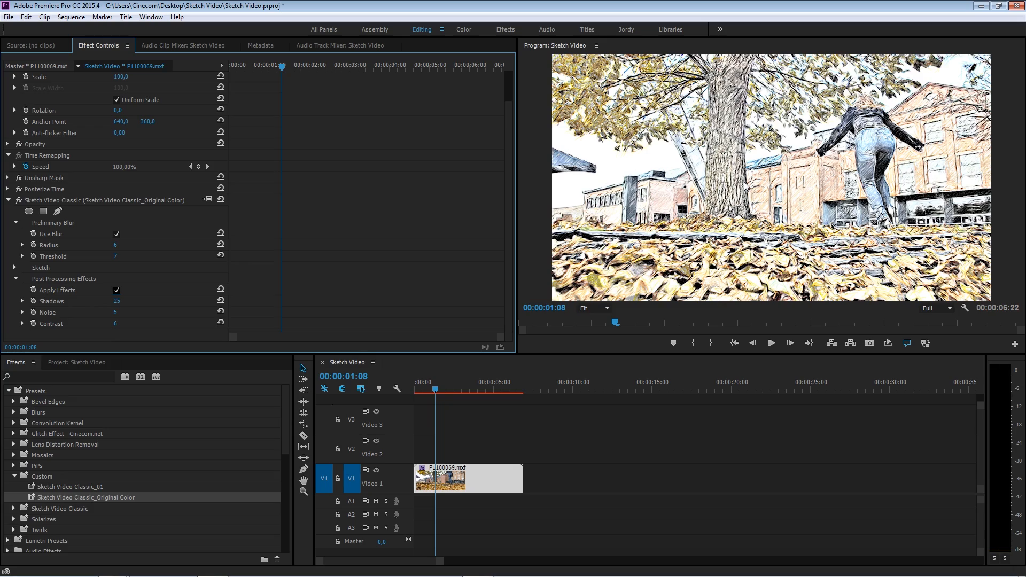
{"action": "left_click", "coordinate": [770, 342]}
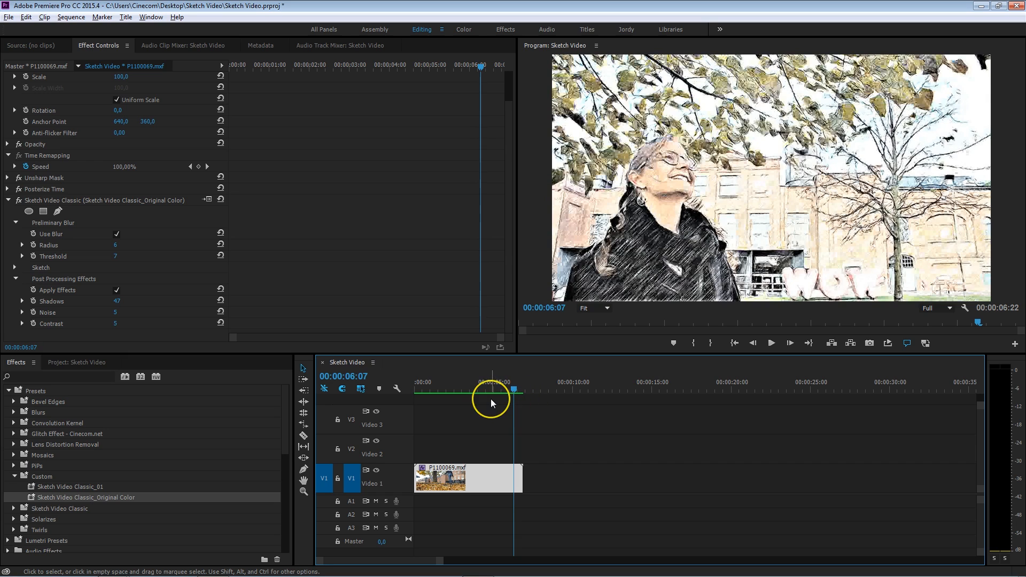
{"action": "mouse_move", "coordinate": [475, 432]}
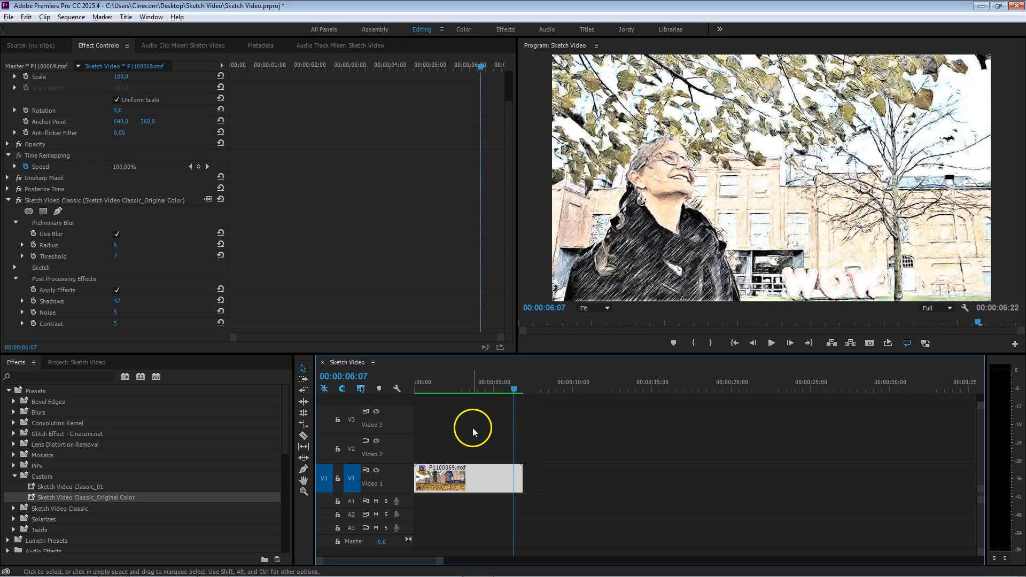
{"action": "mouse_move", "coordinate": [474, 407]}
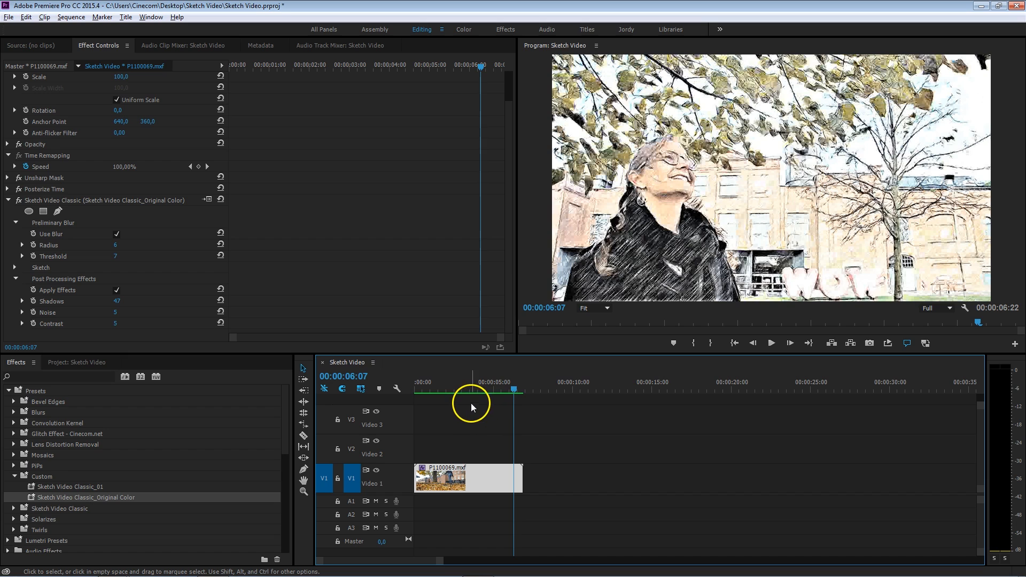
{"action": "mouse_move", "coordinate": [249, 340]}
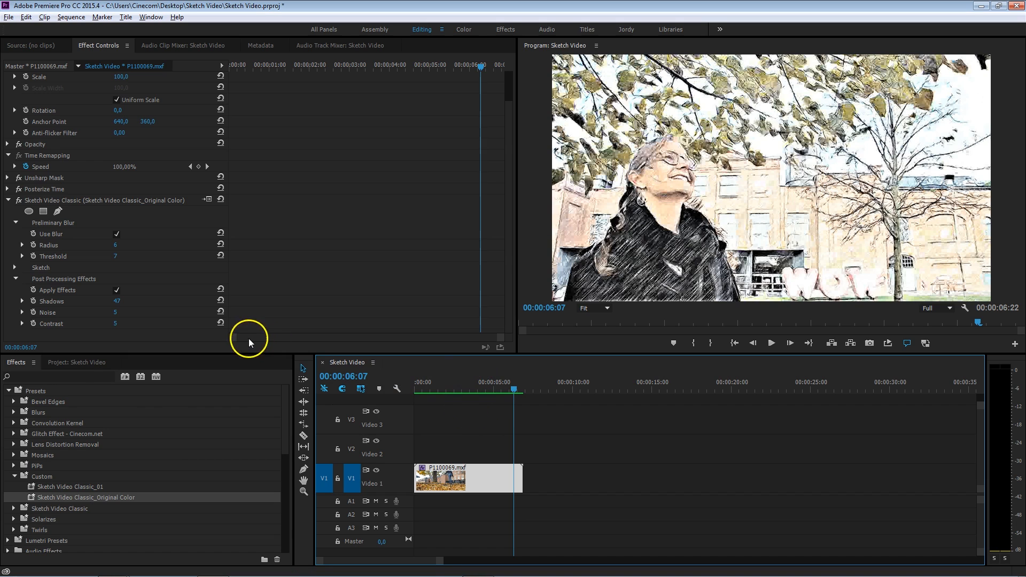
Bring the project's clip list forward to place P1100062.mxf on the timeline.
{"action": "left_click", "coordinate": [77, 362]}
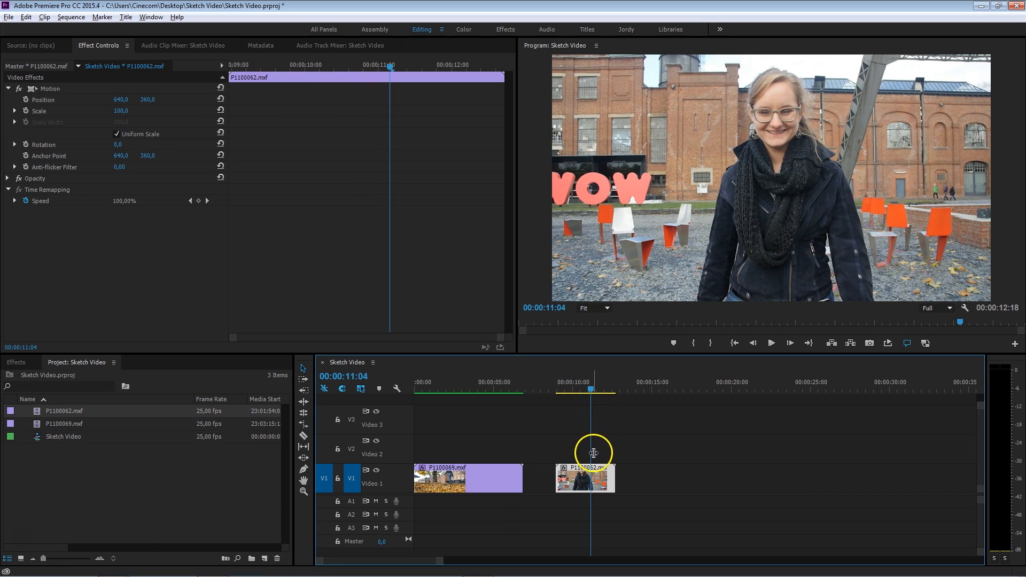
{"action": "mouse_move", "coordinate": [591, 483]}
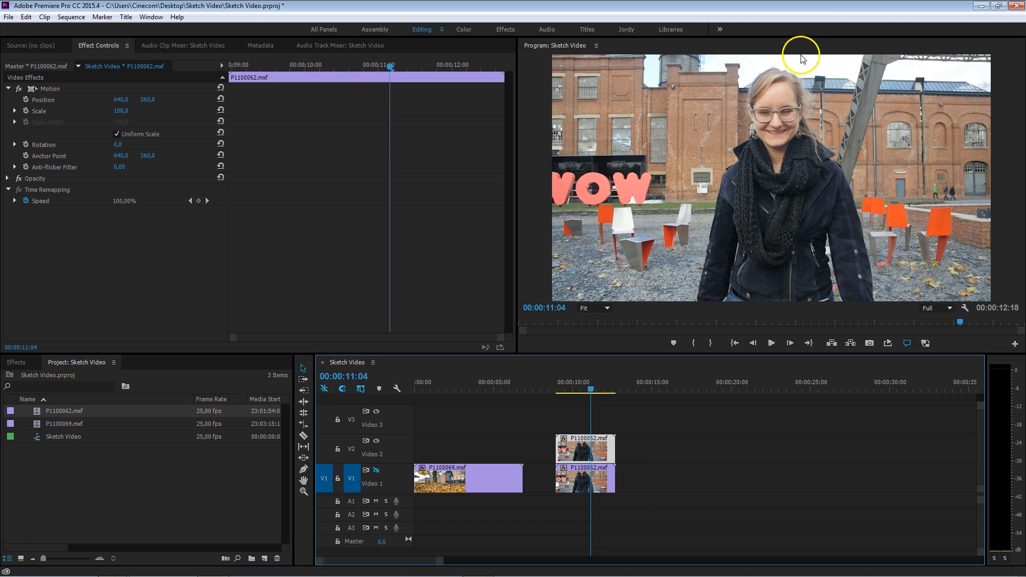
{"action": "mouse_move", "coordinate": [803, 230]}
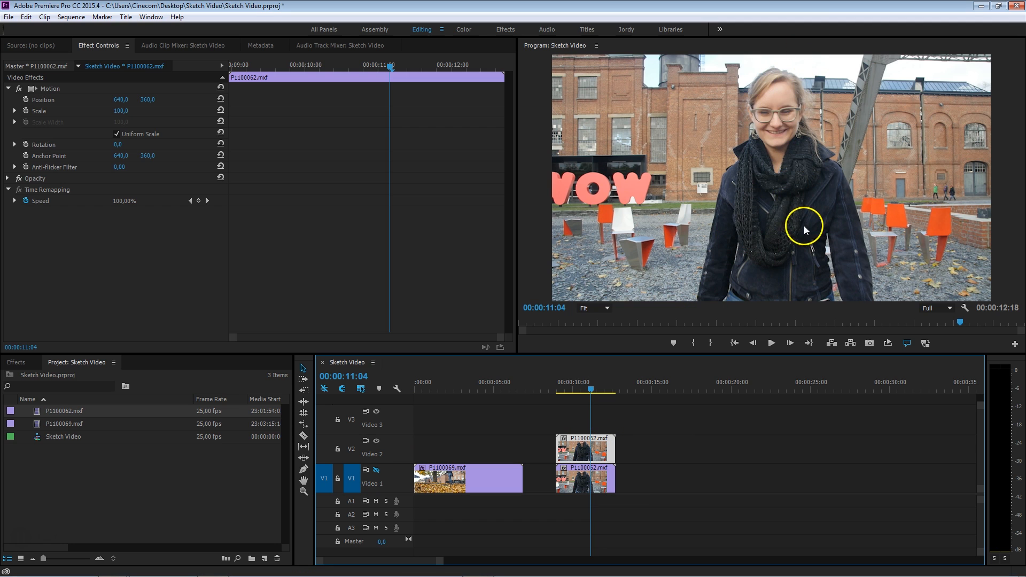
{"action": "mouse_move", "coordinate": [591, 385]}
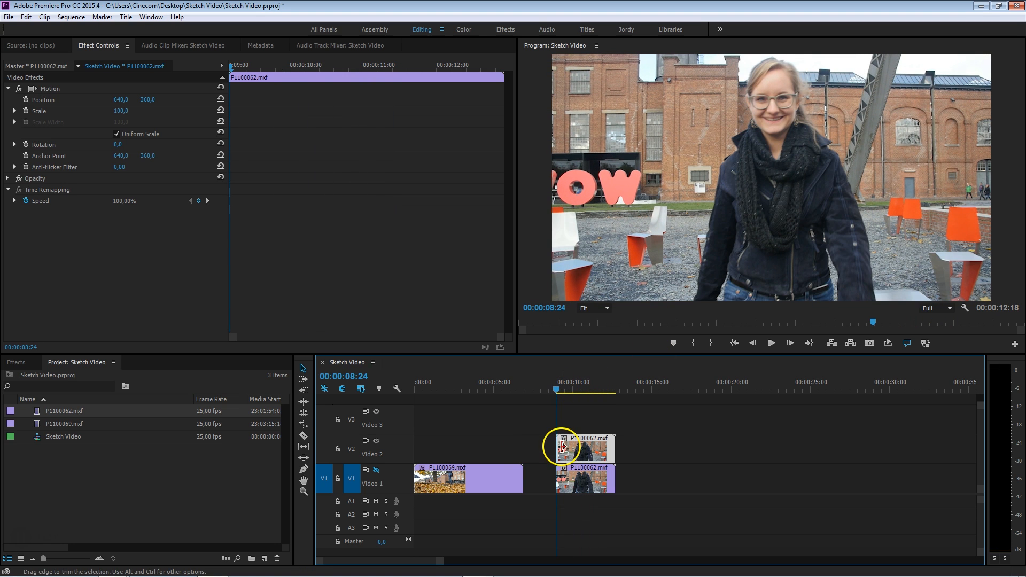
Select the upper copy of the woman clip to draw its opacity mask.
{"action": "left_click", "coordinate": [10, 178]}
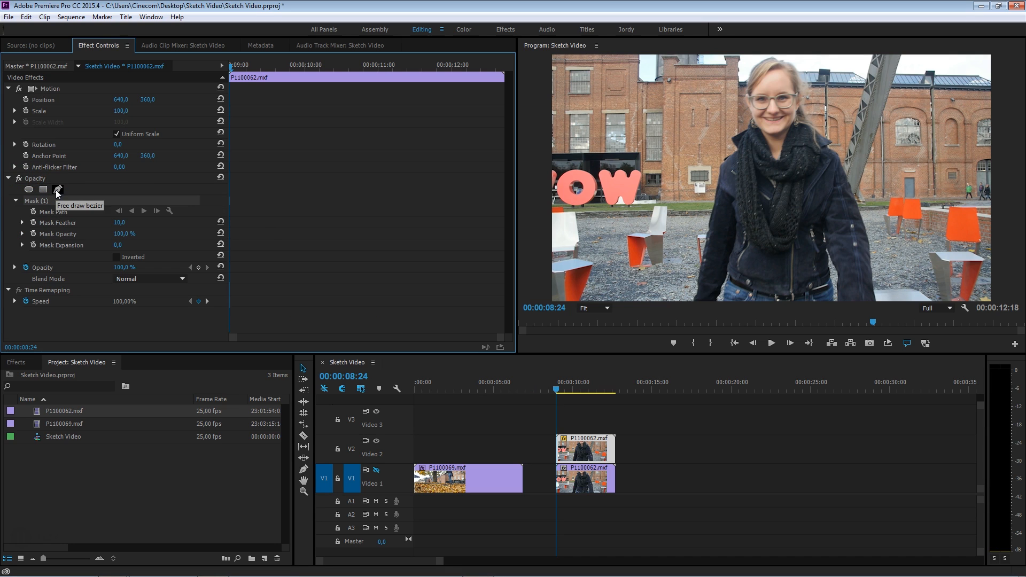
{"action": "mouse_move", "coordinate": [693, 301]}
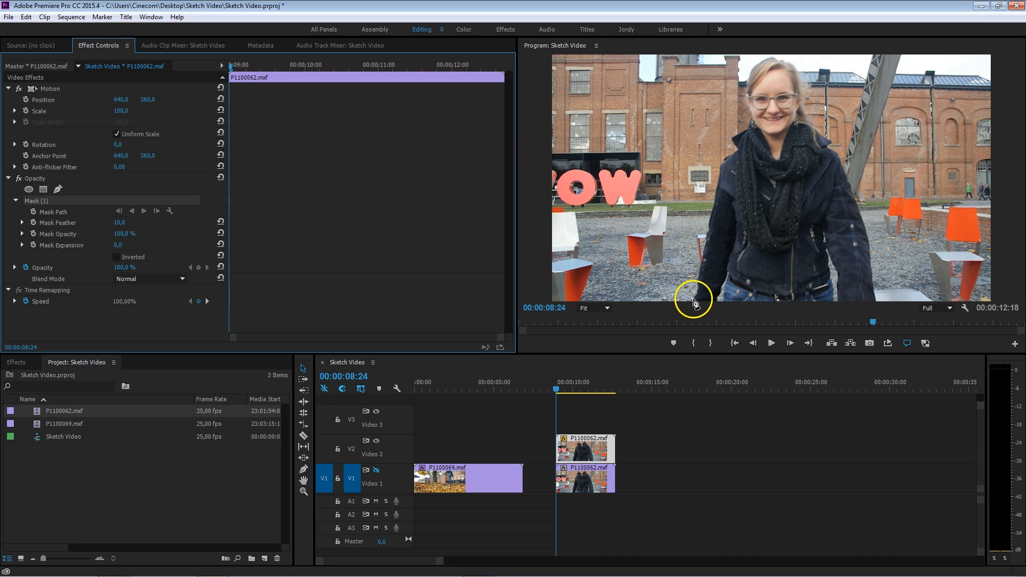
{"action": "mouse_move", "coordinate": [721, 169]}
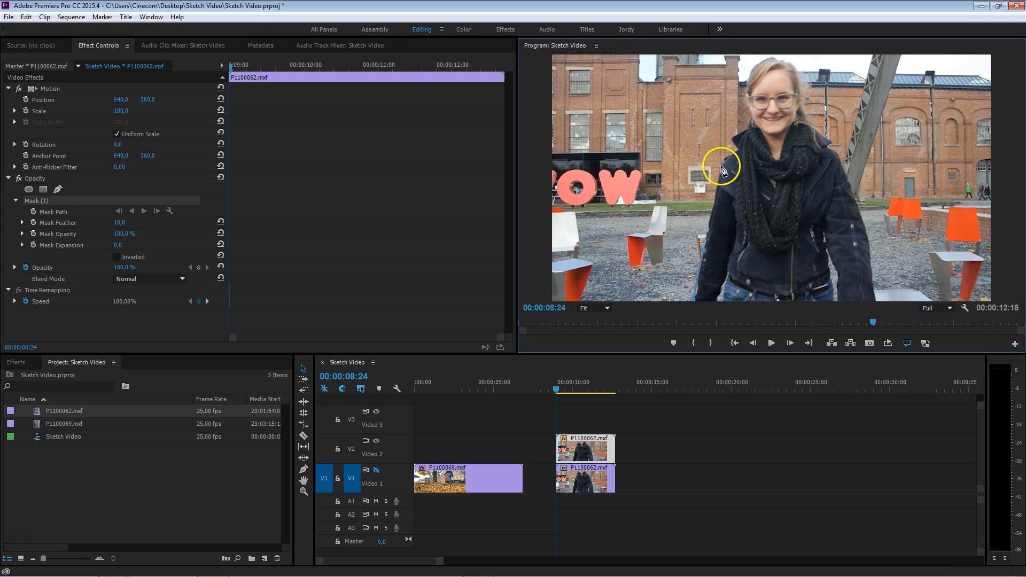
{"action": "mouse_move", "coordinate": [733, 138]}
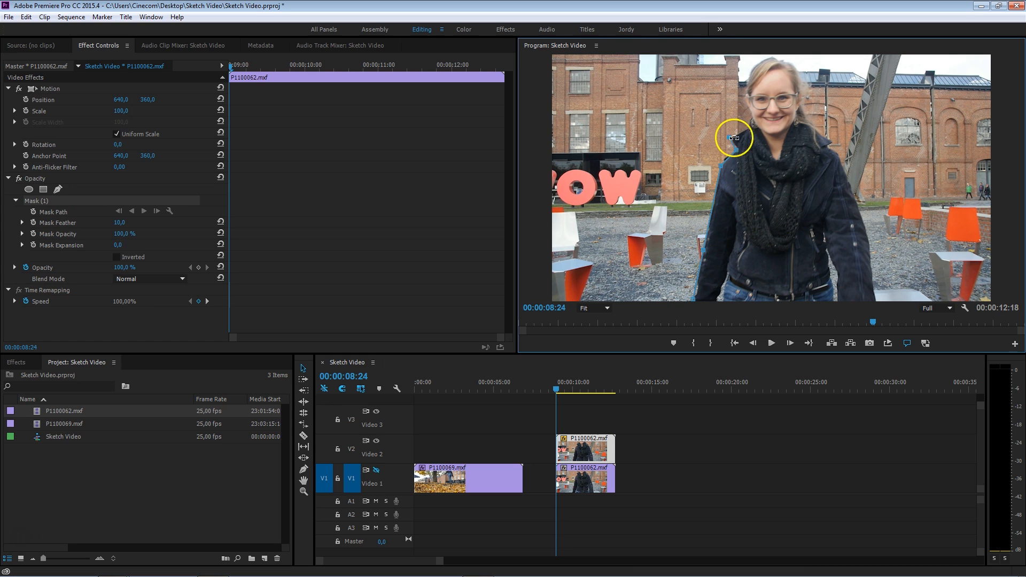
{"action": "mouse_move", "coordinate": [752, 68]}
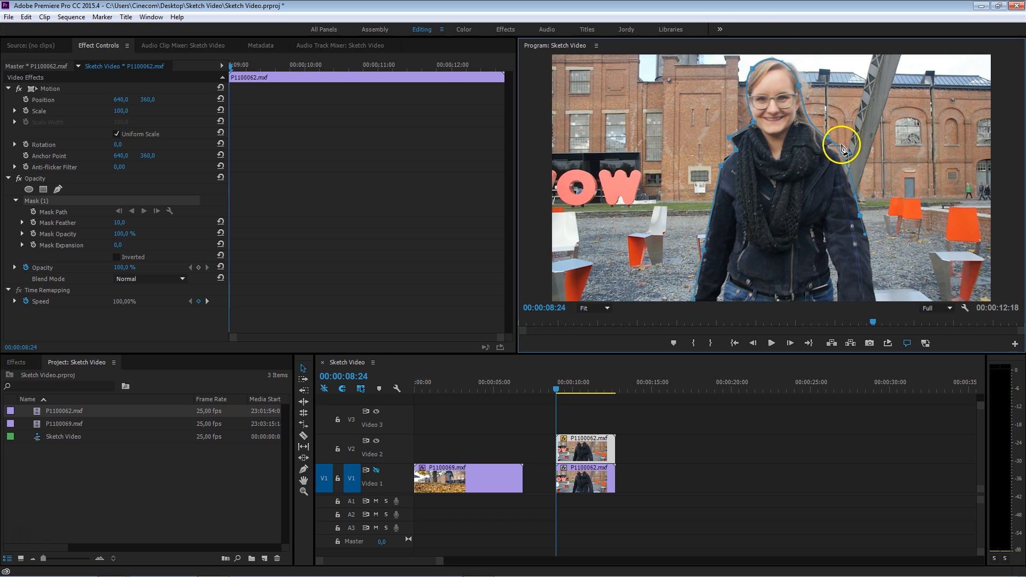
{"action": "mouse_move", "coordinate": [839, 158]}
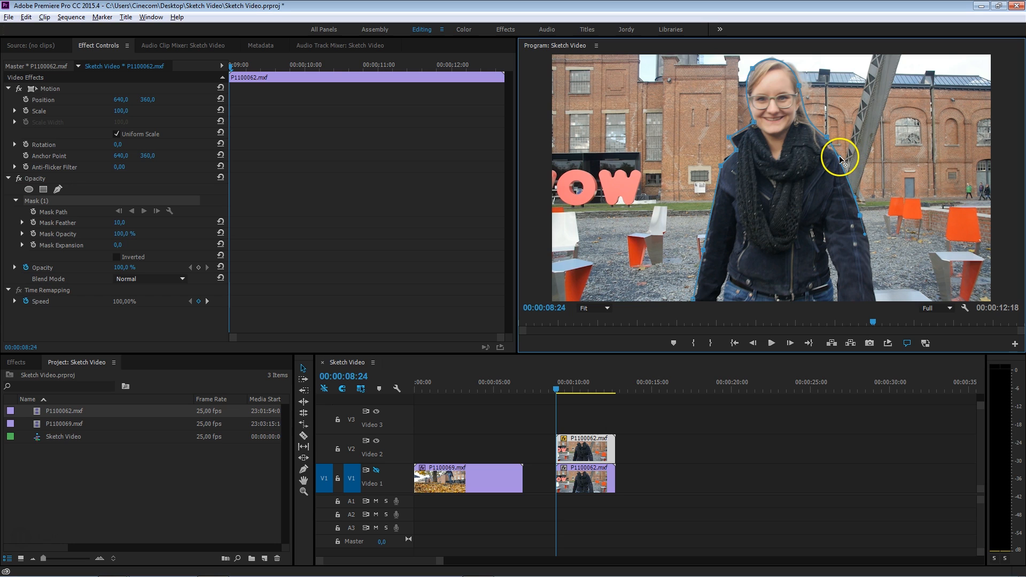
{"action": "mouse_move", "coordinate": [769, 311]}
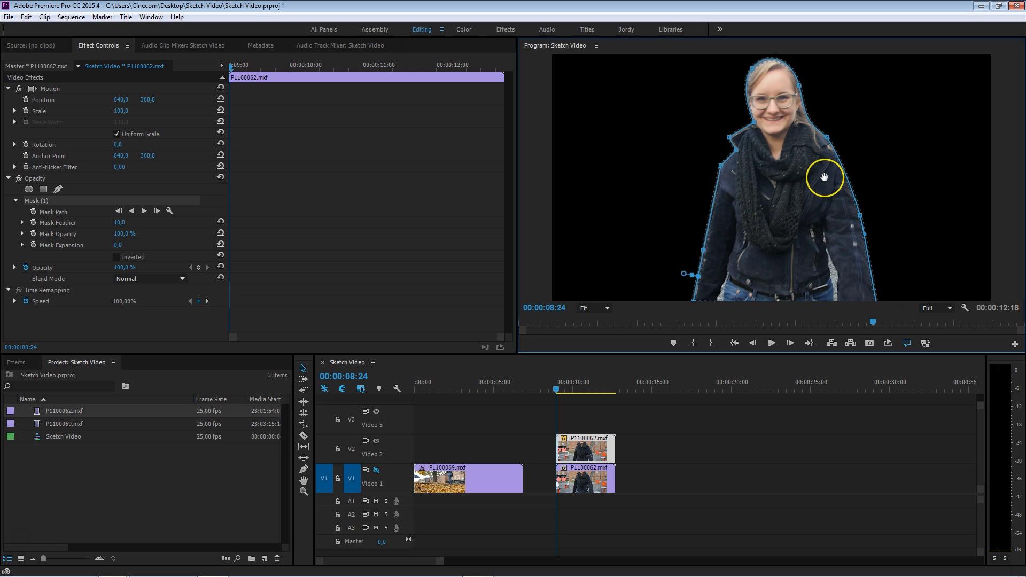
{"action": "mouse_move", "coordinate": [820, 173]}
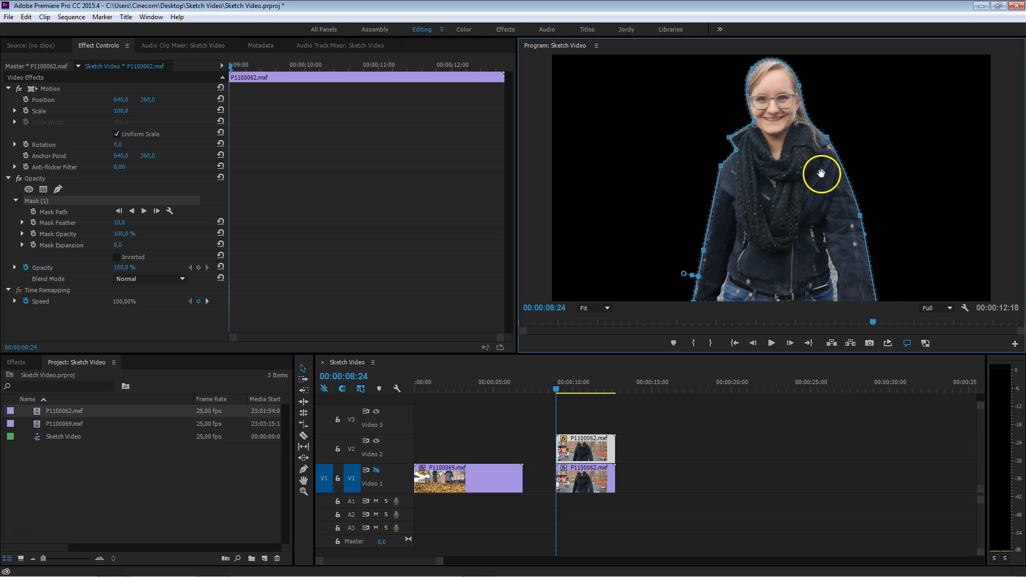
{"action": "mouse_move", "coordinate": [143, 212]}
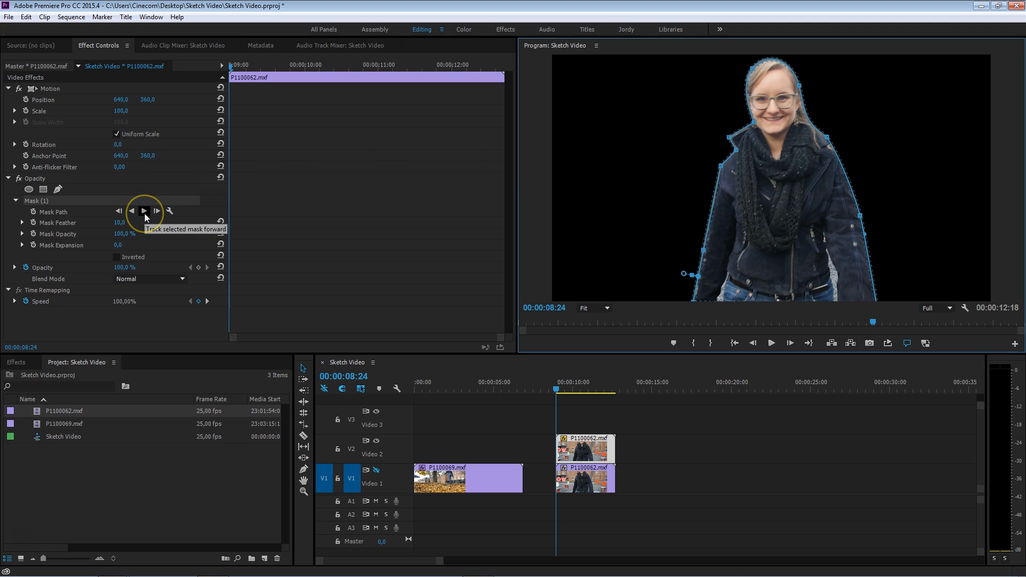
{"action": "mouse_move", "coordinate": [54, 210]}
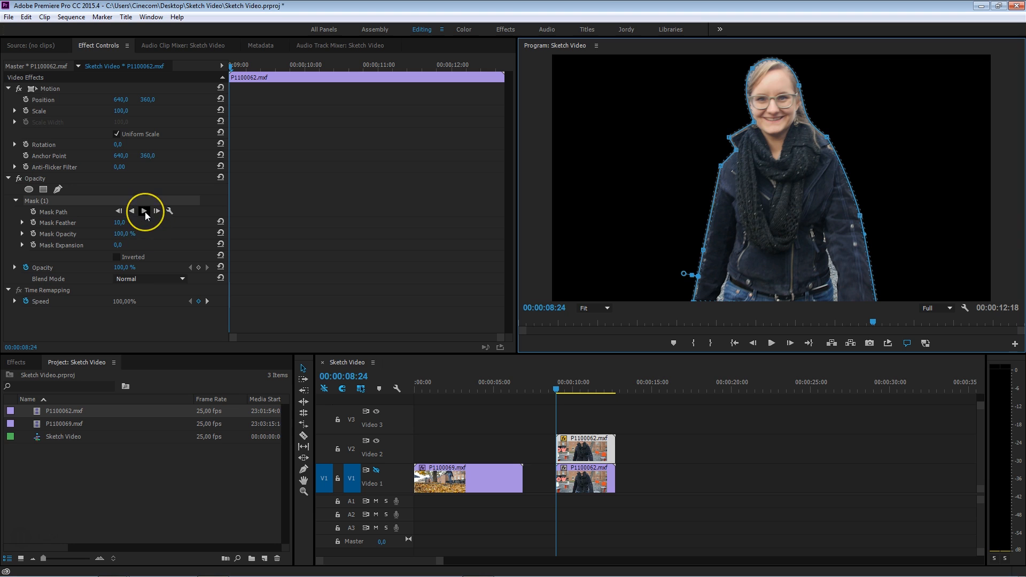
Track Mask (1) forward through the rest of the clip and end the tracking pass.
{"action": "left_click", "coordinate": [144, 210]}
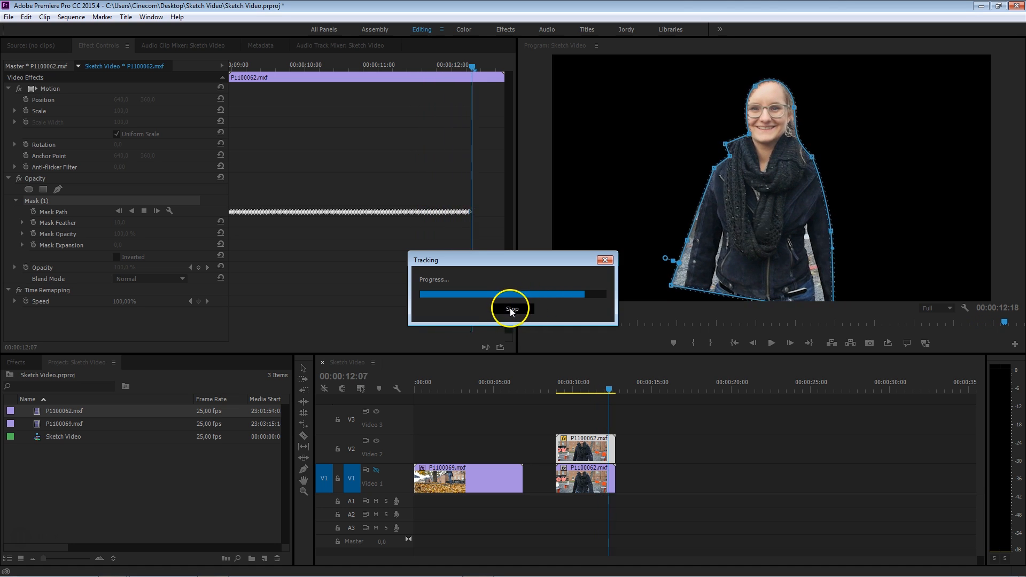
{"action": "left_click", "coordinate": [512, 309]}
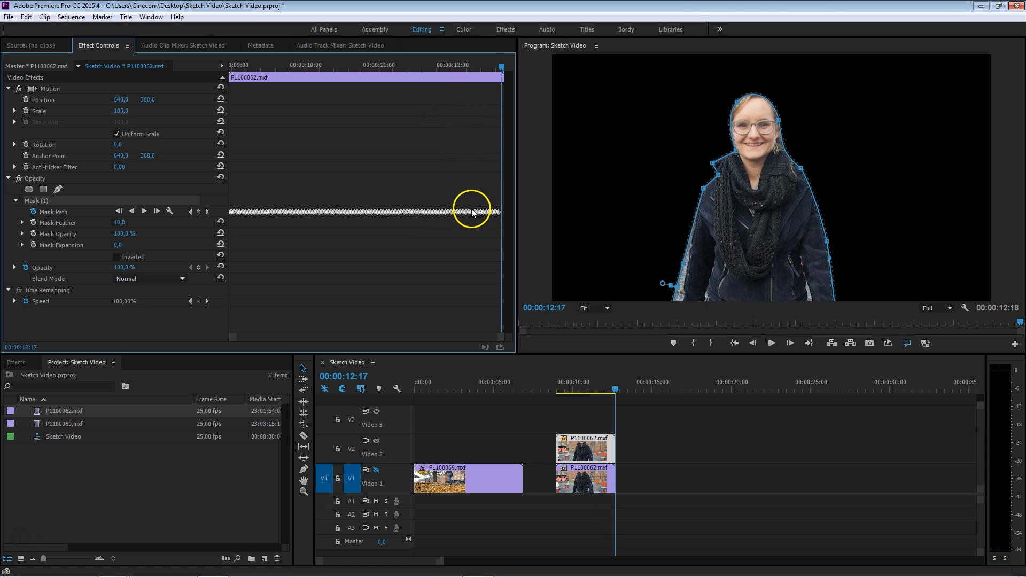
Find Unsharp Mask in Effects by searching 'unsh', then clear the search and expand the presets list.
{"action": "left_click", "coordinate": [276, 68]}
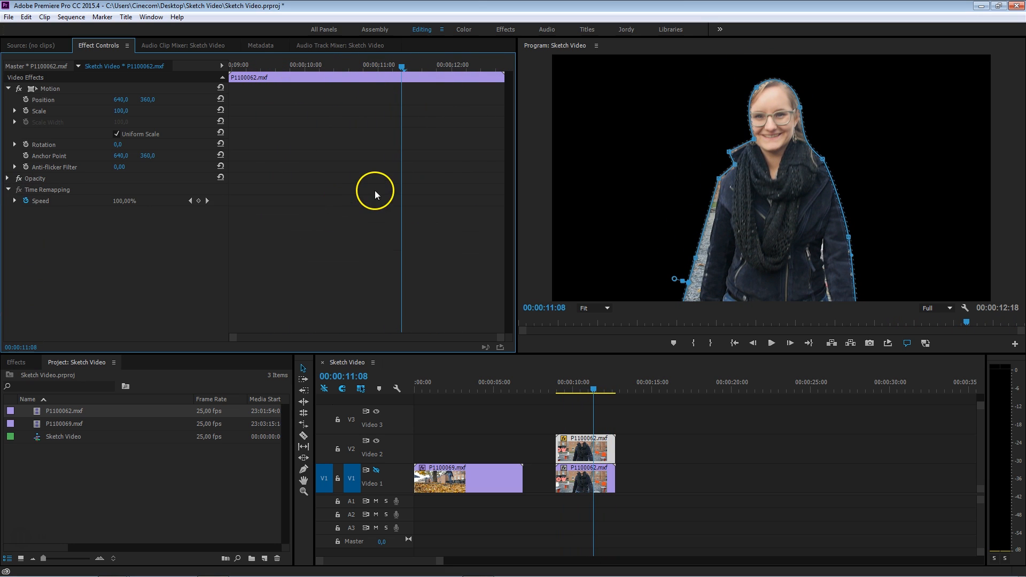
{"action": "left_click", "coordinate": [17, 362]}
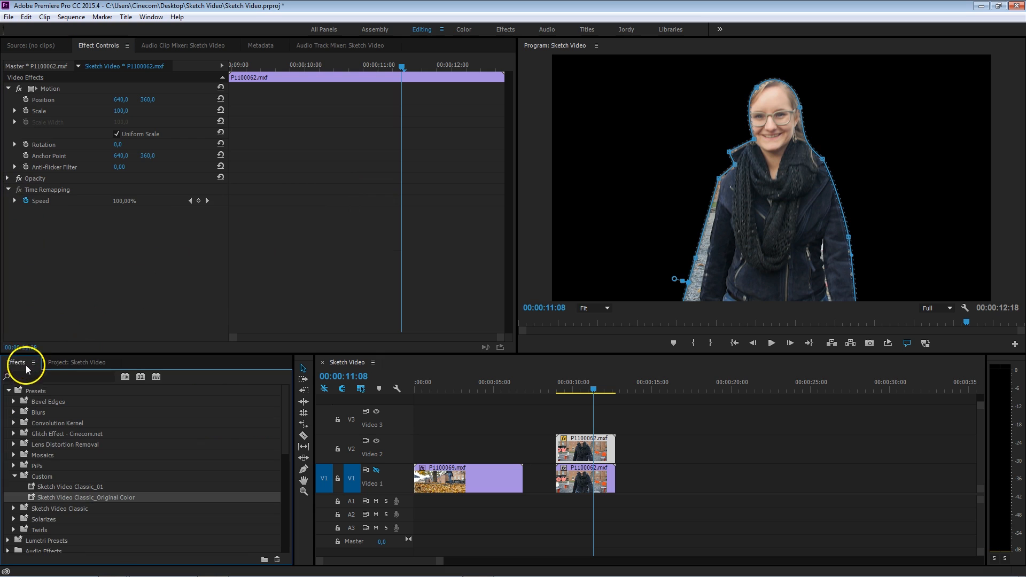
{"action": "left_click", "coordinate": [59, 376]}
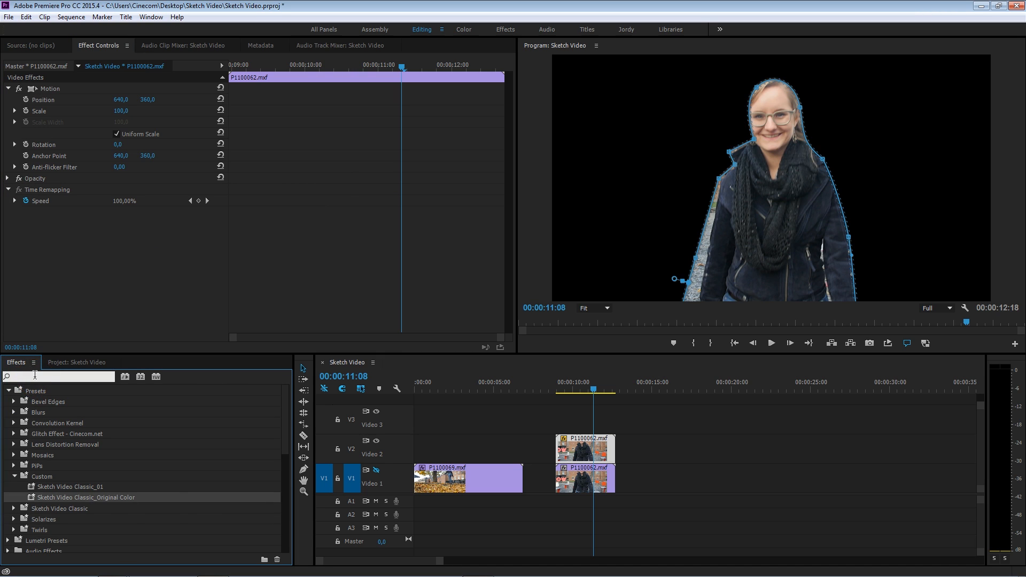
{"action": "type", "text": "unsh"}
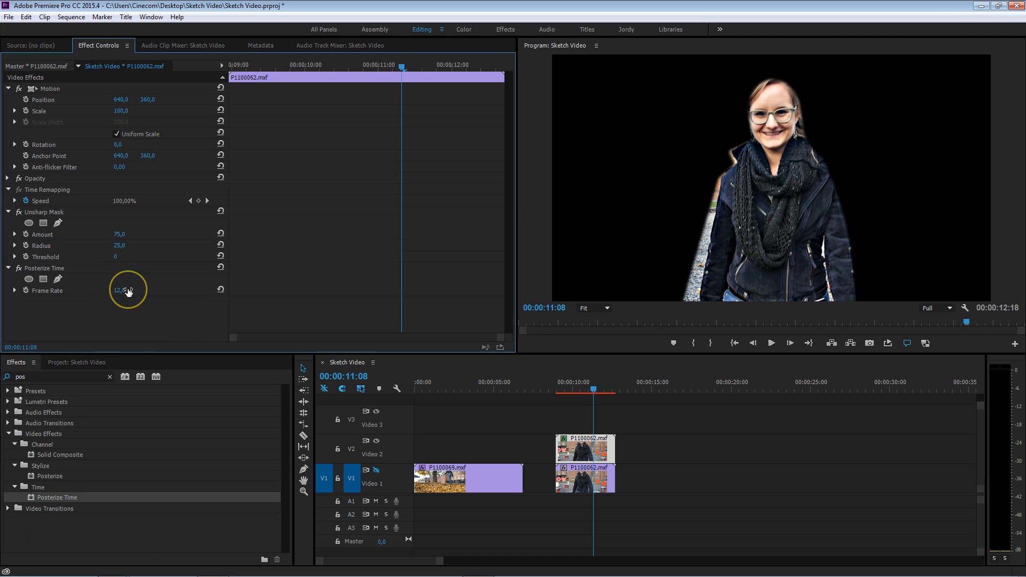
{"action": "left_click", "coordinate": [109, 377]}
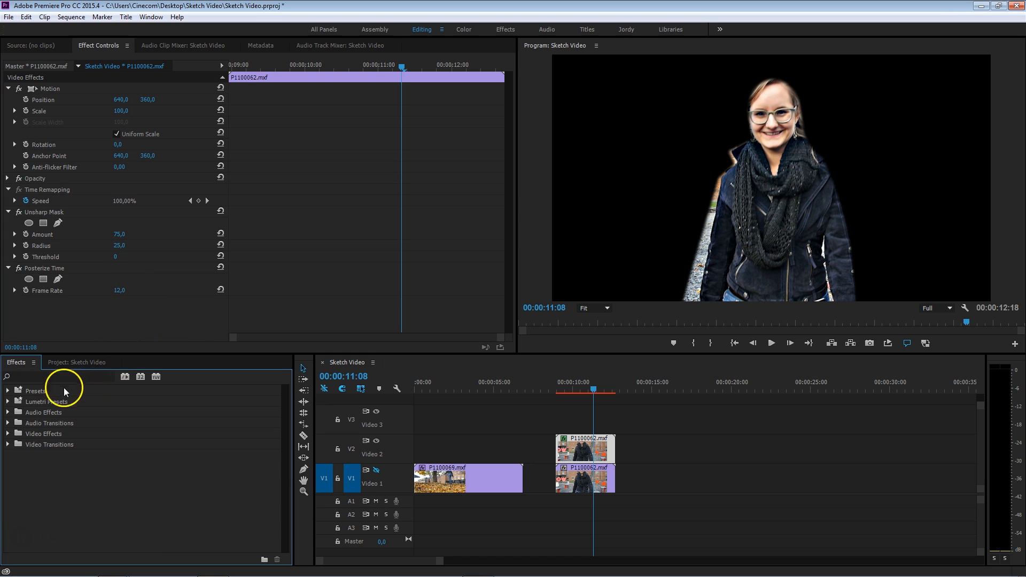
{"action": "left_click", "coordinate": [7, 391]}
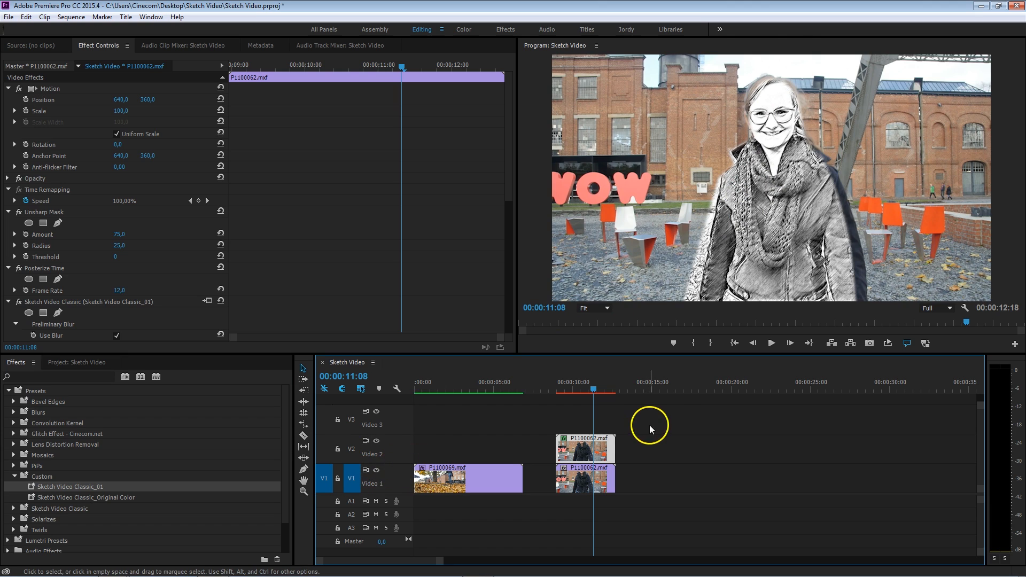
{"action": "mouse_move", "coordinate": [679, 413]}
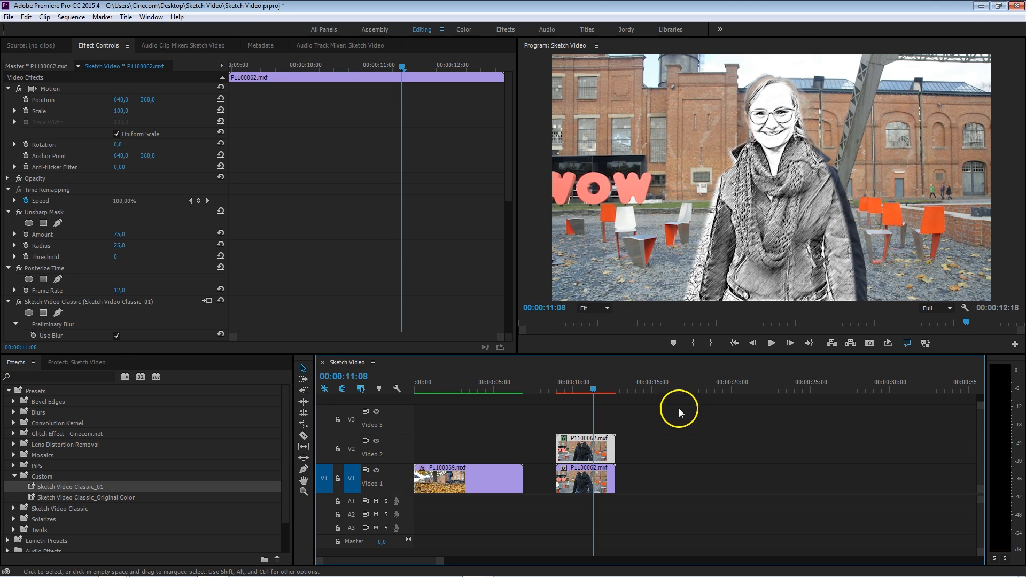
{"action": "mouse_move", "coordinate": [695, 400]}
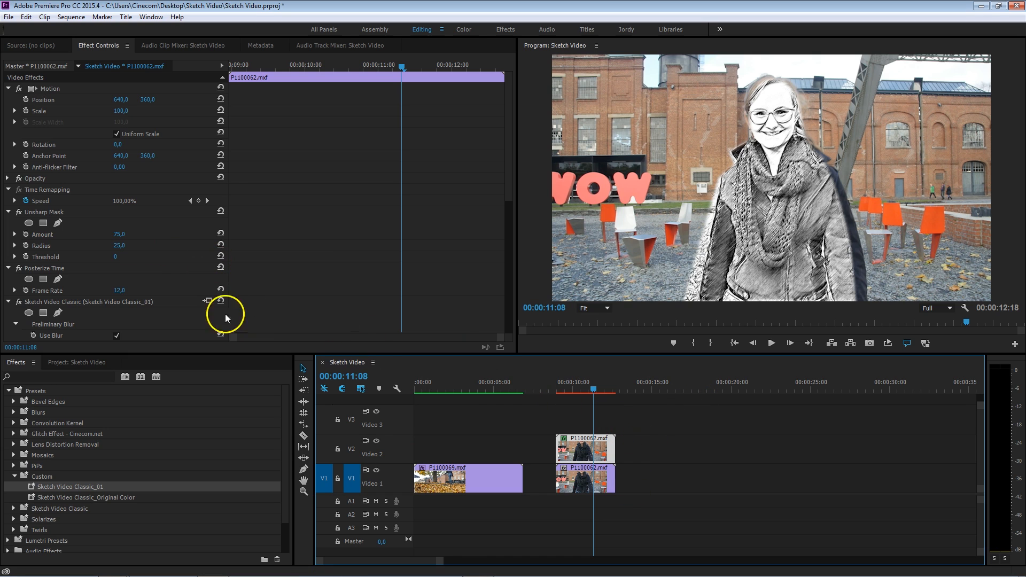
Select the tracked Mask (1) under Opacity and reveal its feather and expansion settings.
{"action": "left_click", "coordinate": [9, 179]}
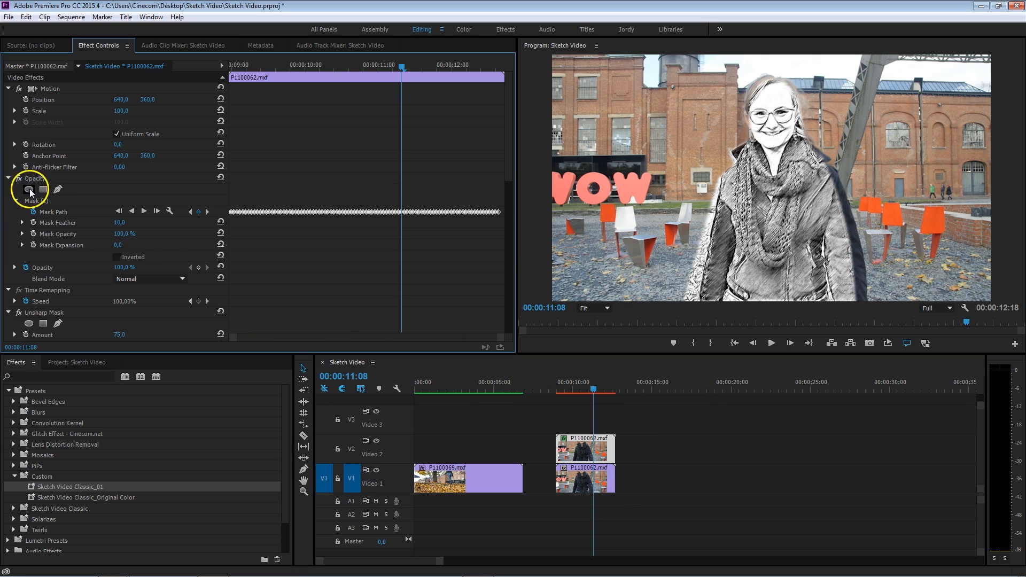
{"action": "left_click", "coordinate": [29, 191]}
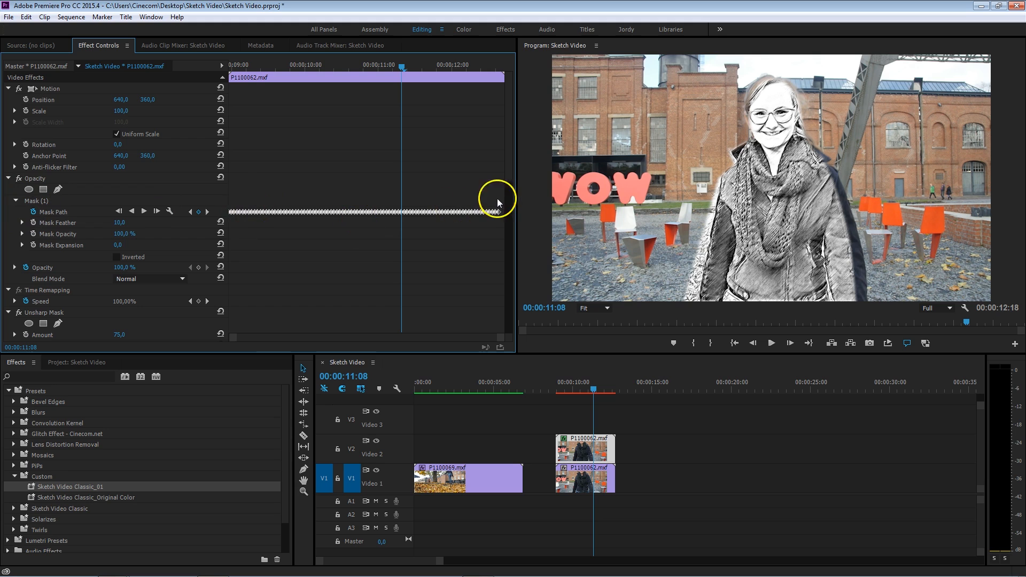
{"action": "mouse_move", "coordinate": [67, 218]}
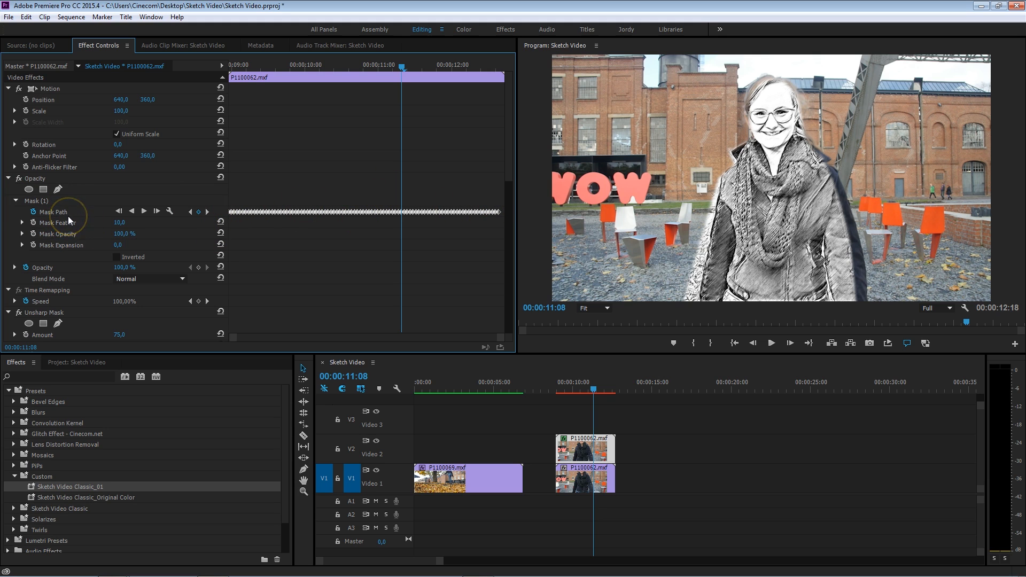
{"action": "mouse_move", "coordinate": [88, 223]}
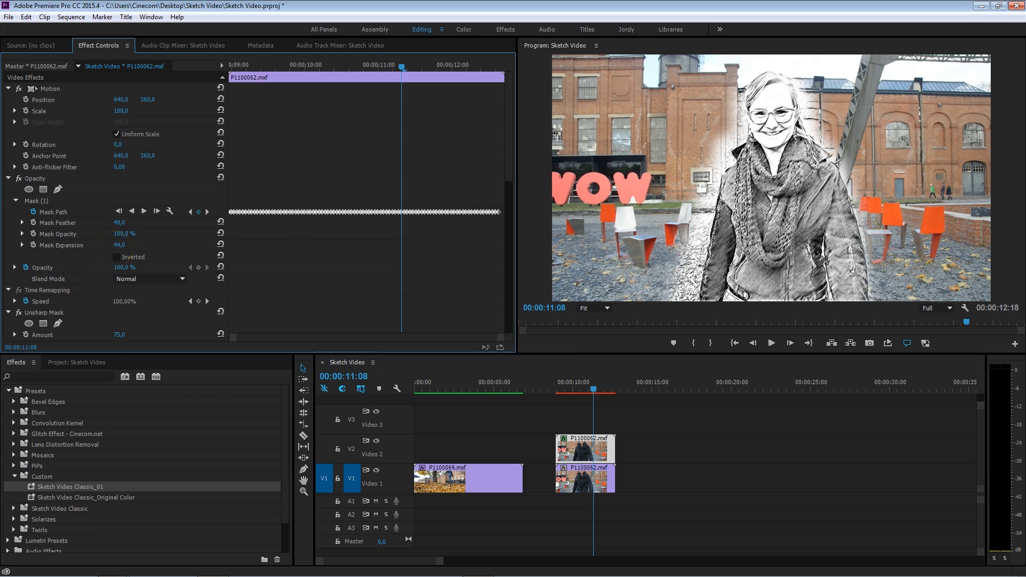
{"action": "mouse_move", "coordinate": [358, 286]}
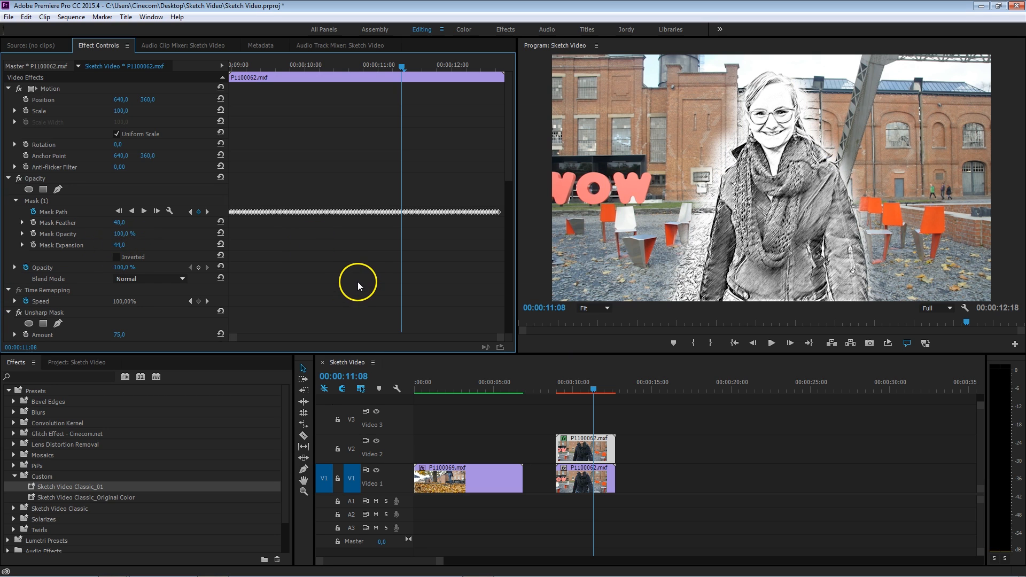
{"action": "mouse_move", "coordinate": [329, 291]}
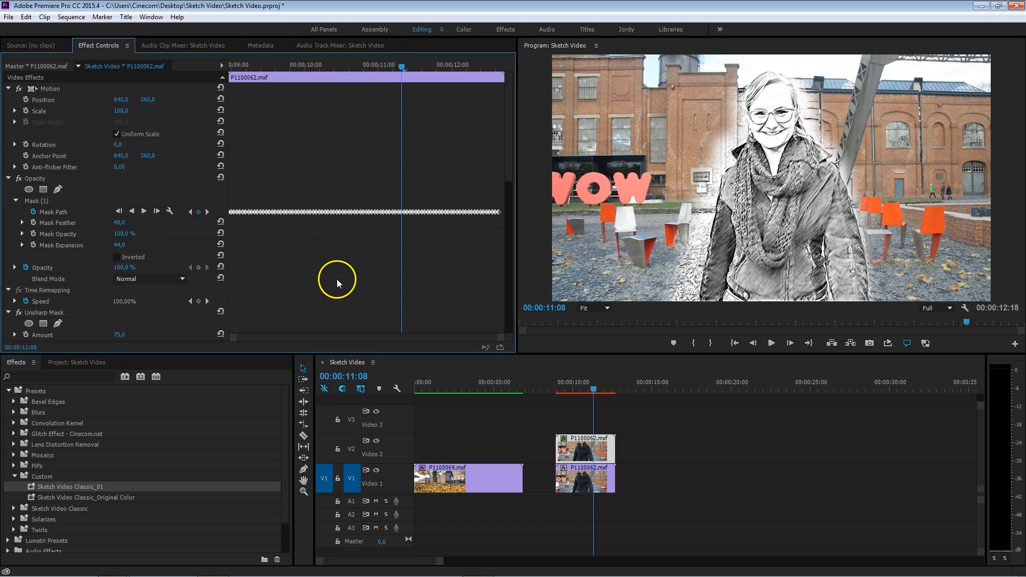
{"action": "scroll", "scroll_direction": "down", "scroll_amount": 3}
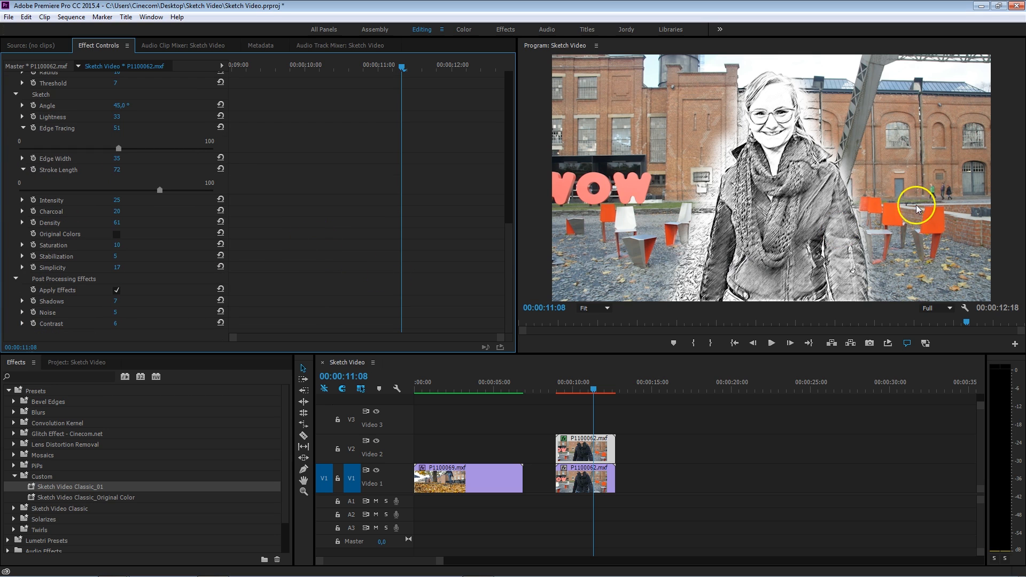
{"action": "mouse_move", "coordinate": [738, 200]}
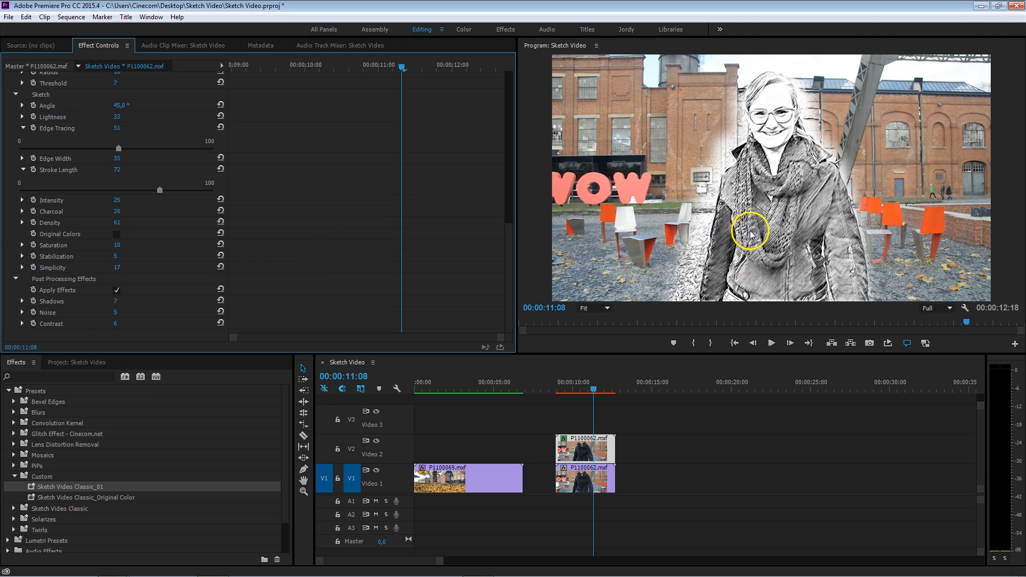
{"action": "mouse_move", "coordinate": [631, 109]}
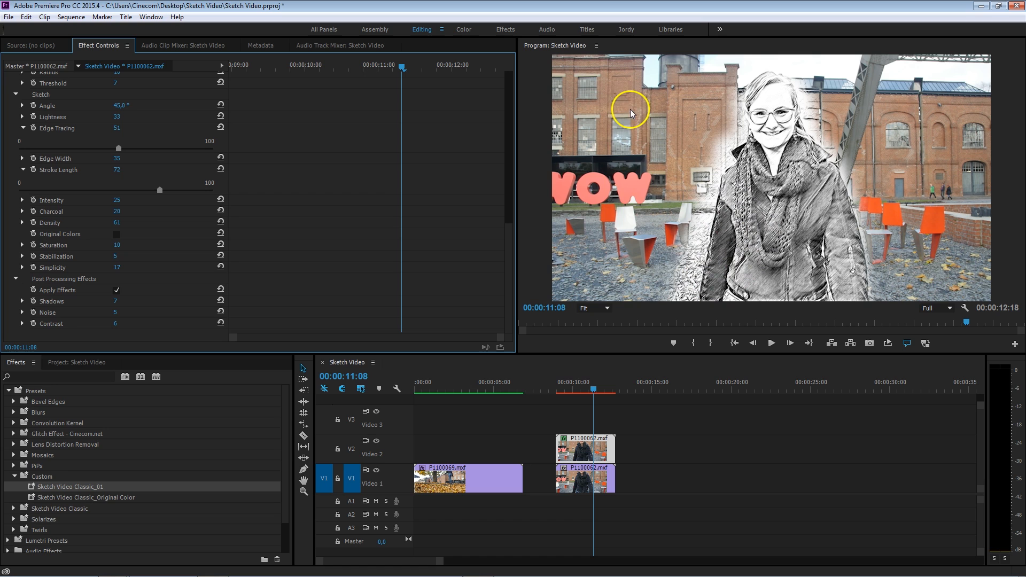
{"action": "mouse_move", "coordinate": [669, 110]}
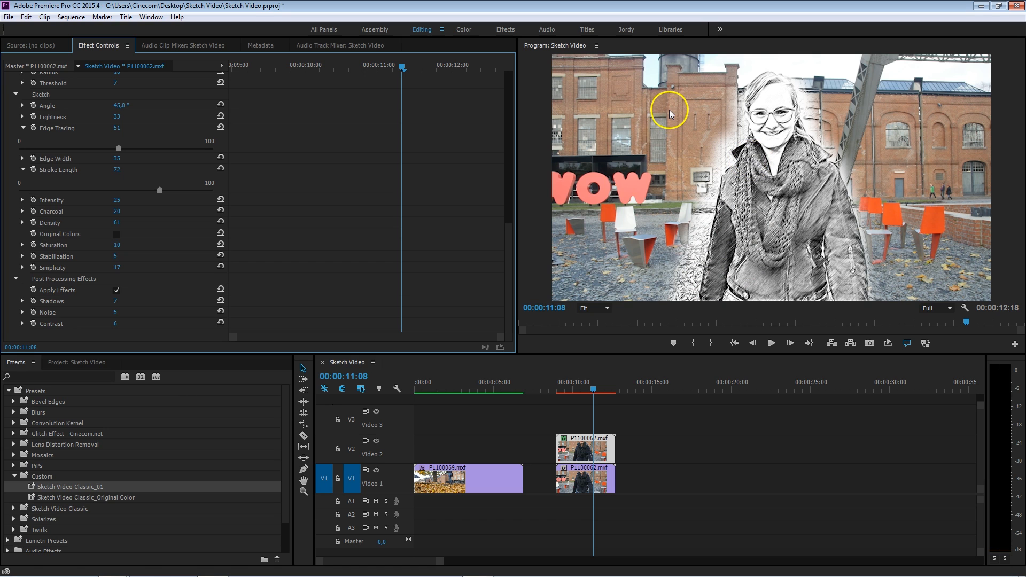
Select the V1 background clip, switch to the Color workspace, and deselect all clips.
{"action": "left_click", "coordinate": [583, 449]}
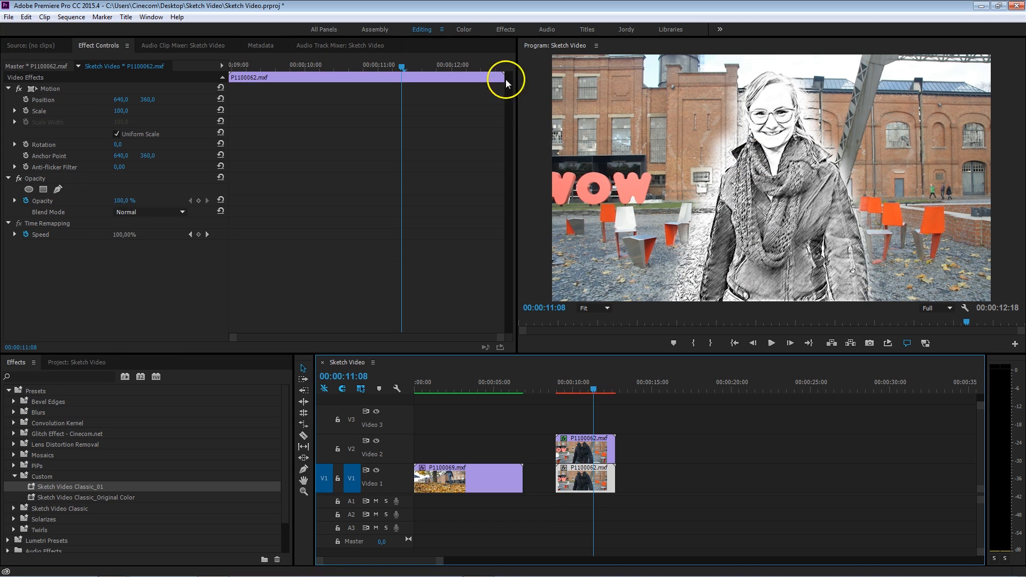
{"action": "left_click", "coordinate": [462, 30]}
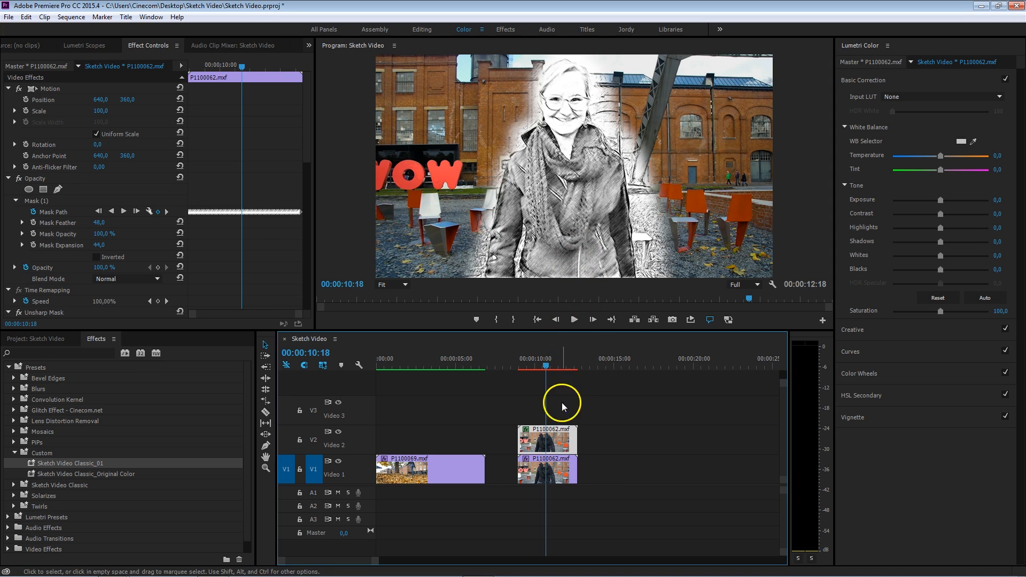
{"action": "mouse_move", "coordinate": [102, 246]}
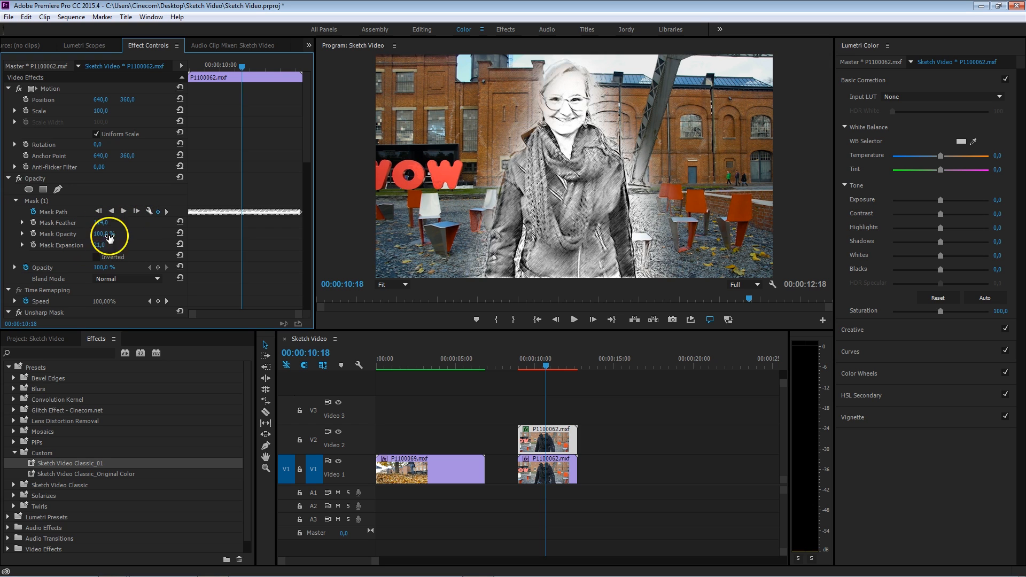
{"action": "left_click", "coordinate": [653, 391]}
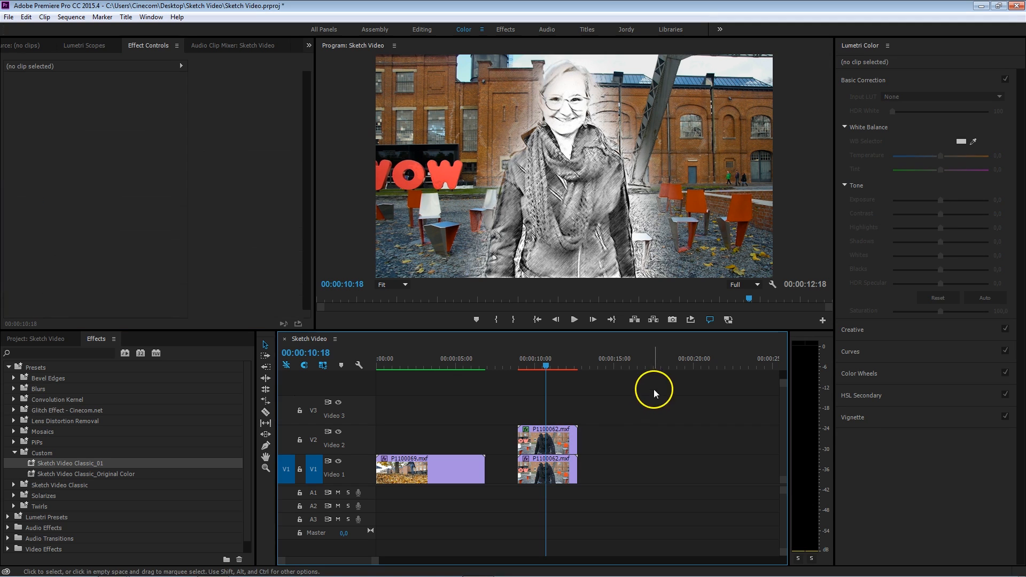
{"action": "mouse_move", "coordinate": [652, 394]}
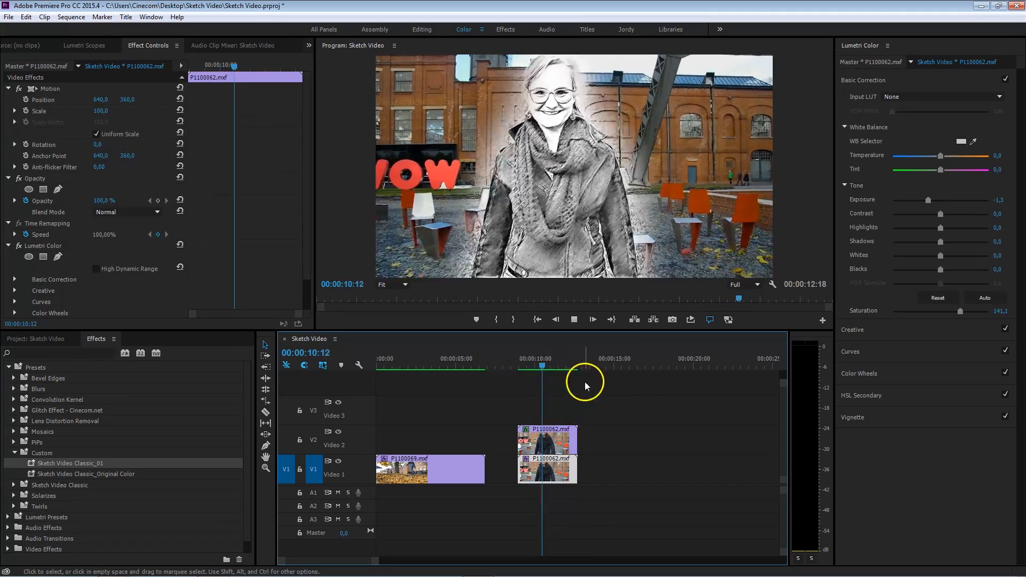
Scrub the playhead around the sketch clip to preview the graded background.
{"action": "left_click", "coordinate": [573, 366]}
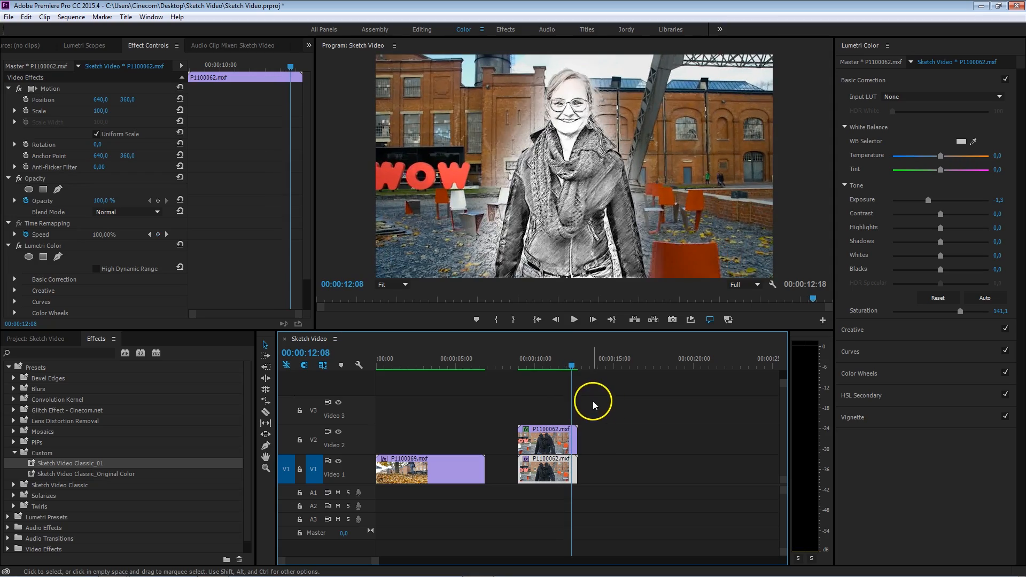
{"action": "left_click", "coordinate": [508, 366]}
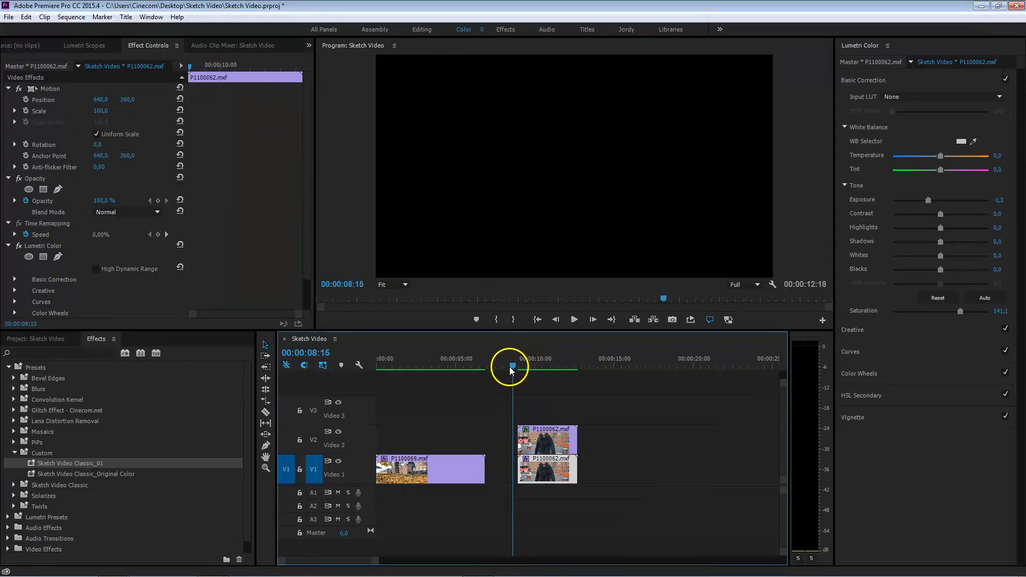
{"action": "left_click", "coordinate": [536, 363]}
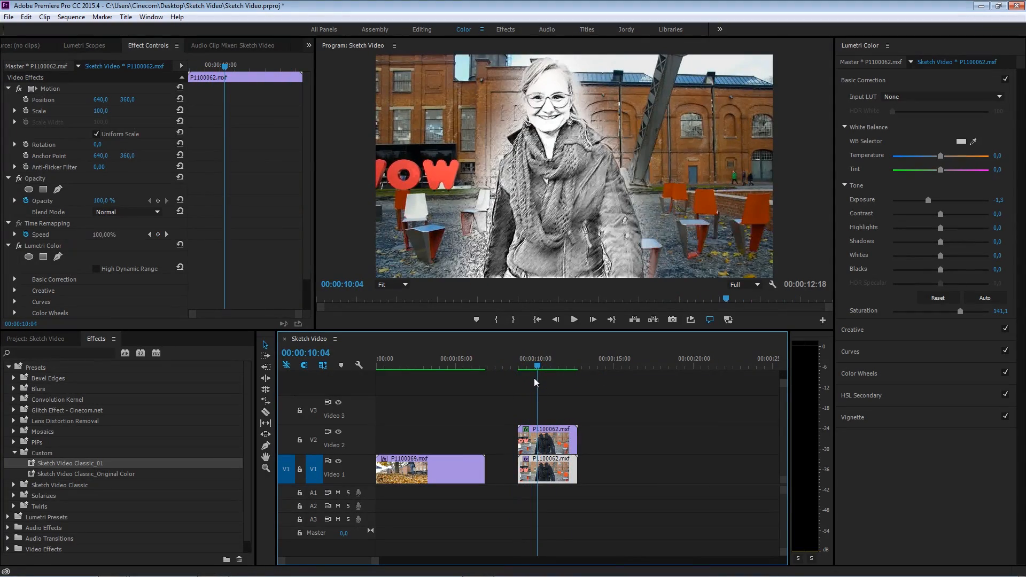
{"action": "mouse_move", "coordinate": [414, 414]}
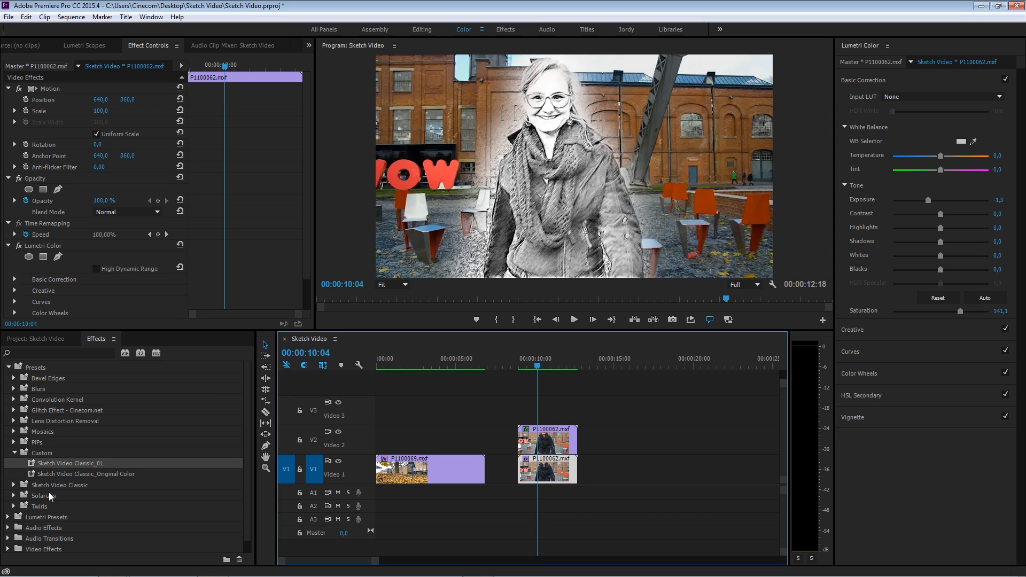
{"action": "mouse_move", "coordinate": [178, 531]}
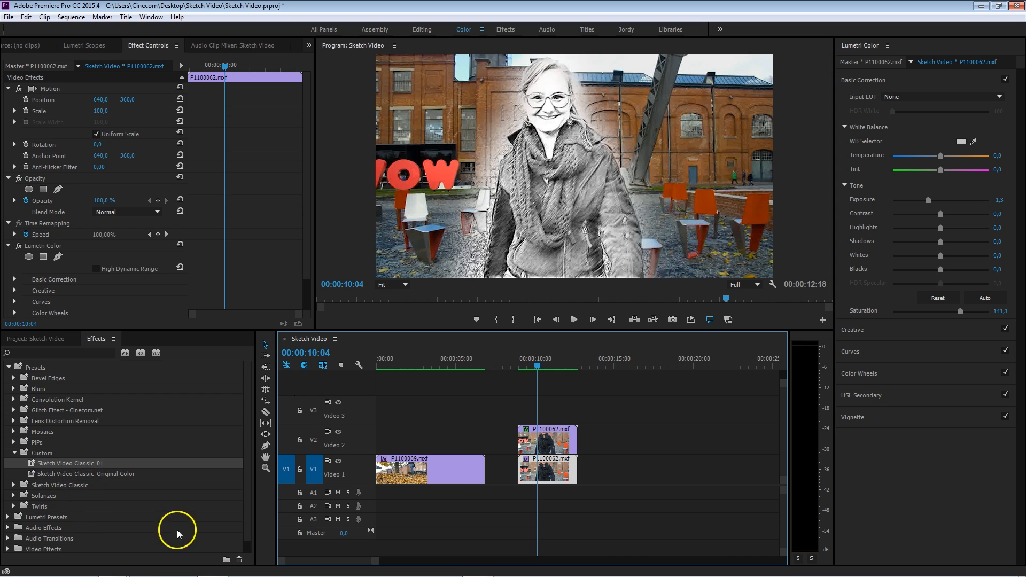
{"action": "mouse_move", "coordinate": [549, 366]}
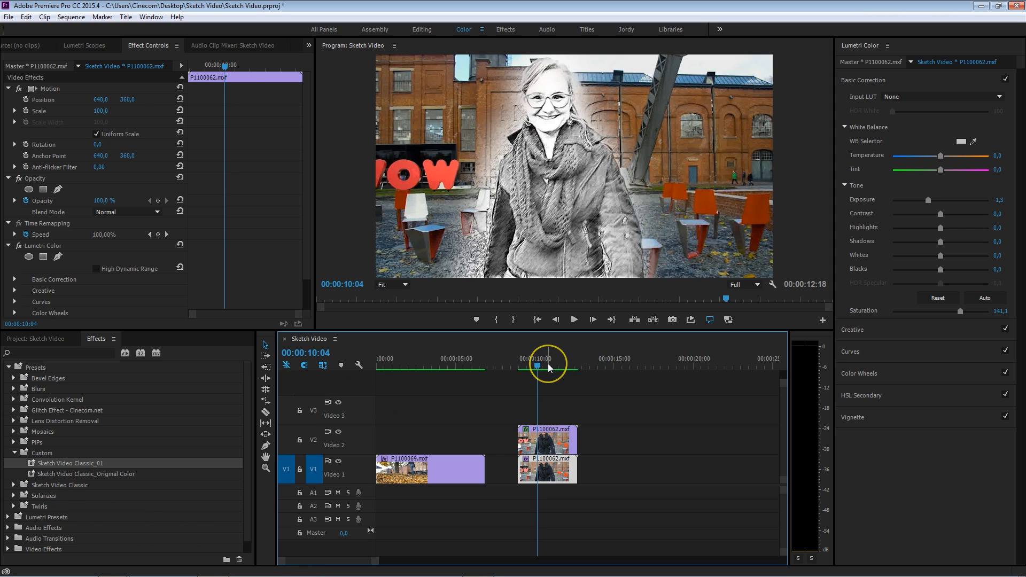